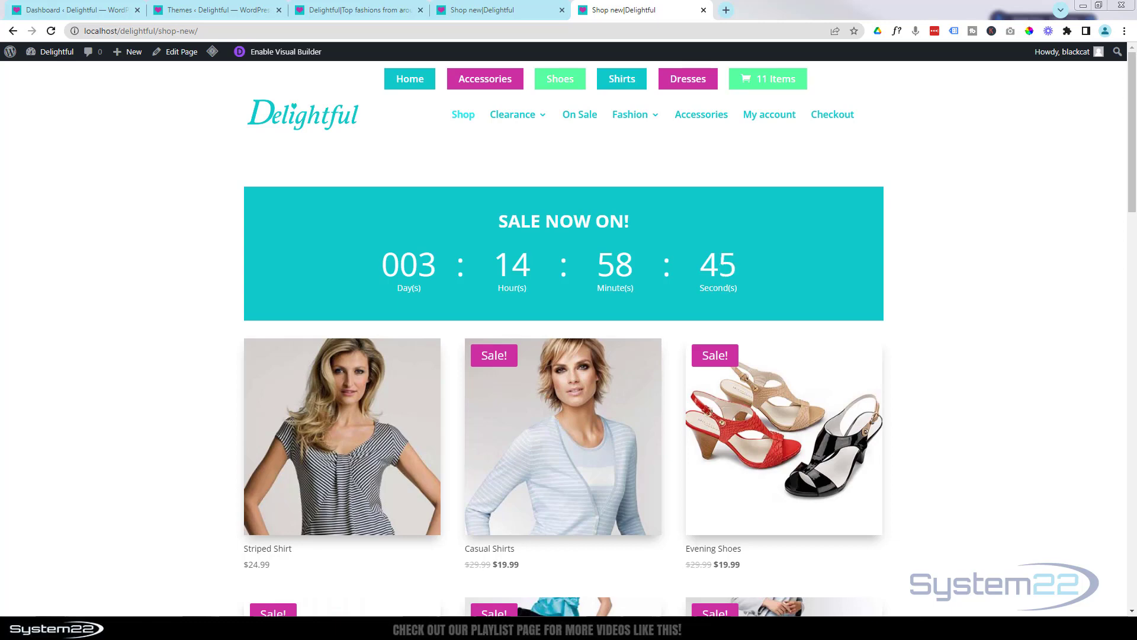
# Scroll through the Shop new page to review its product listings
pyautogui.scroll(-3)
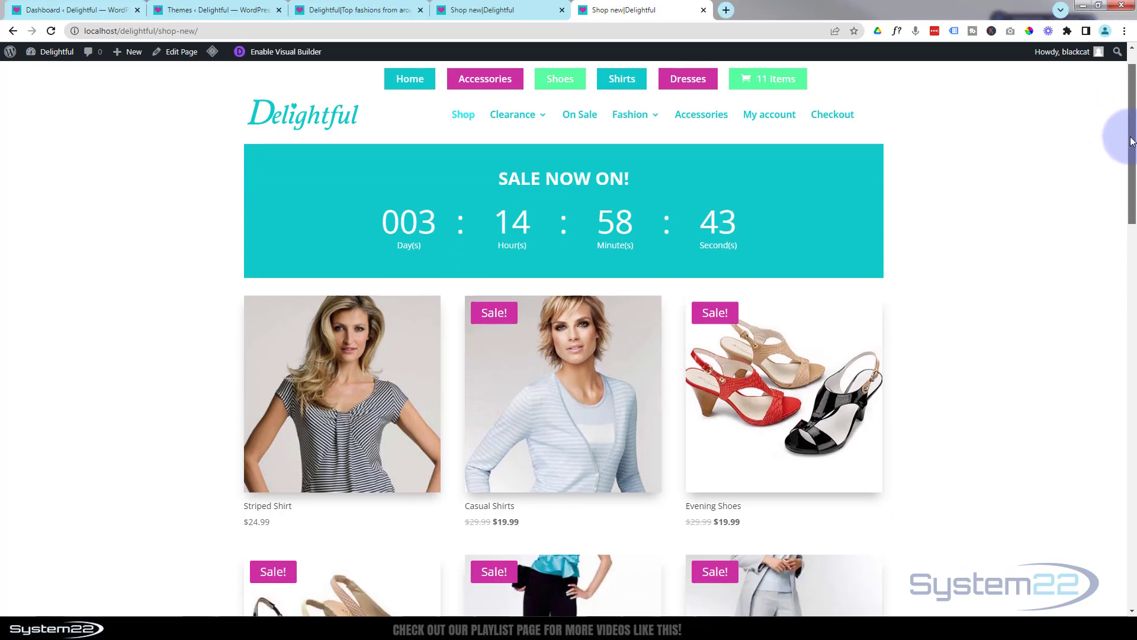
pyautogui.scroll(-3)
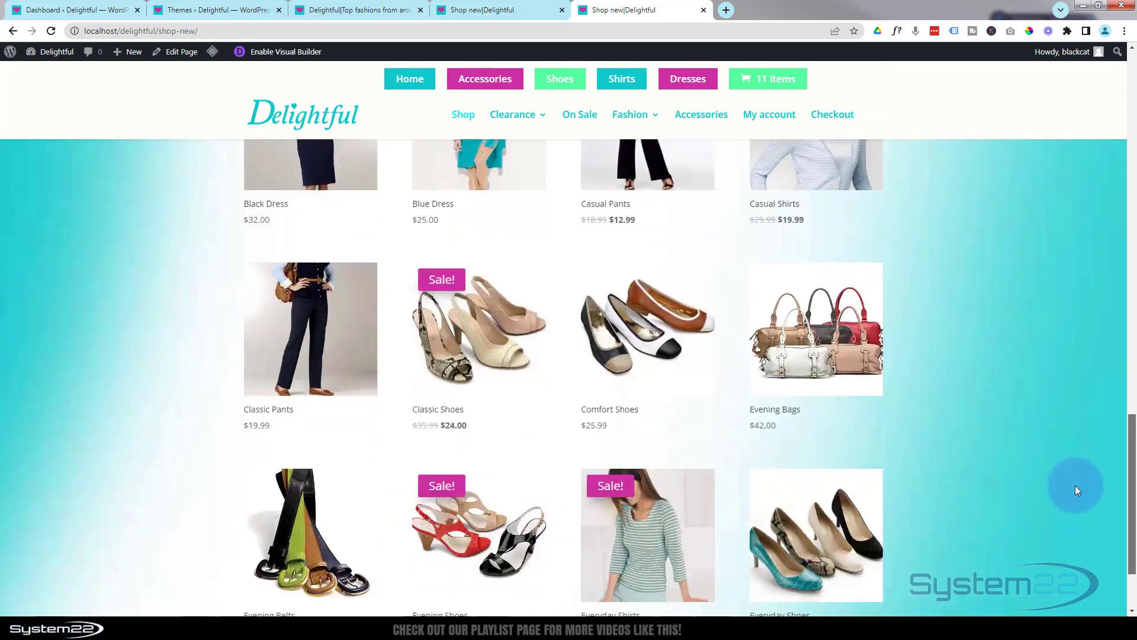
pyautogui.scroll(3)
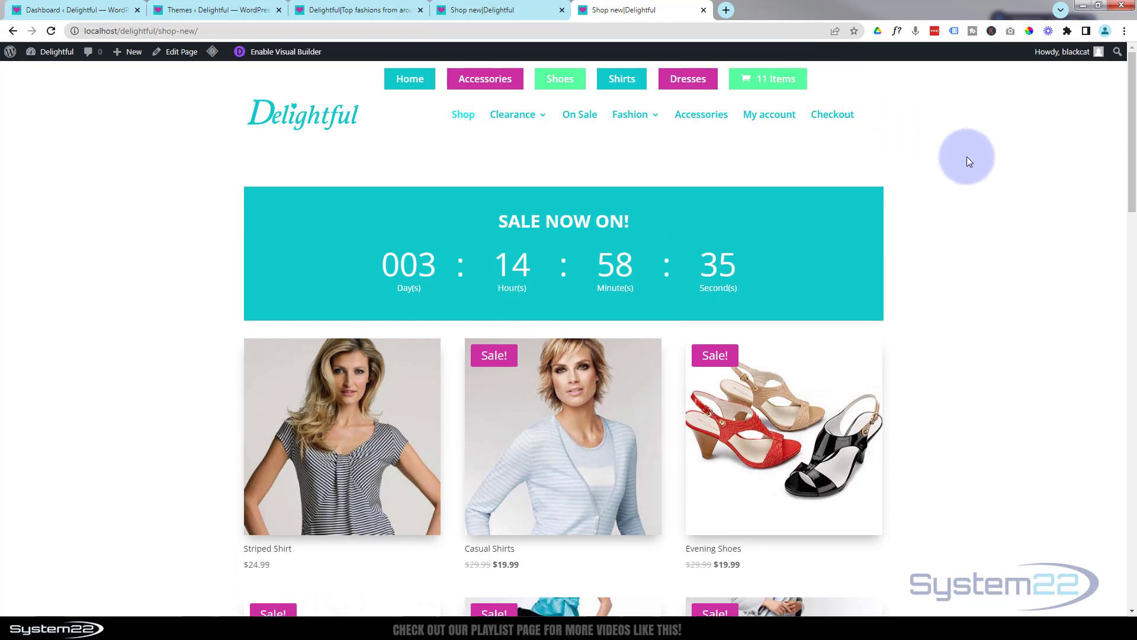
pyautogui.moveTo(1017, 197)
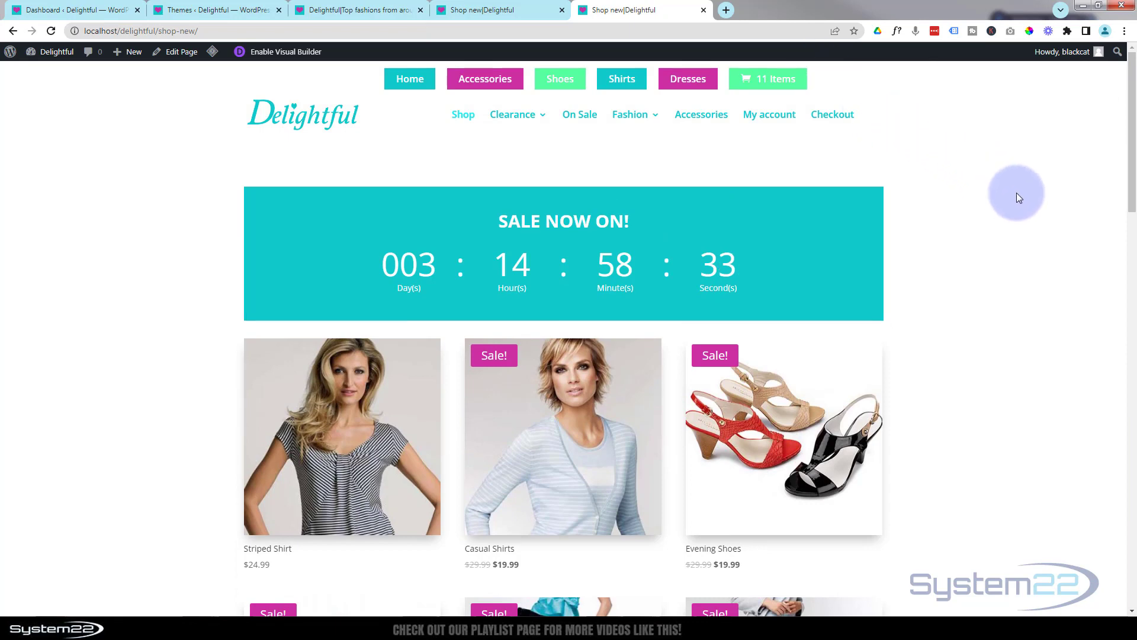
pyautogui.scroll(-3)
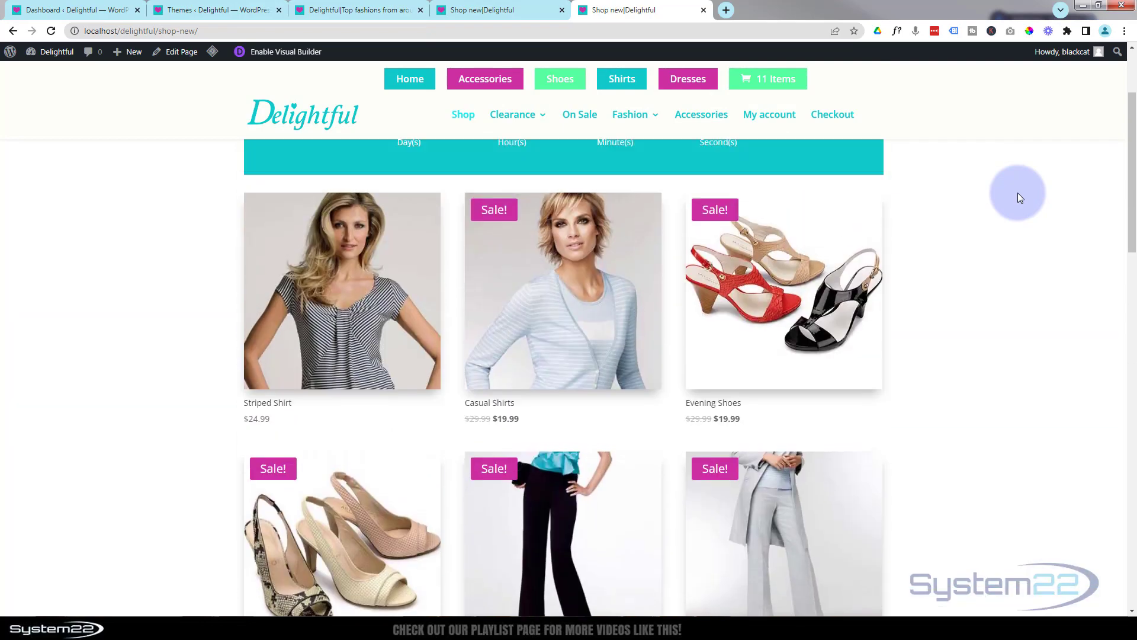
pyautogui.scroll(3)
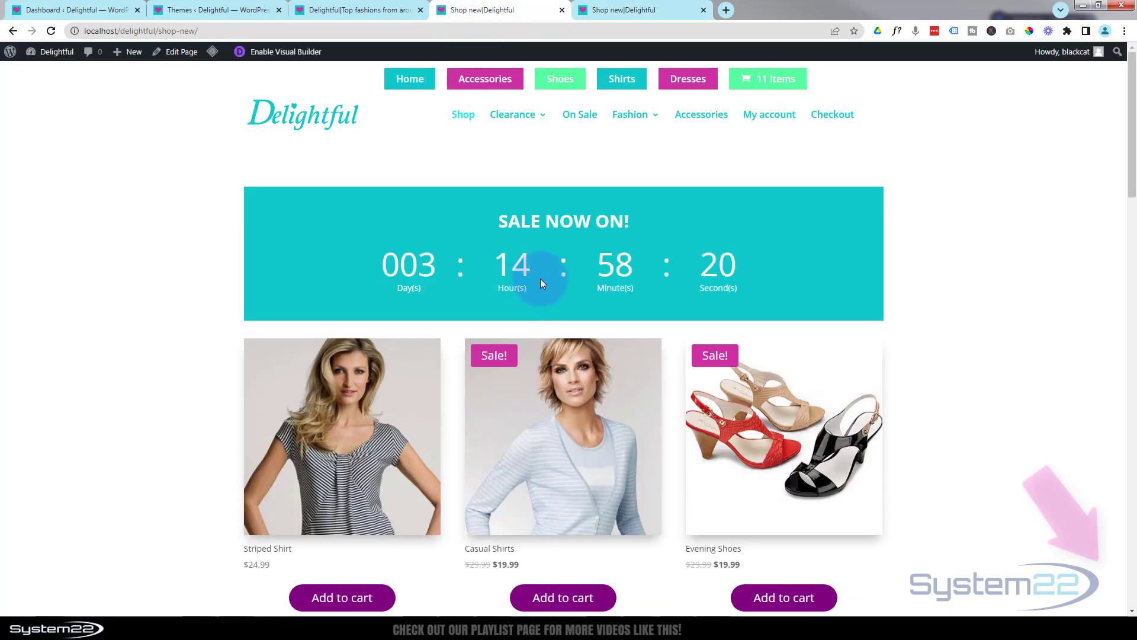
# Scroll the home page down to the Top Sale Items with purple Add to cart buttons
pyautogui.scroll(-3)
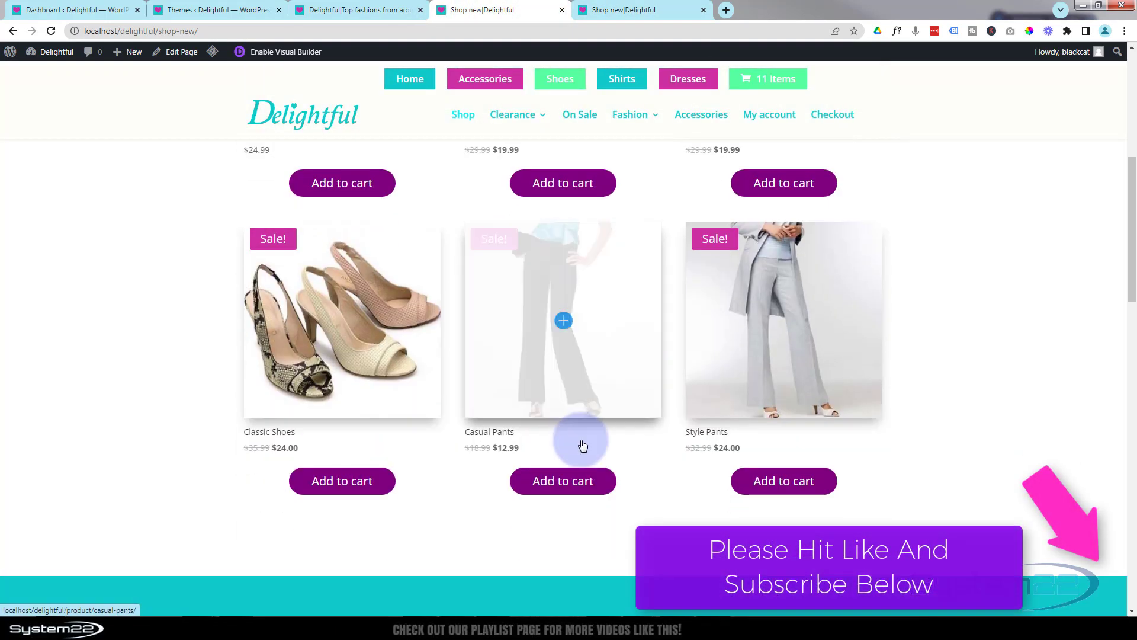
pyautogui.scroll(-3)
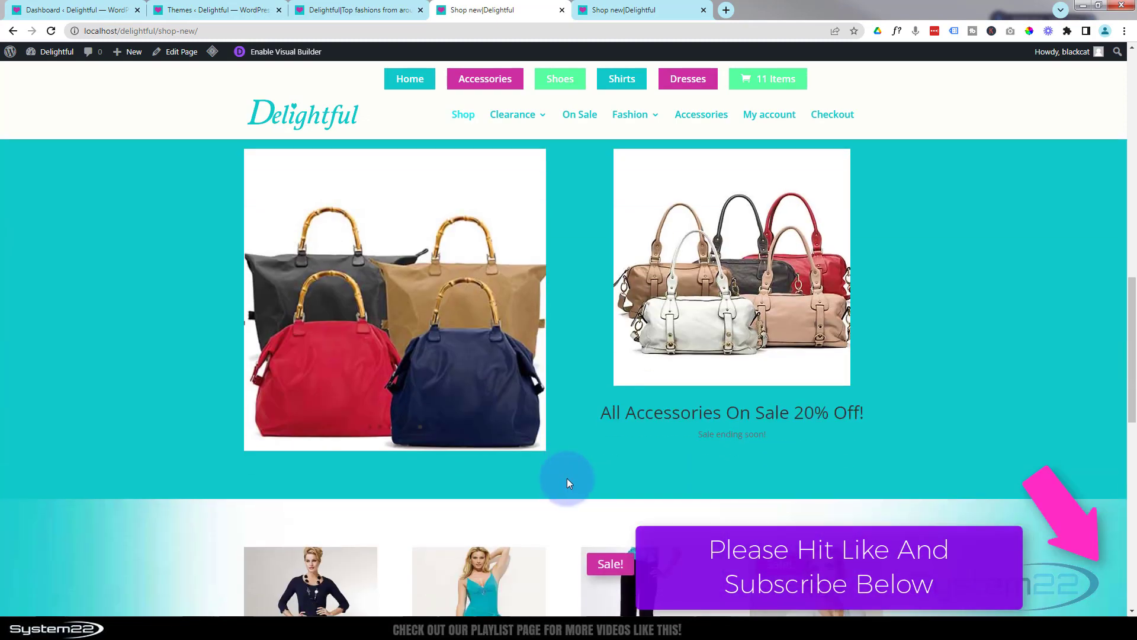
pyautogui.scroll(-3)
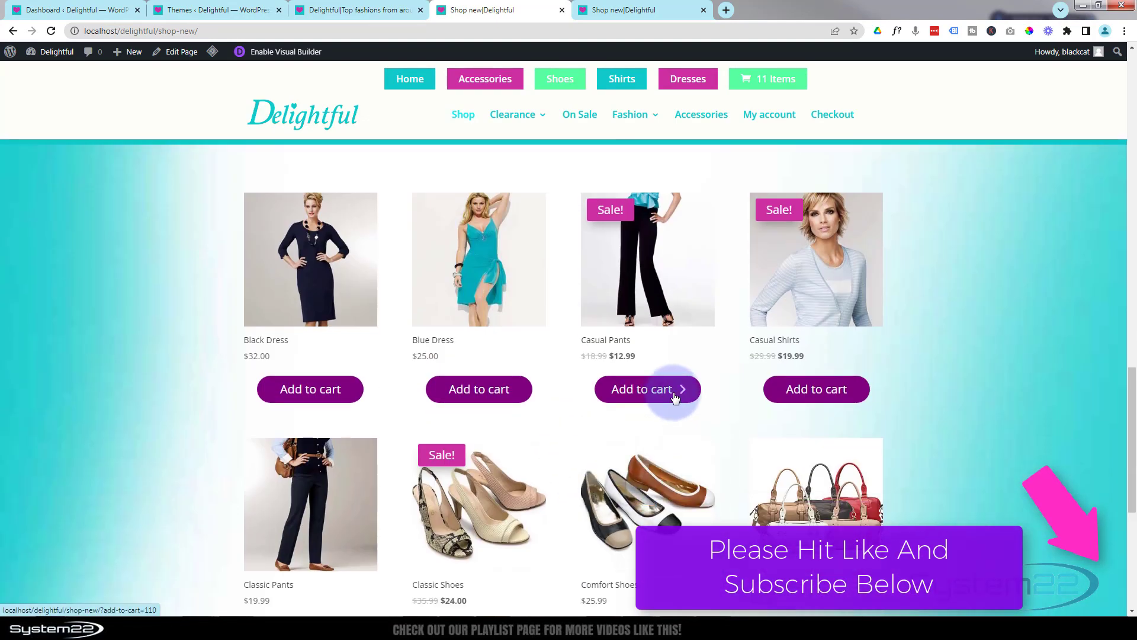
pyautogui.scroll(-3)
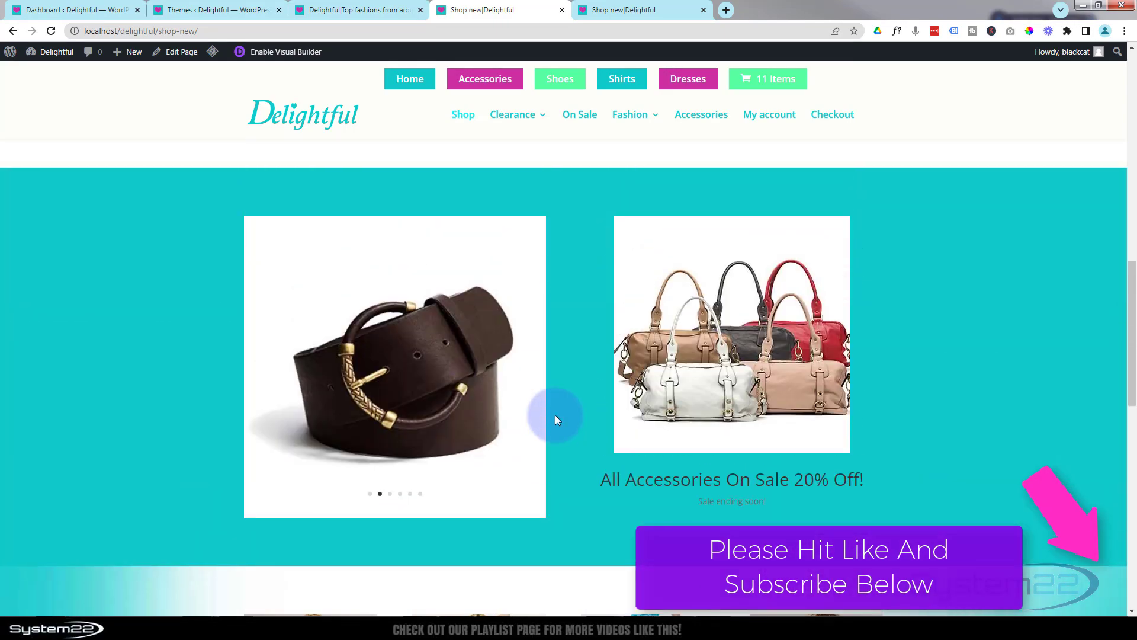
pyautogui.scroll(-3)
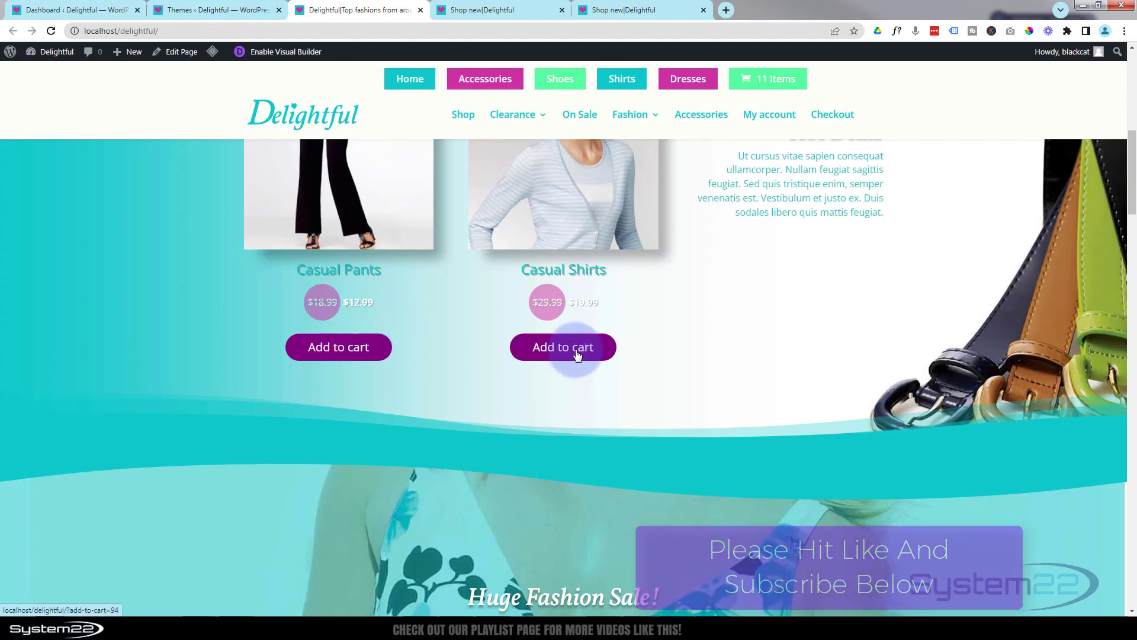
pyautogui.scroll(-3)
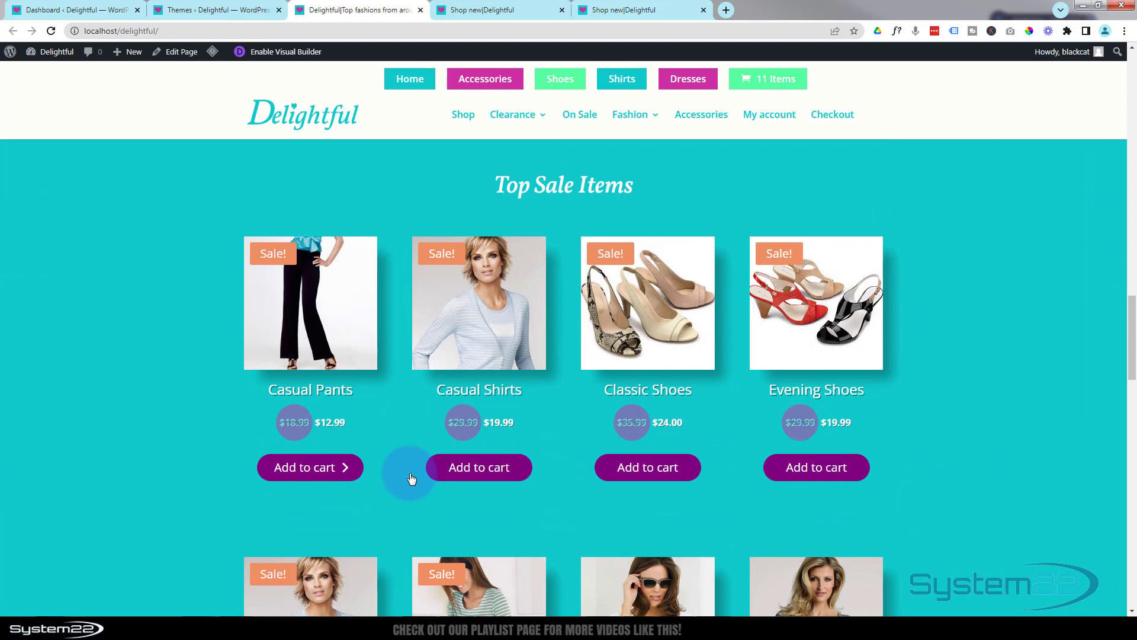
pyautogui.scroll(-3)
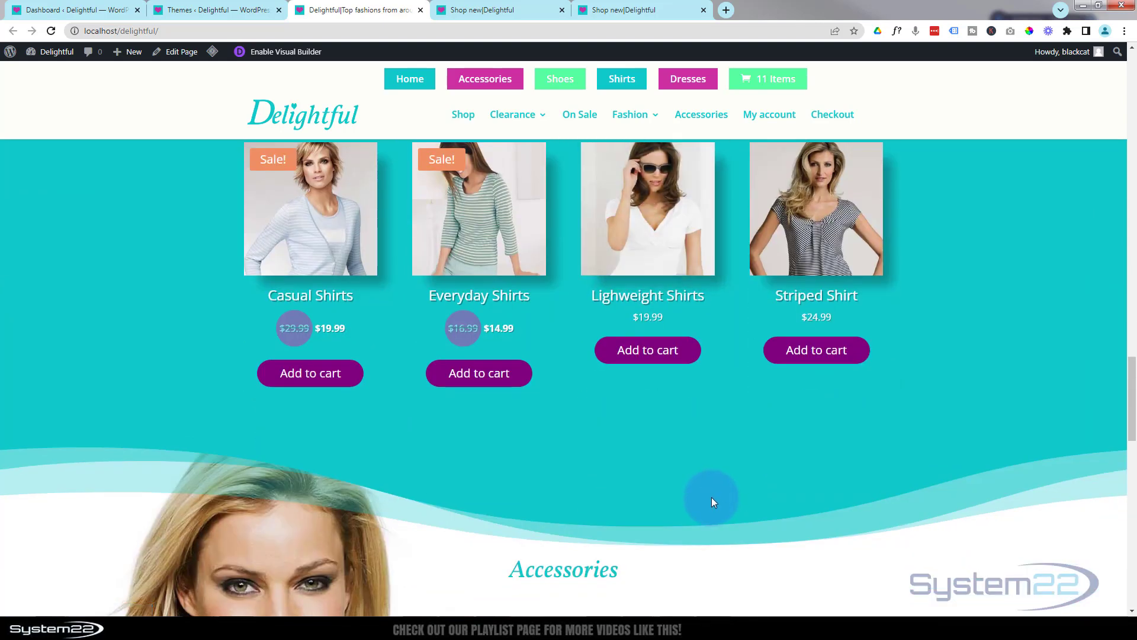
pyautogui.moveTo(625, 10)
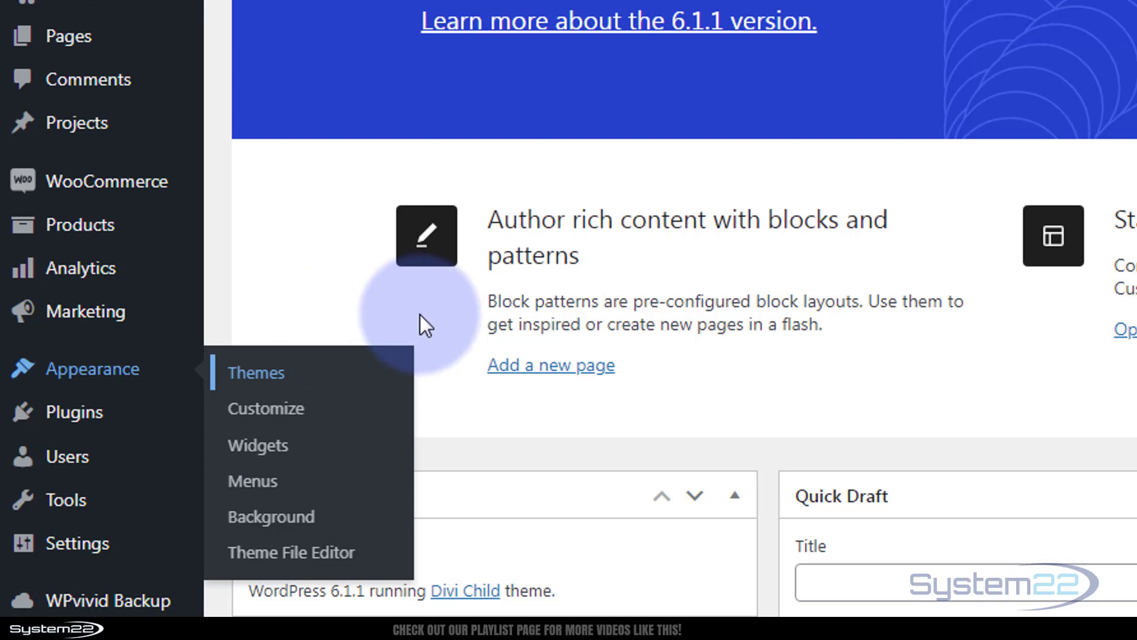
pyautogui.moveTo(156, 390)
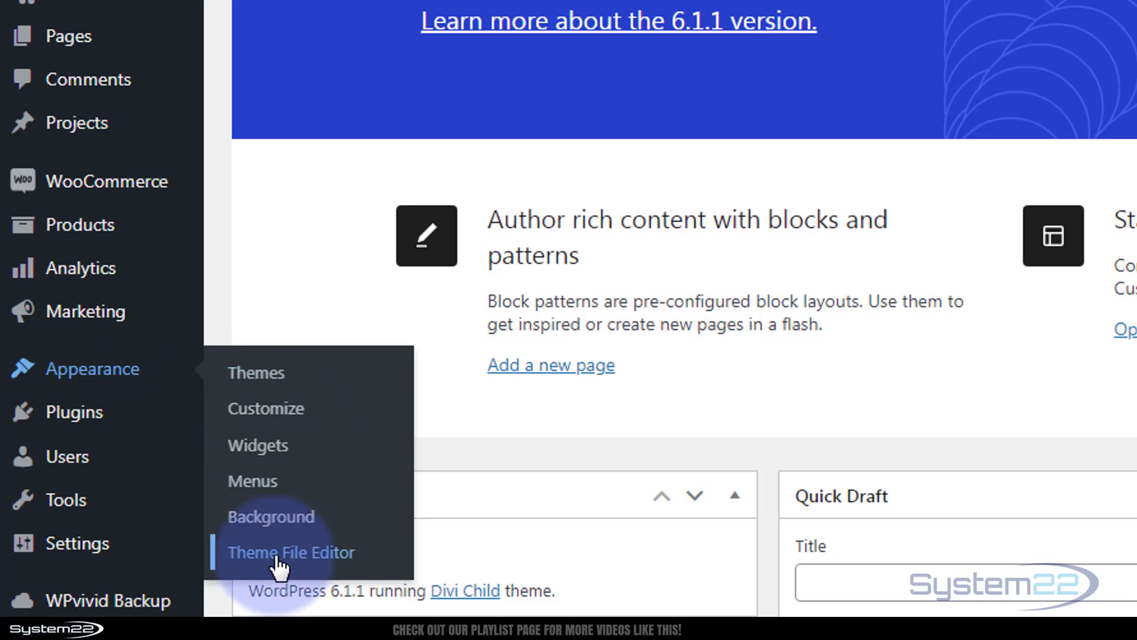
# Open the Theme File Editor from the Appearance menu
pyautogui.click(290, 552)
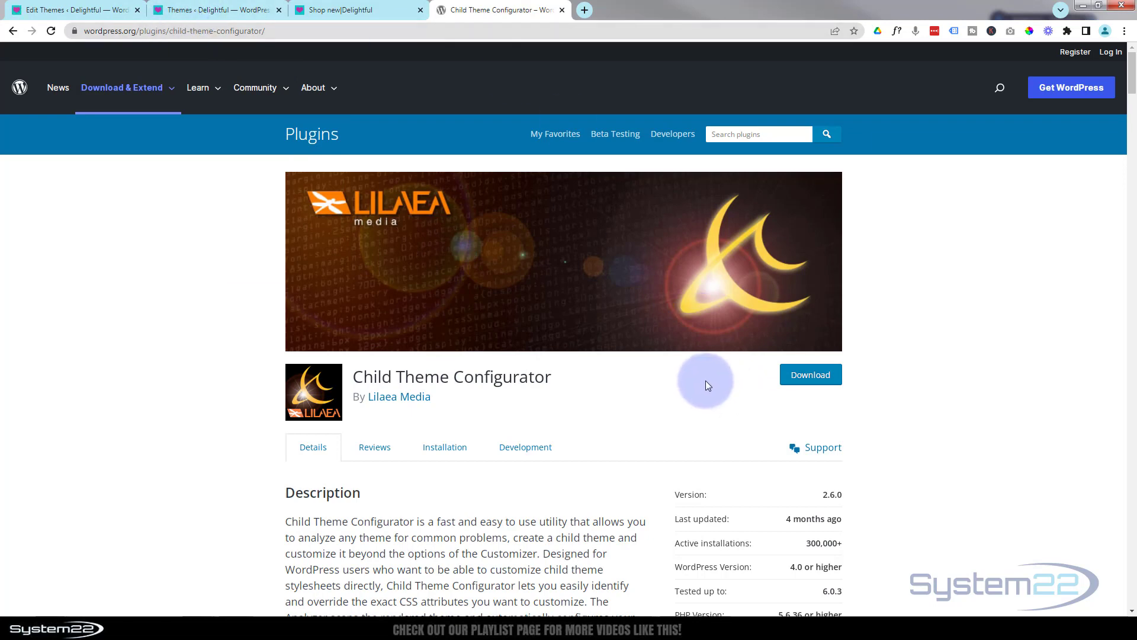
# Download the Child Theme Configurator plugin zip from wordpress.org
pyautogui.click(810, 375)
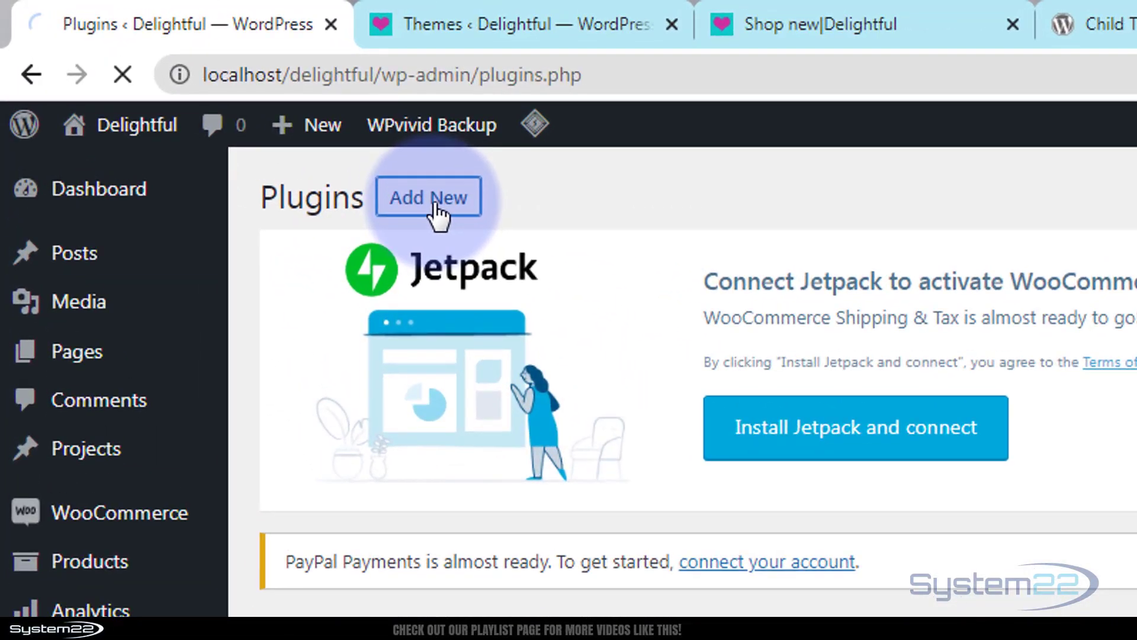
# Upload the Child Theme Configurator 2.6.0 zip and install it, replacing the old version
pyautogui.click(428, 196)
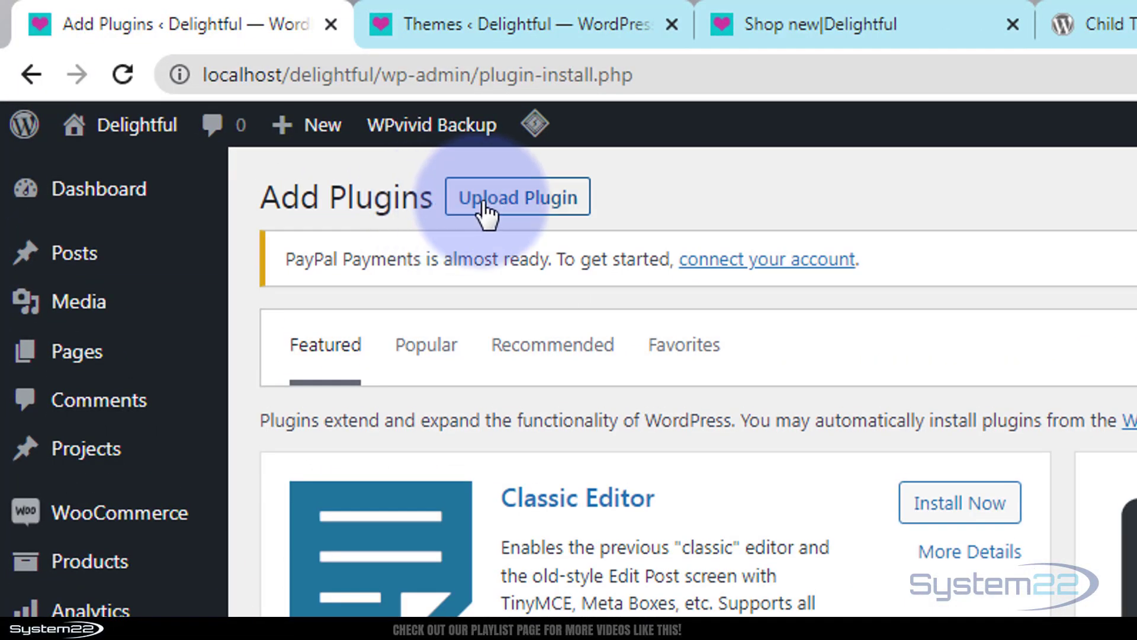
pyautogui.click(516, 197)
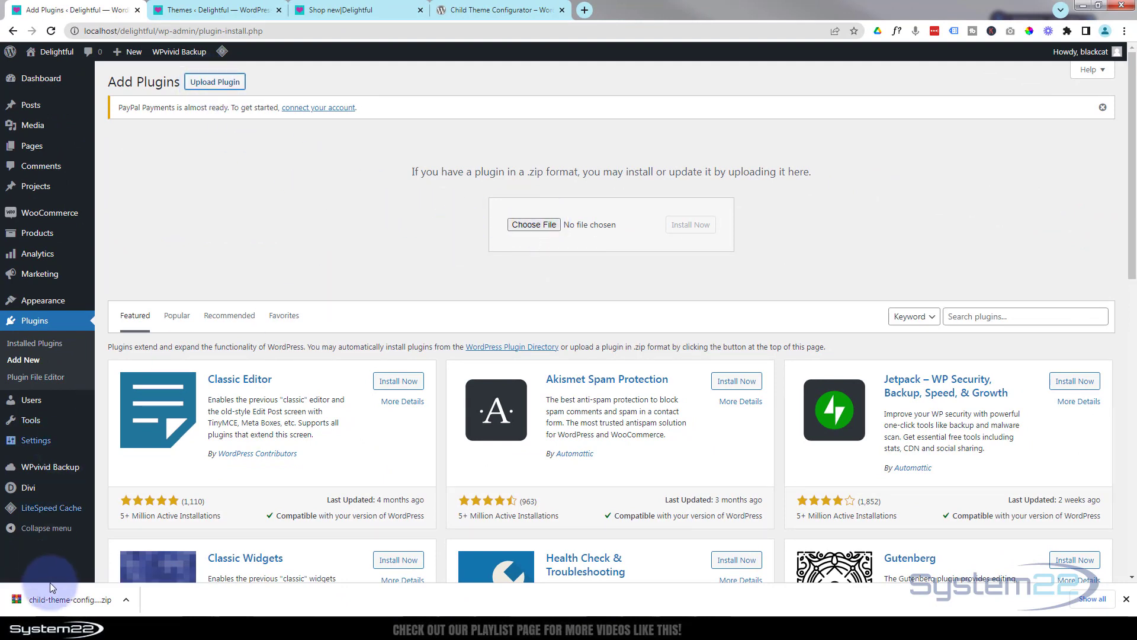
pyautogui.moveTo(51, 588); pyautogui.dragTo(616, 218)
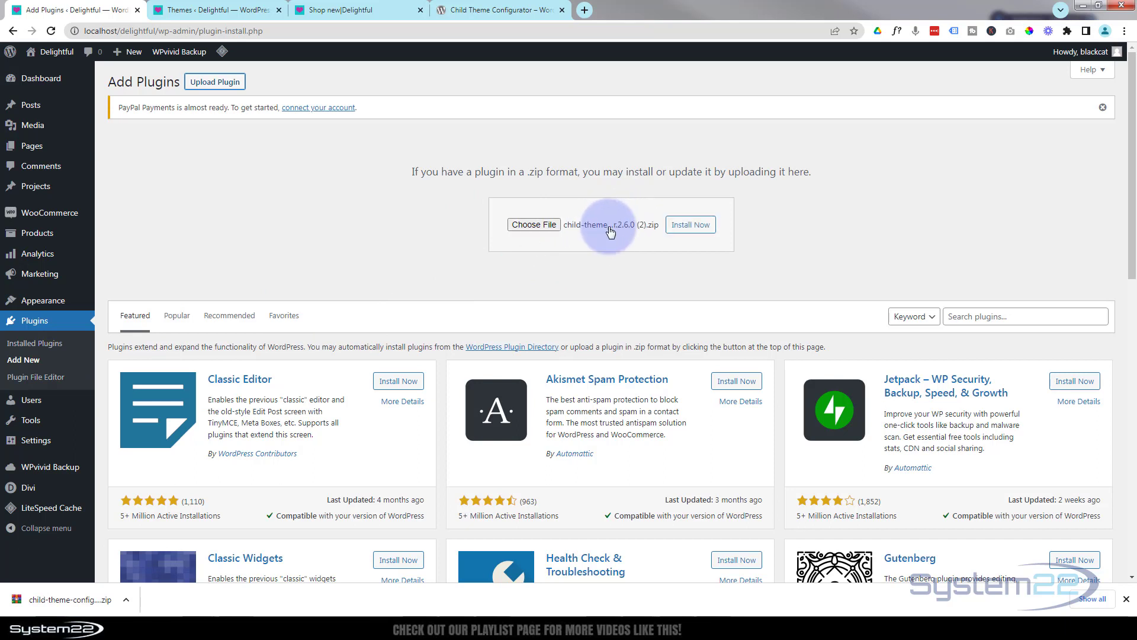
pyautogui.click(690, 224)
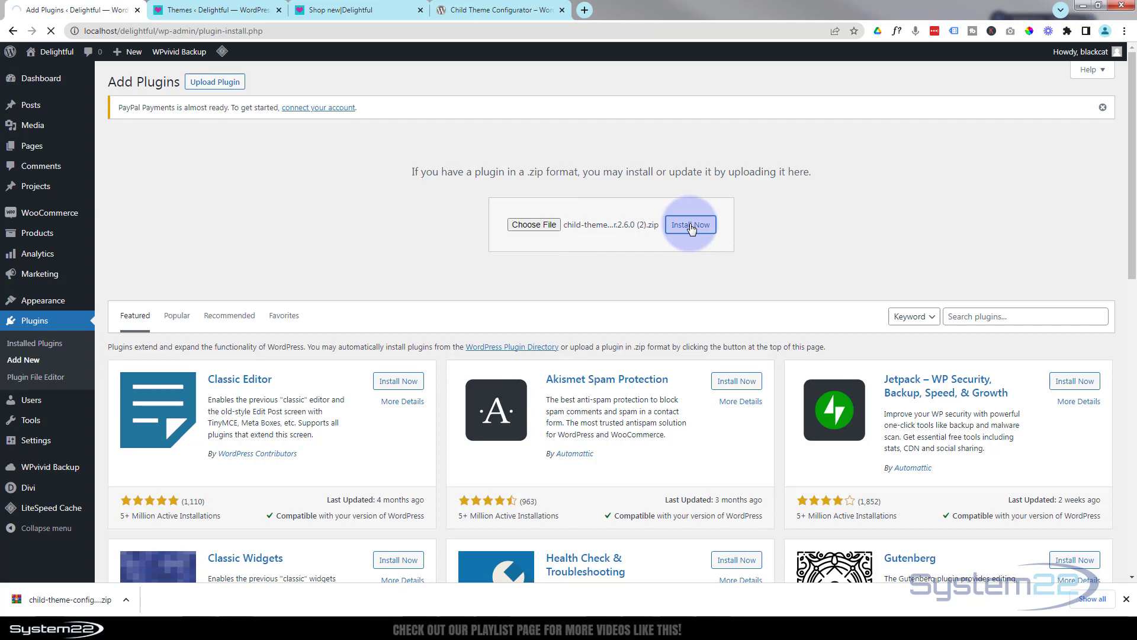
pyautogui.click(689, 224)
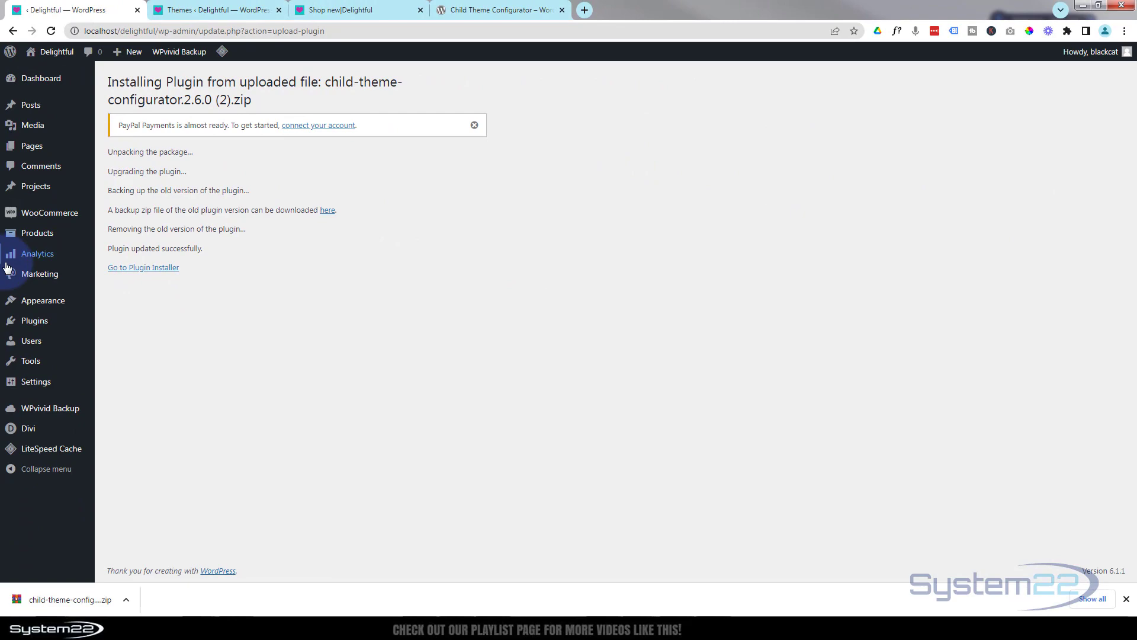
pyautogui.moveTo(31, 360)
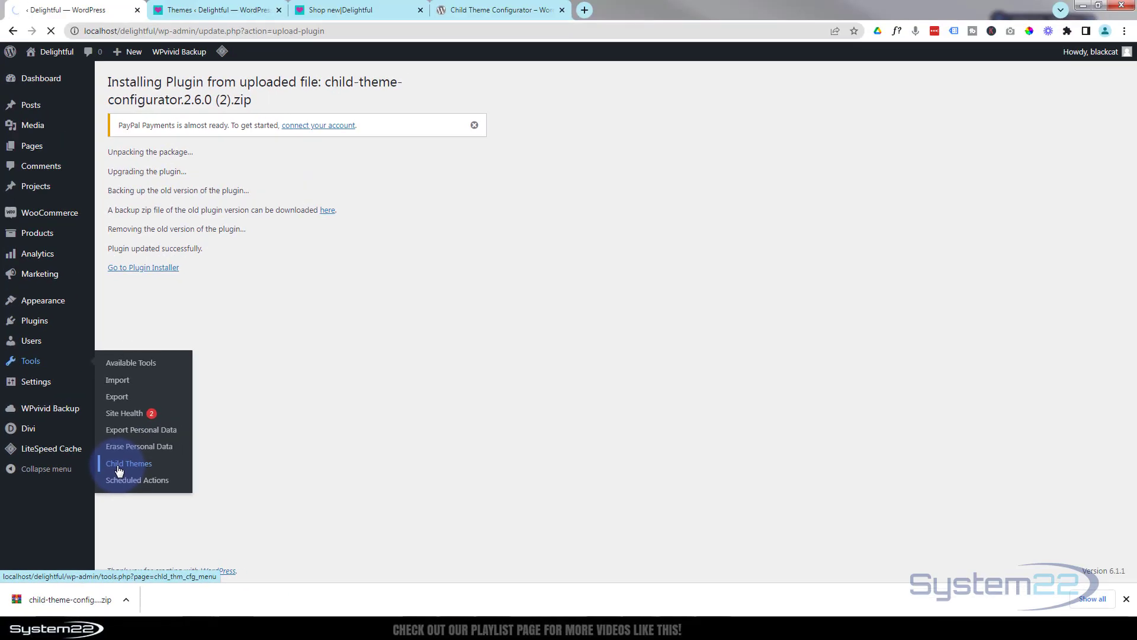
# In Child Theme Configurator, analyze Divi as parent and create the new Divi-child theme
pyautogui.click(128, 463)
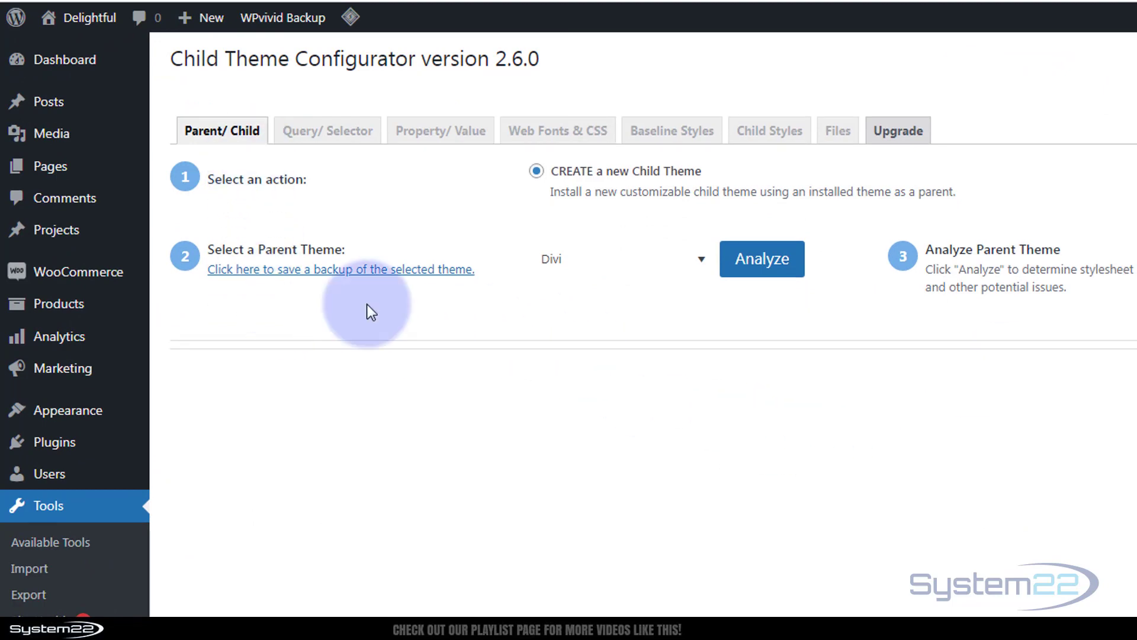
pyautogui.moveTo(570, 310)
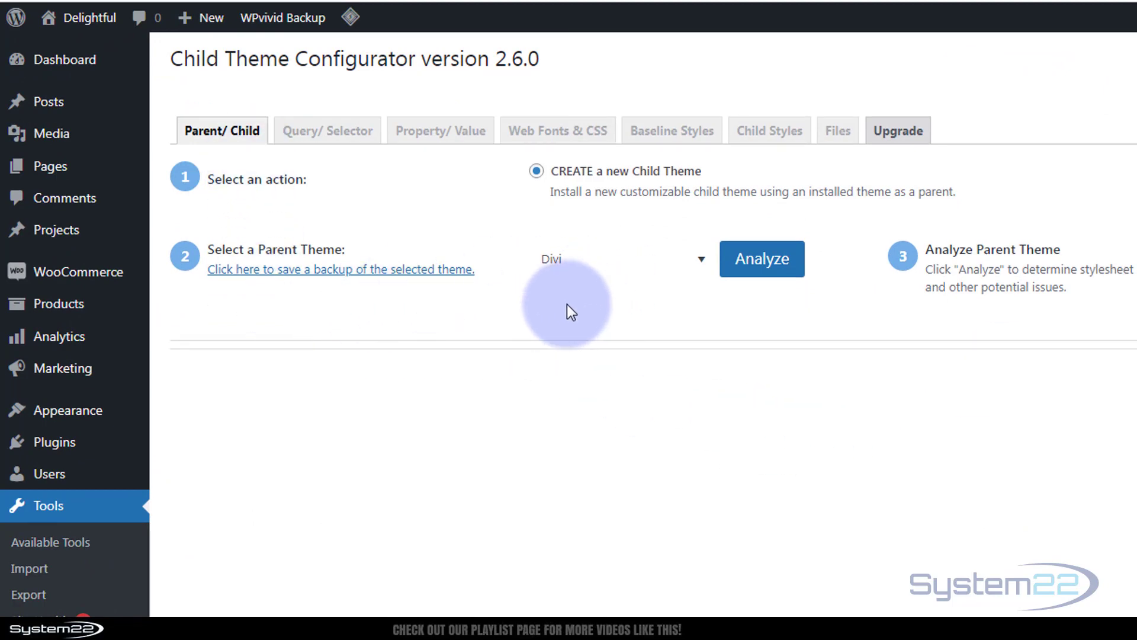
pyautogui.click(760, 259)
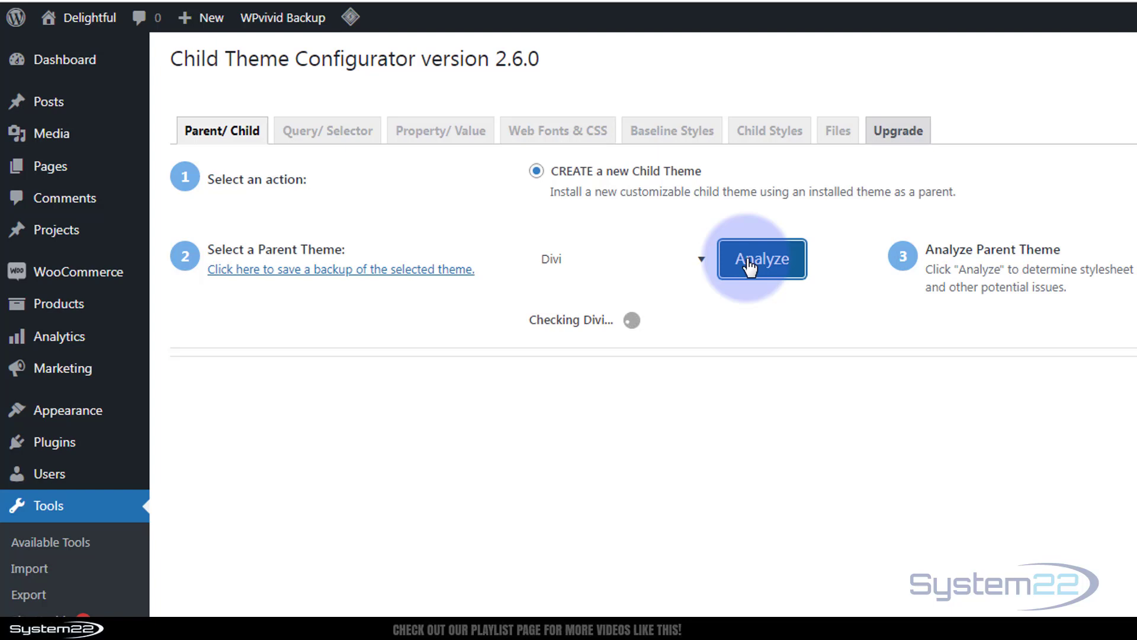
pyautogui.click(761, 259)
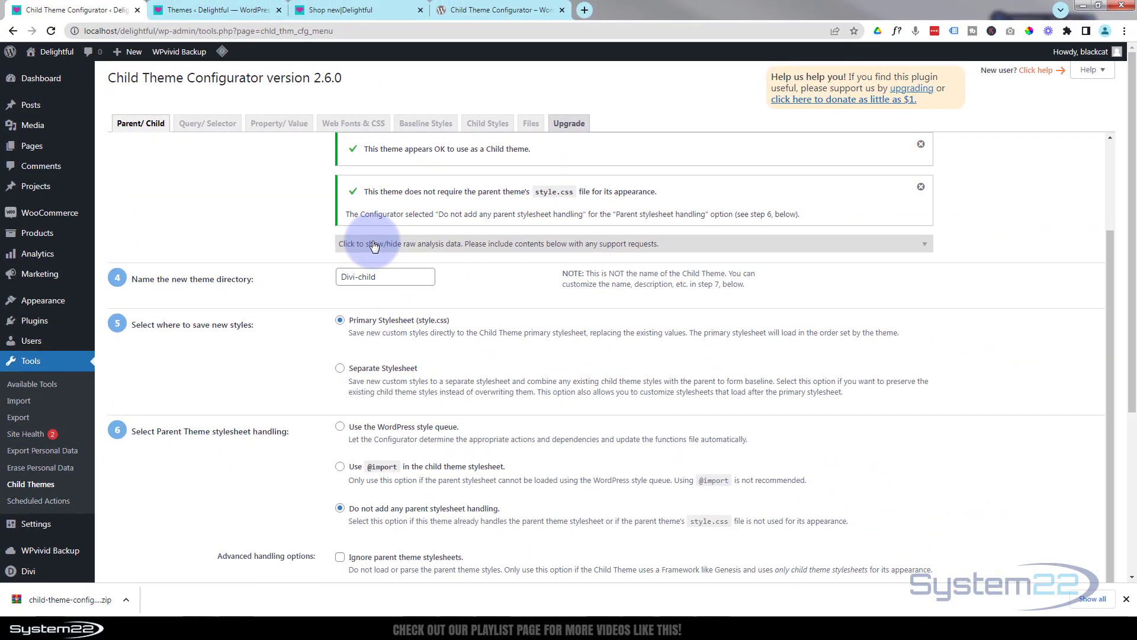
pyautogui.scroll(-3)
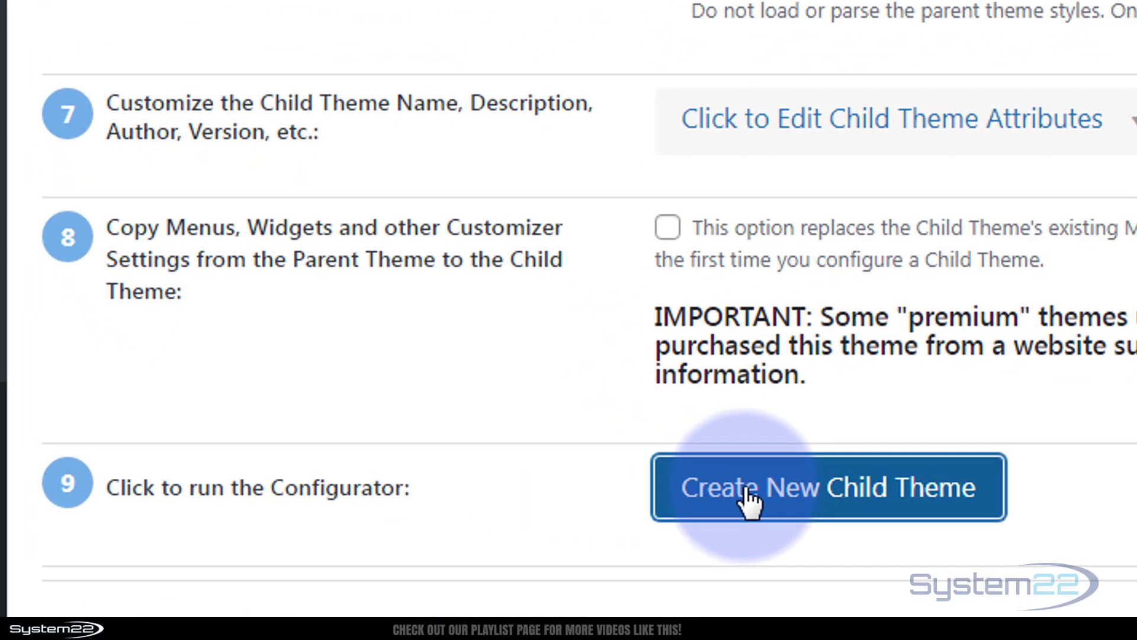
pyautogui.click(826, 487)
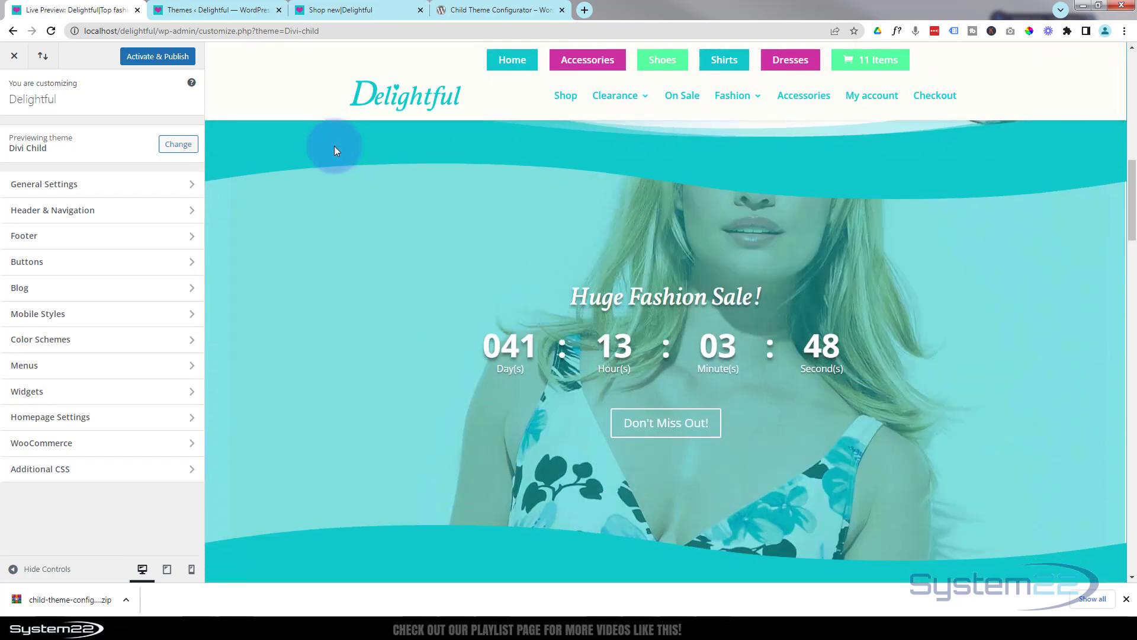
# Activate and publish the previewed Divi Child theme from the Customizer
pyautogui.scroll(-3)
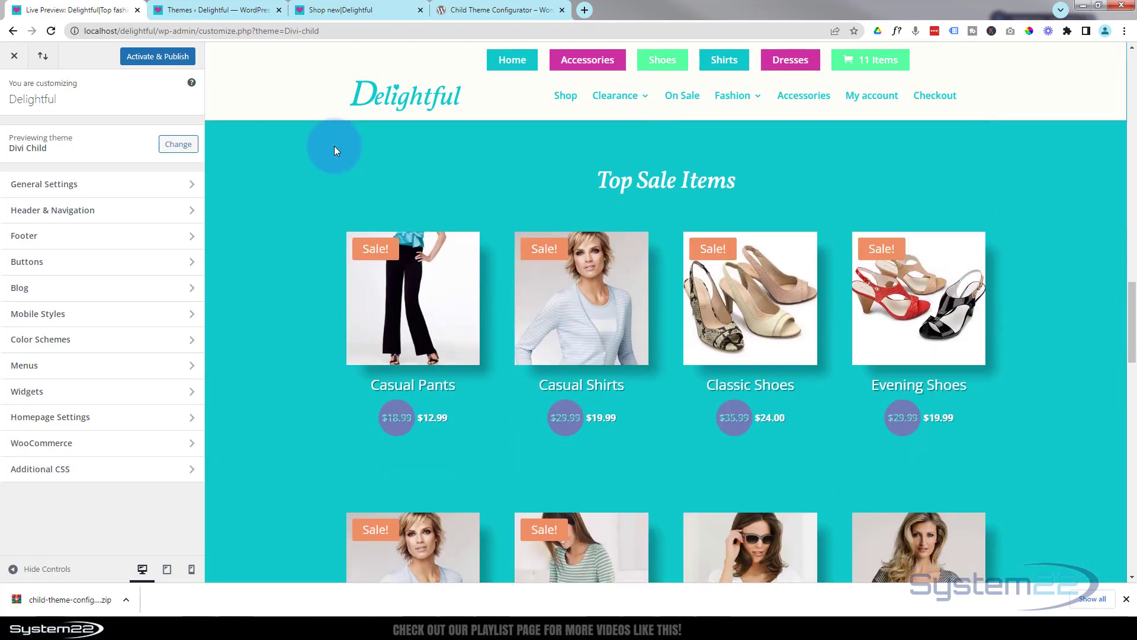
pyautogui.scroll(-3)
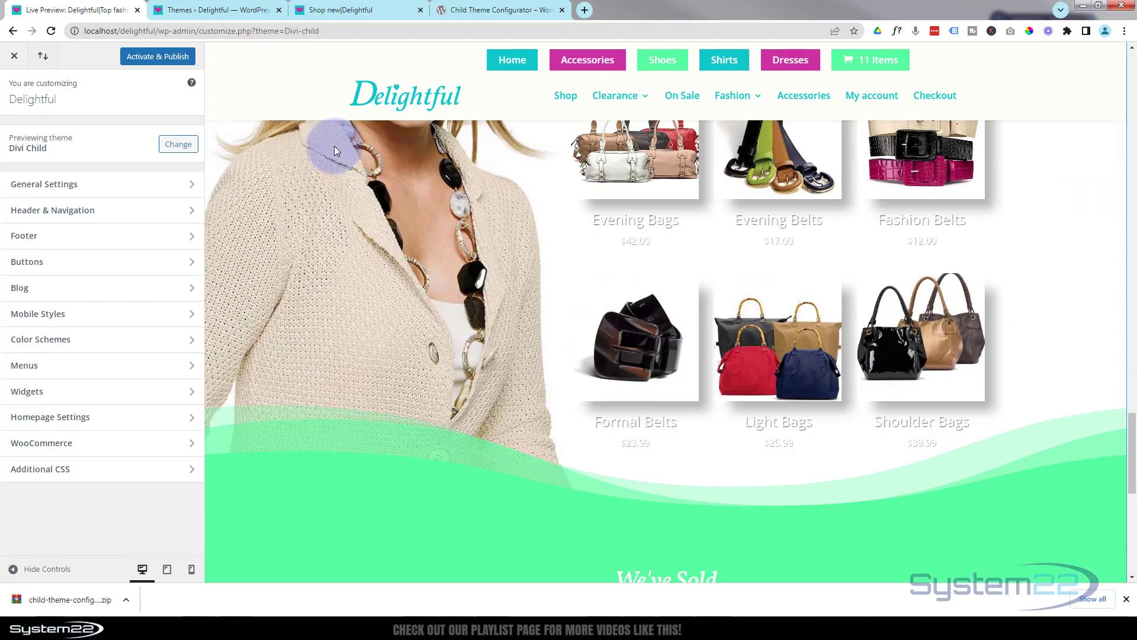
pyautogui.scroll(-3)
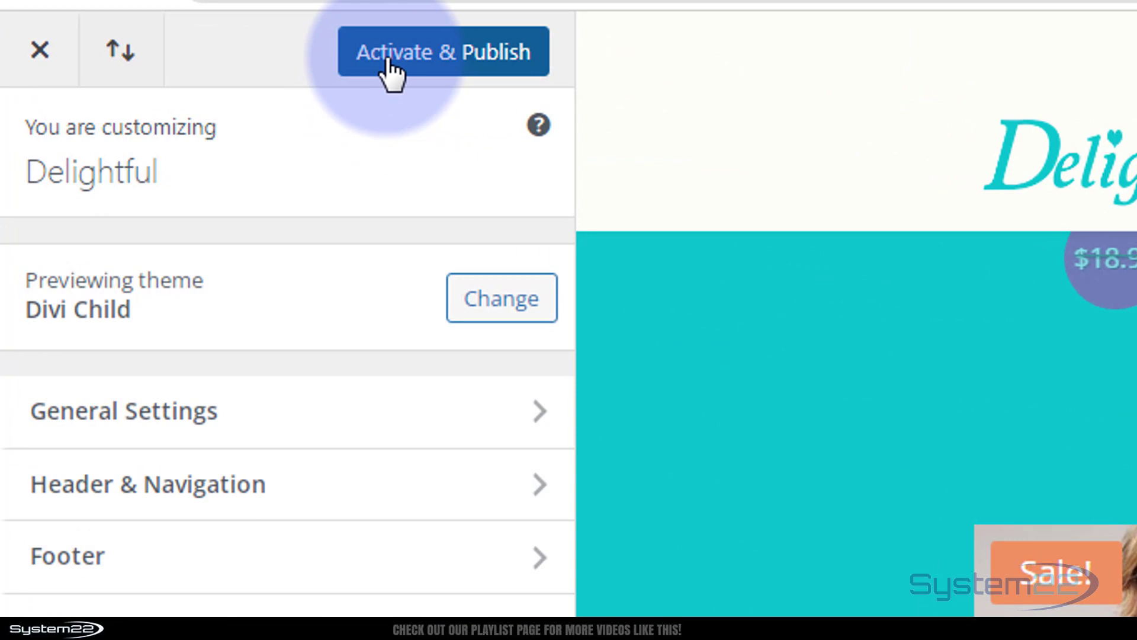
pyautogui.click(442, 51)
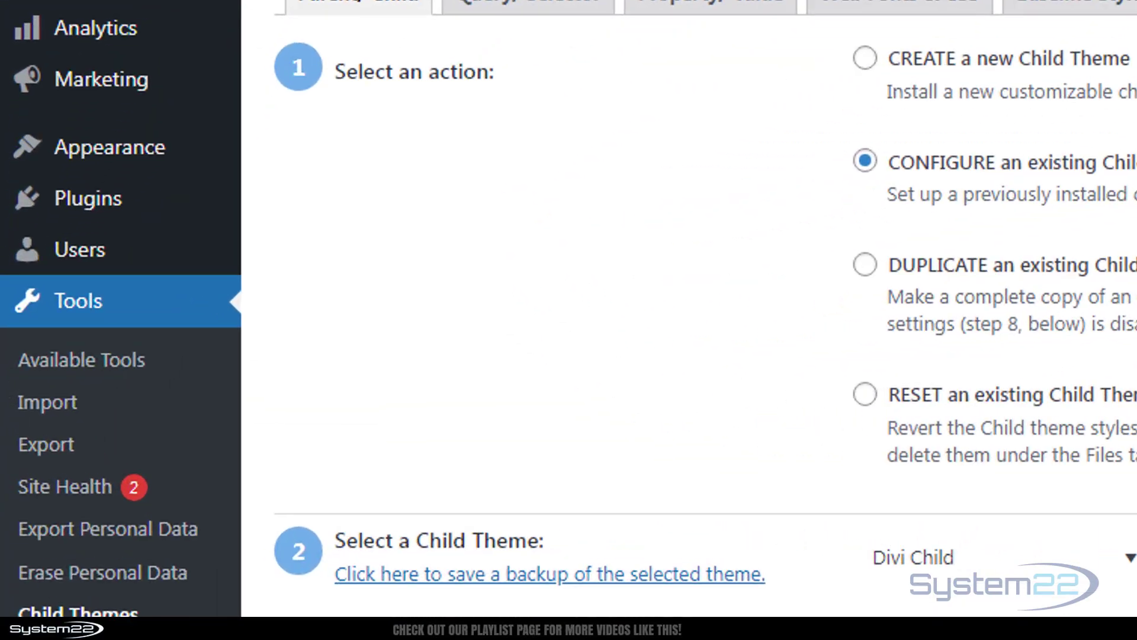
pyautogui.moveTo(111, 147)
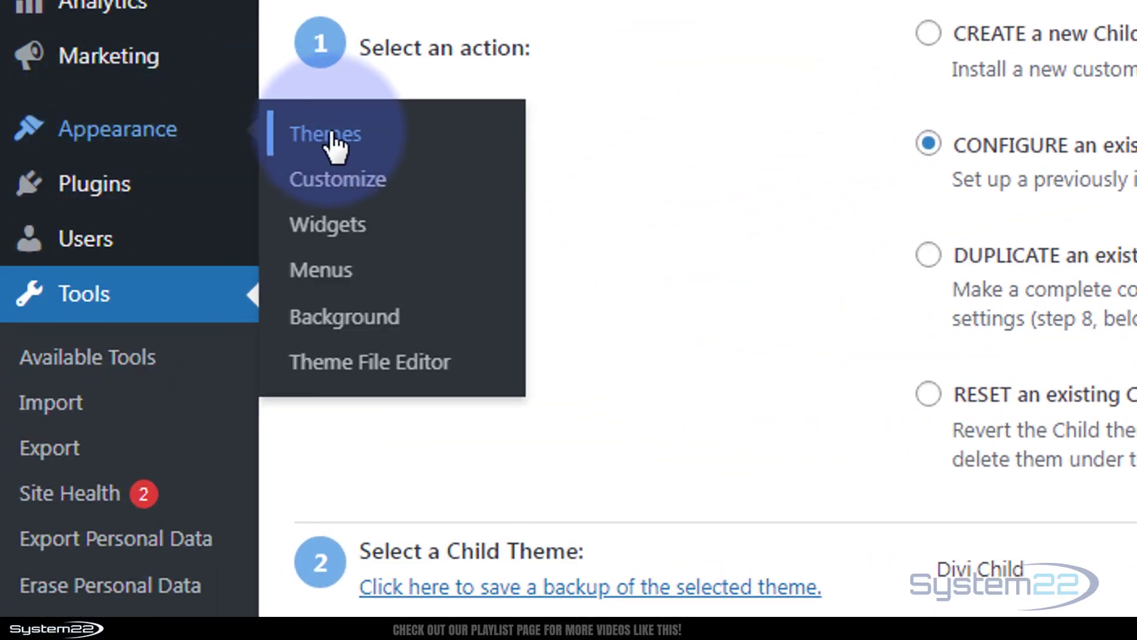
# Show the installed themes with Divi Child listed as Active
pyautogui.click(325, 134)
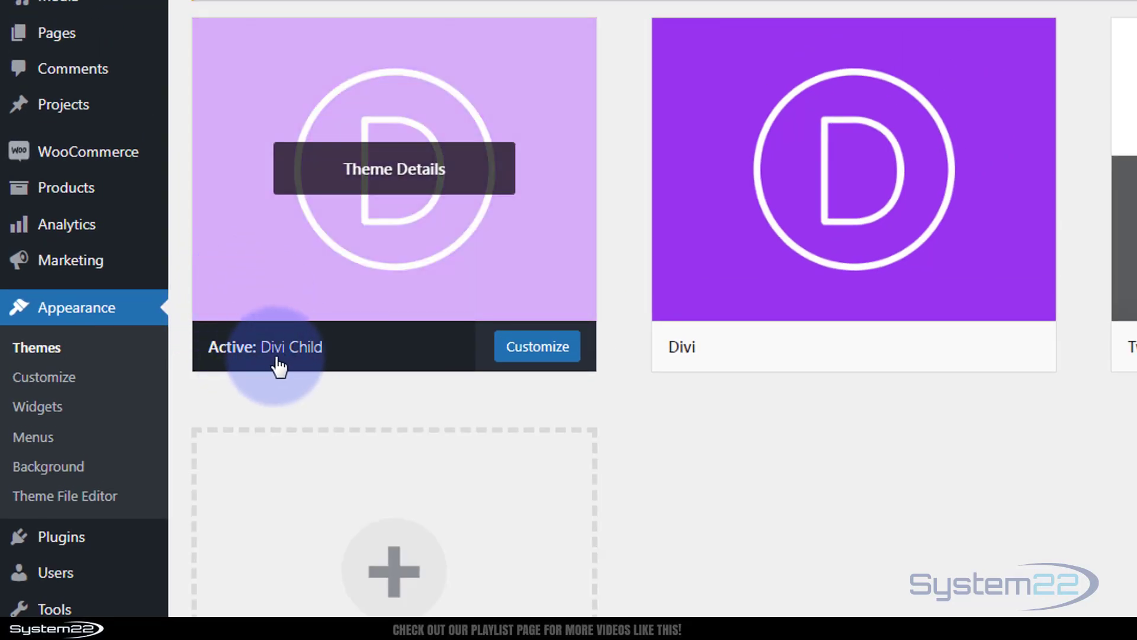
pyautogui.moveTo(851, 222)
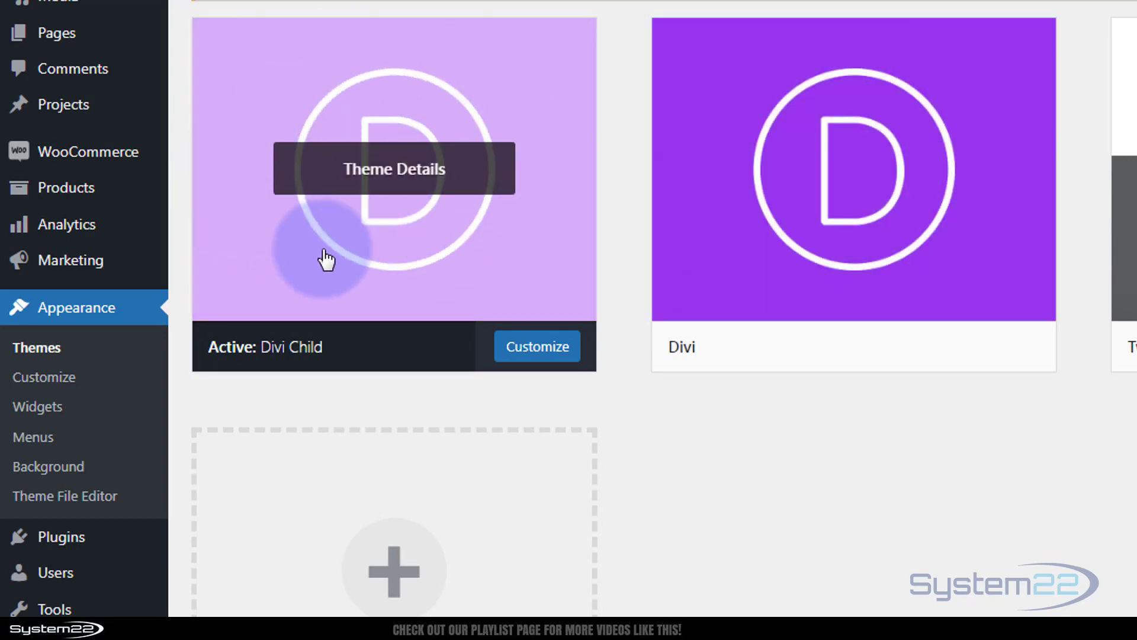
pyautogui.moveTo(788, 303)
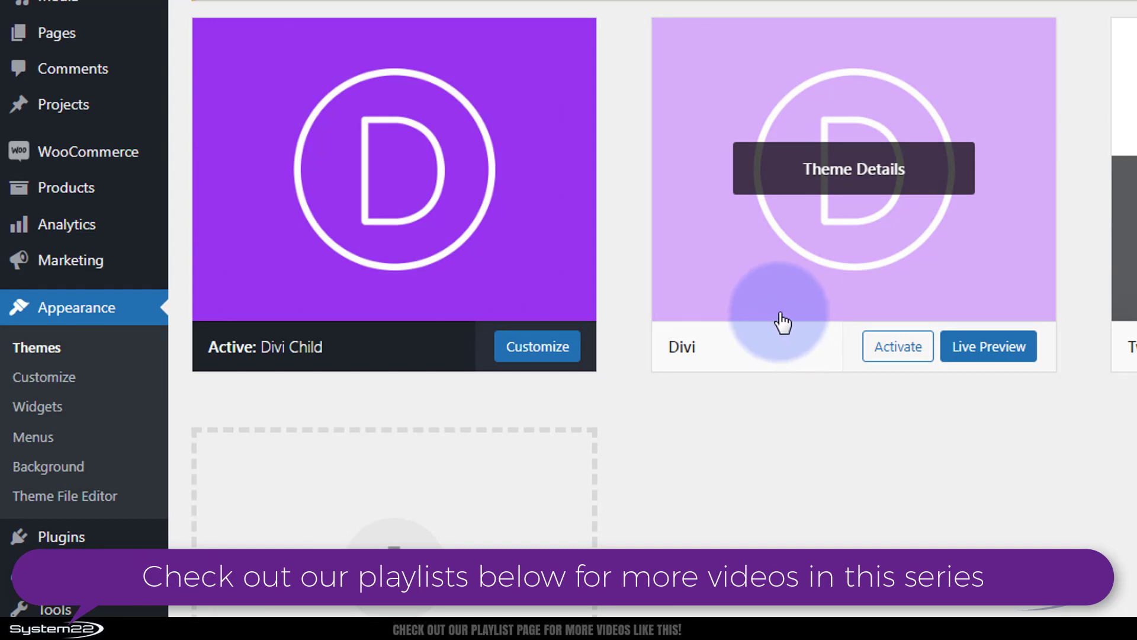
pyautogui.moveTo(802, 282)
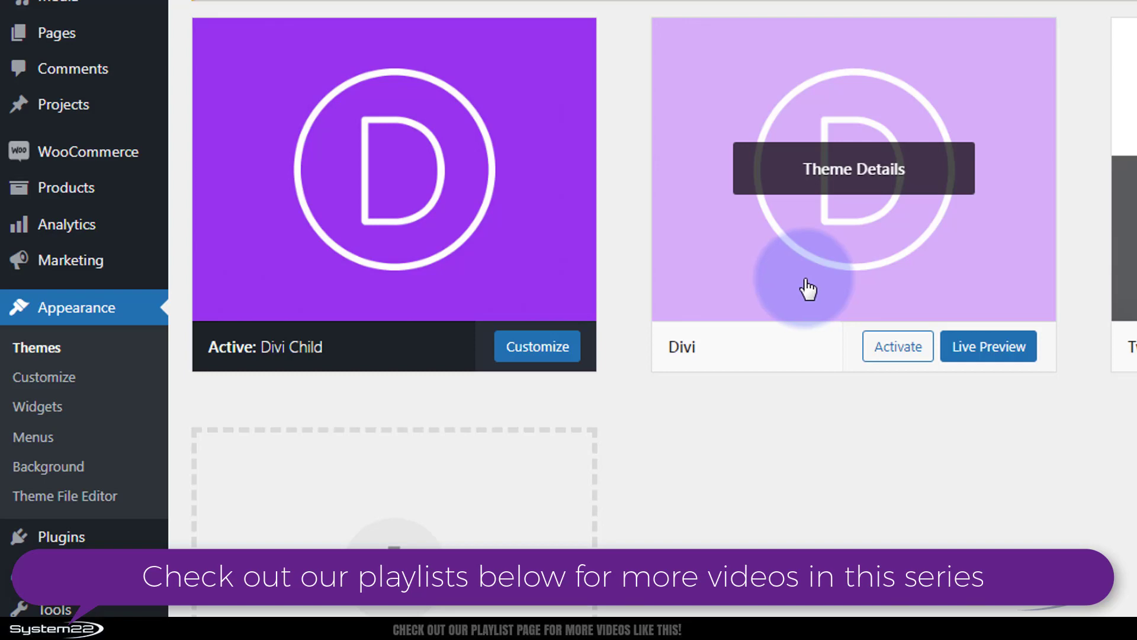
pyautogui.moveTo(777, 281)
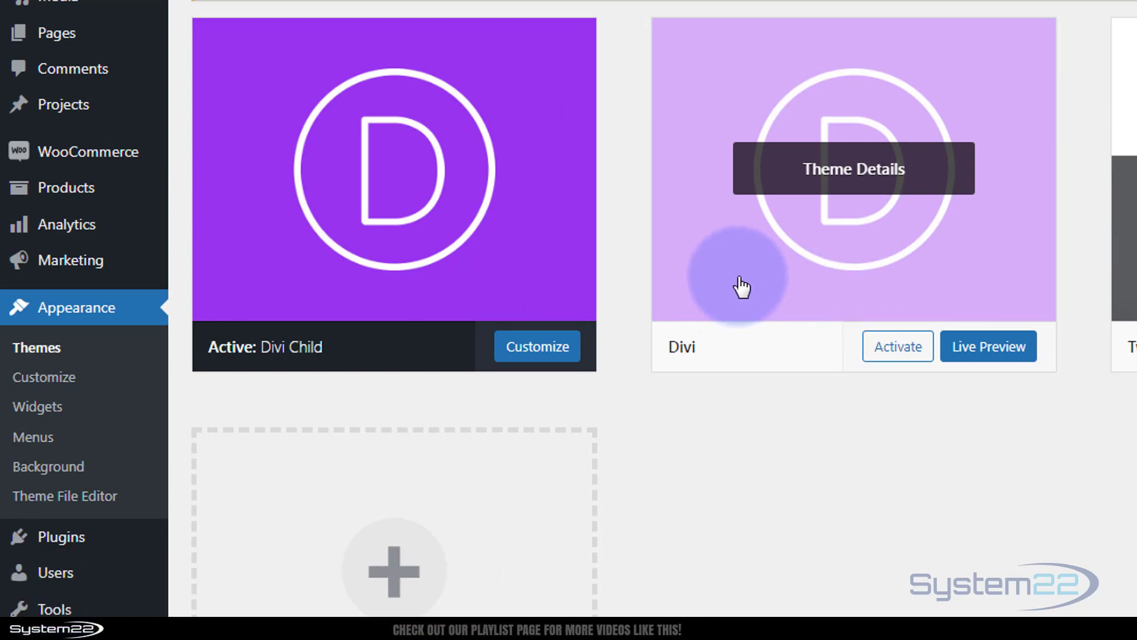
pyautogui.moveTo(794, 285)
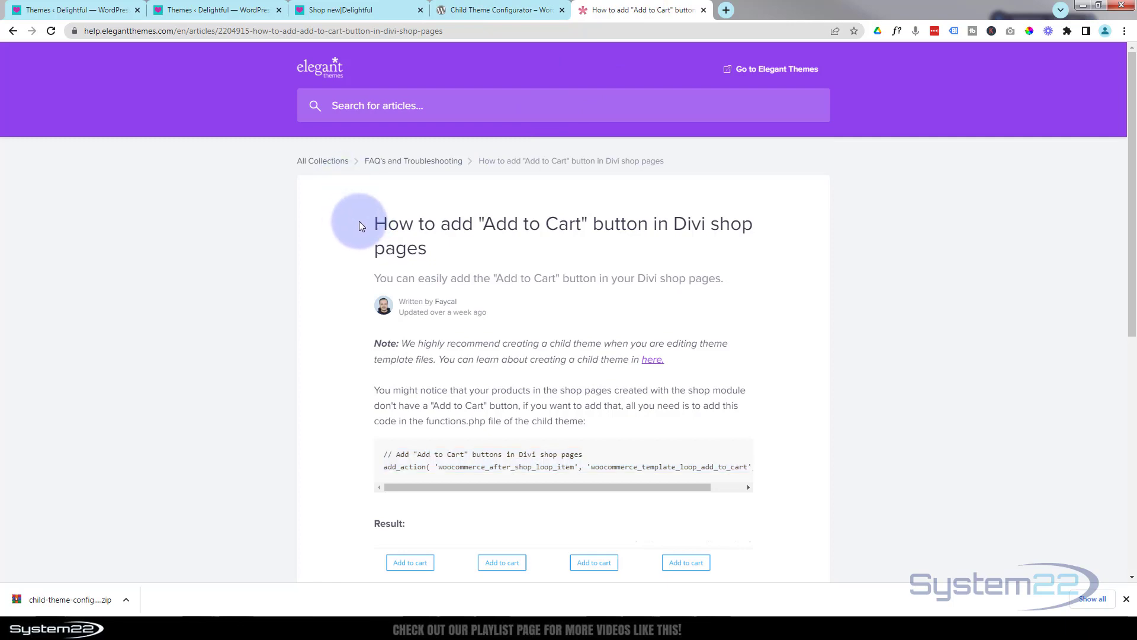
# Select the add_action Add to Cart snippet in the help article and return to the Themes tab
pyautogui.scroll(-3)
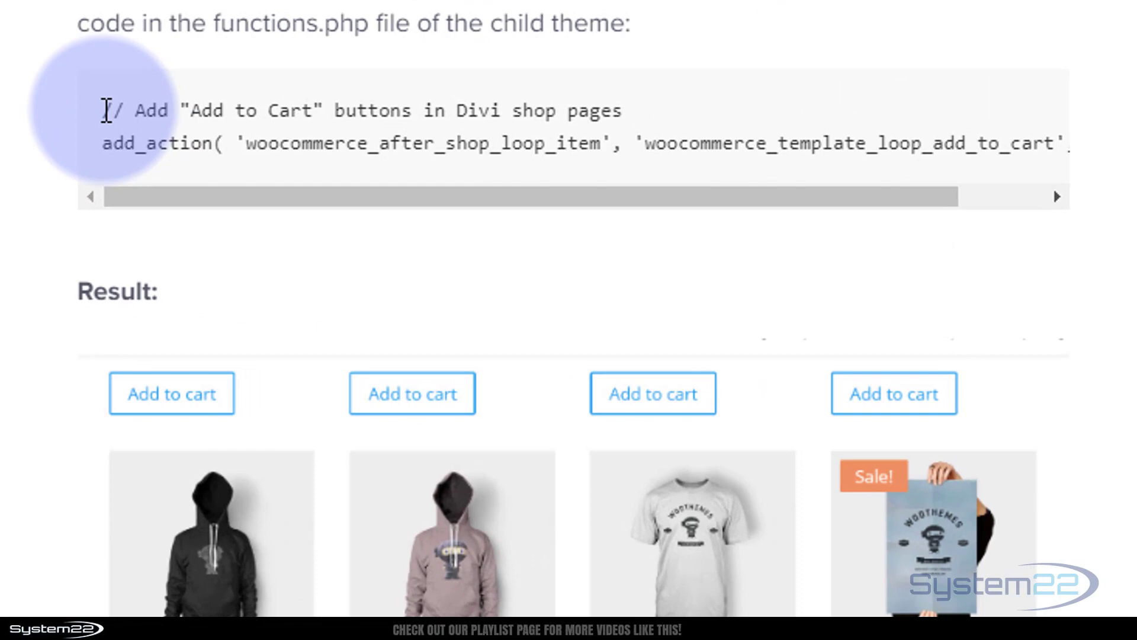
pyautogui.moveTo(105, 111); pyautogui.dragTo(674, 144)
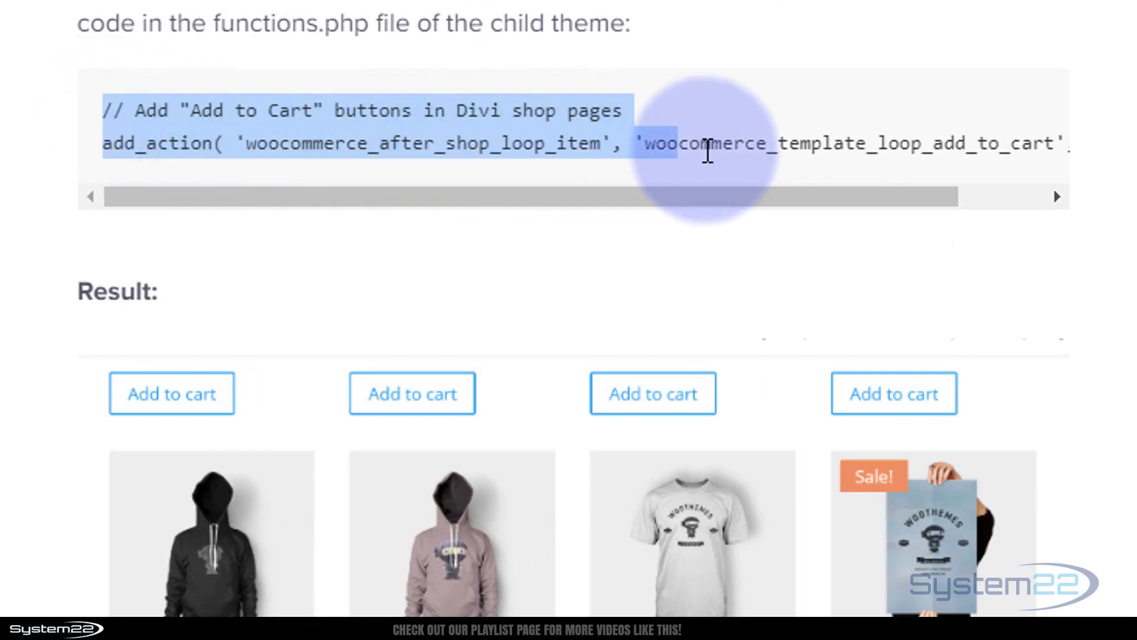
pyautogui.hscroll(3)
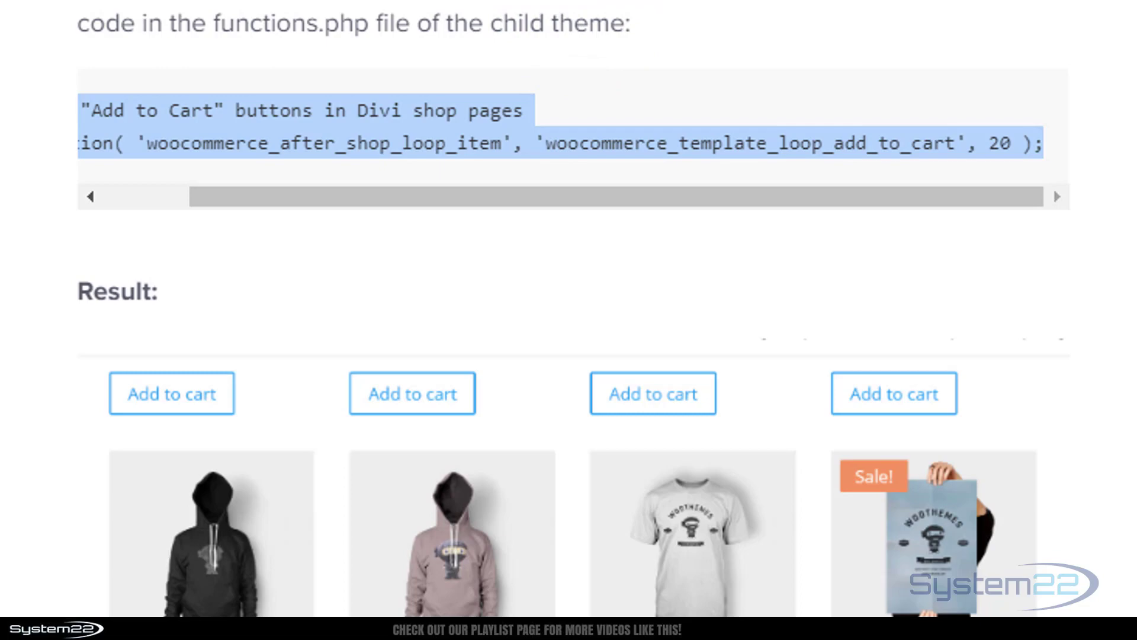
pyautogui.click(215, 9)
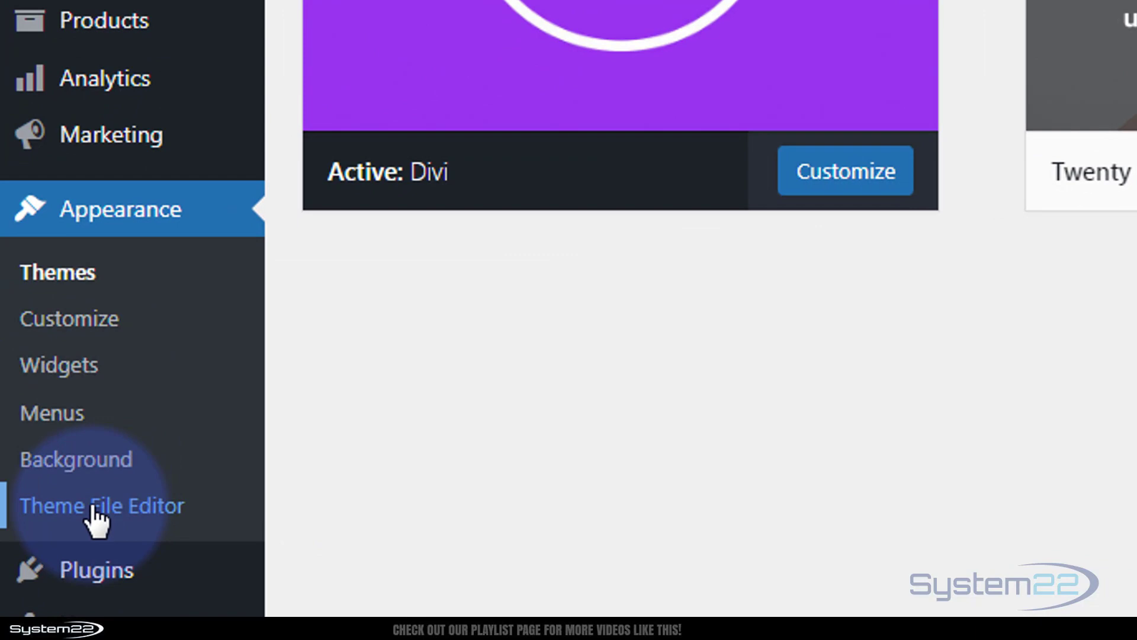
# Open Divi Child's functions.php and place the cursor on empty line 18
pyautogui.click(102, 506)
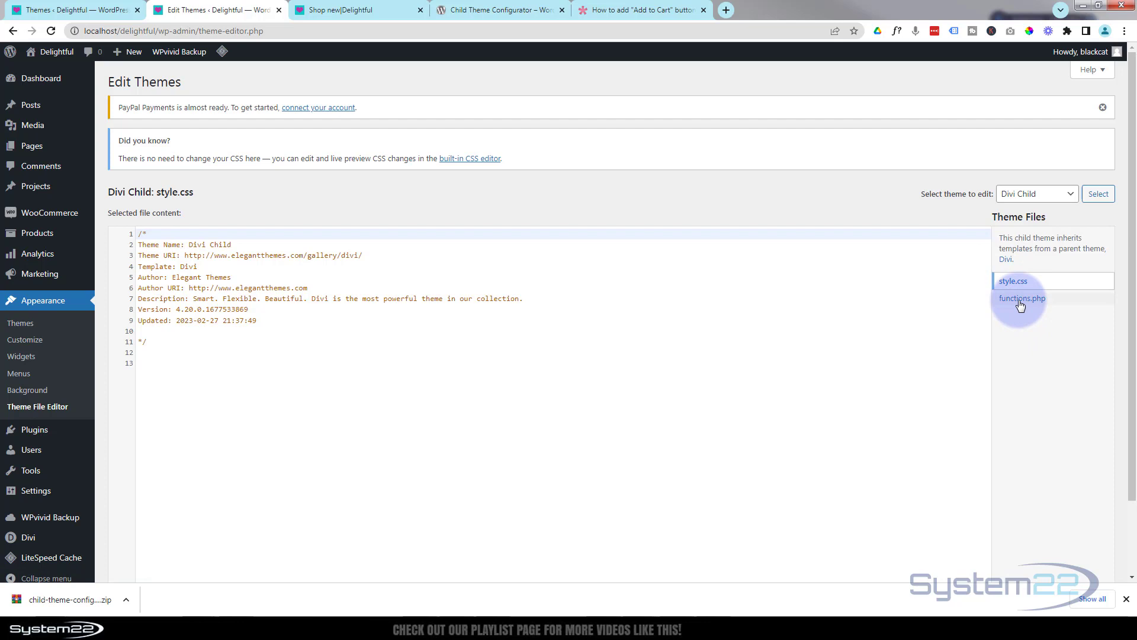
pyautogui.moveTo(1022, 298)
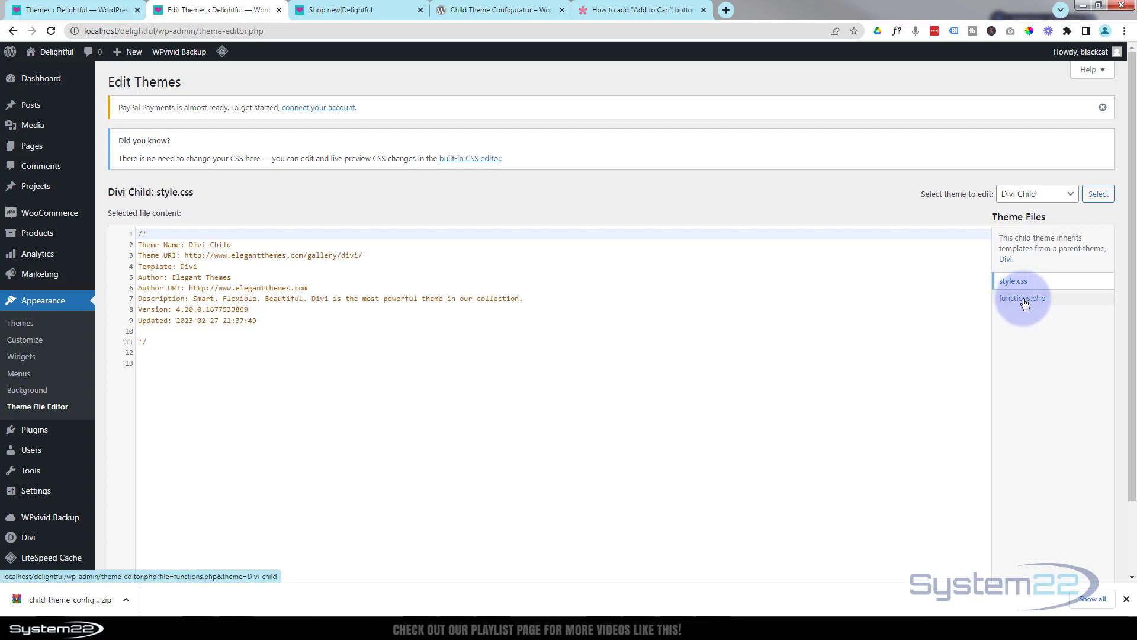
pyautogui.click(1022, 298)
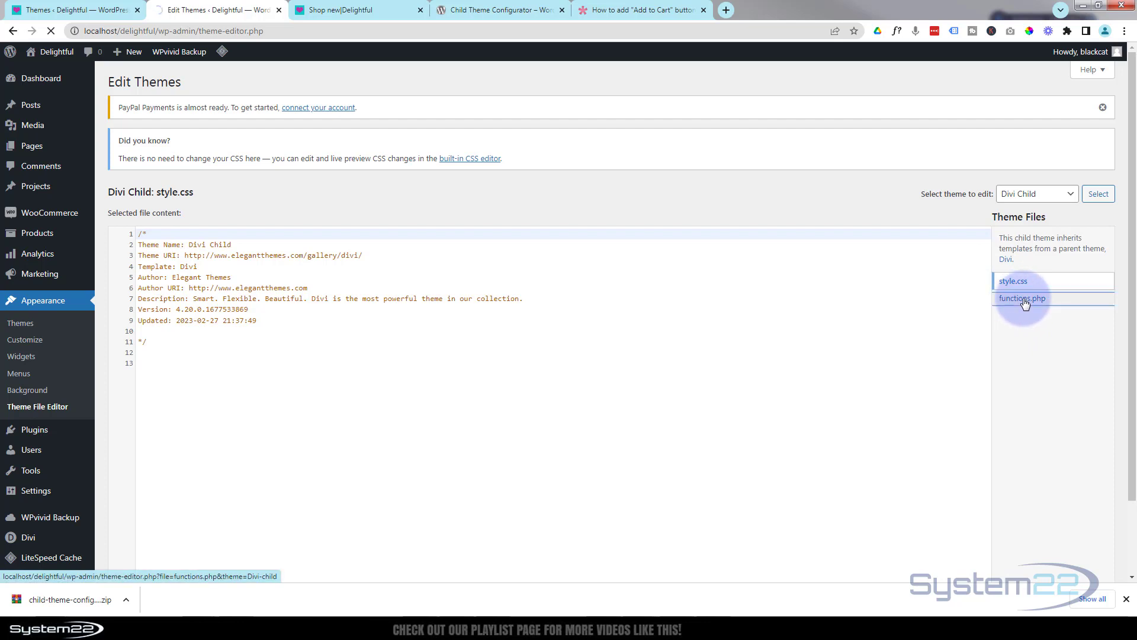
pyautogui.click(1022, 299)
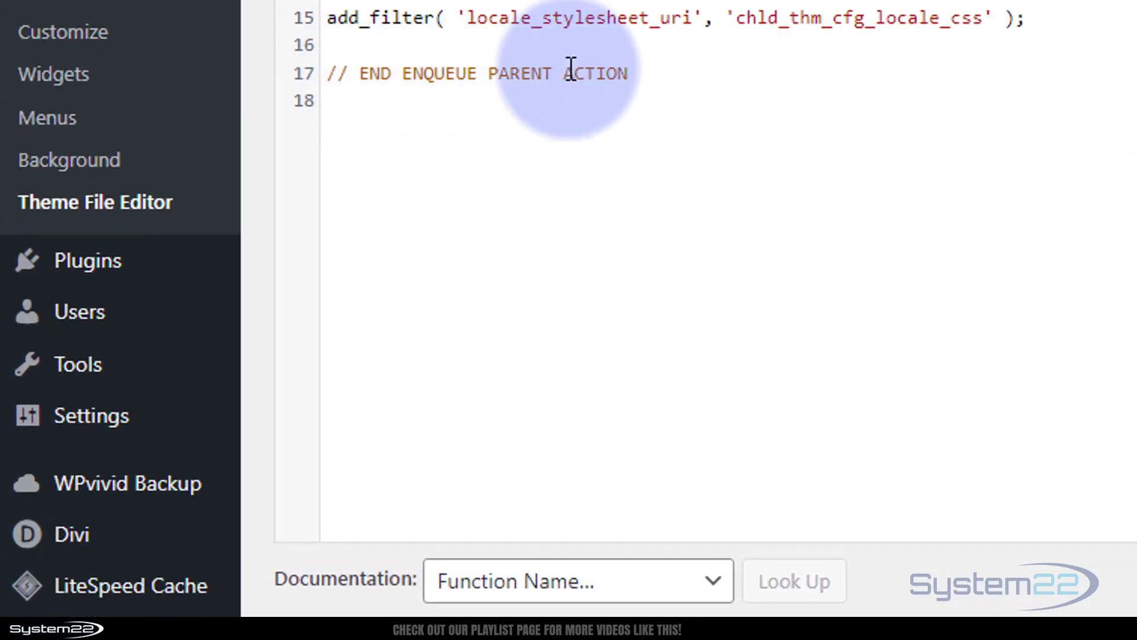
pyautogui.click(334, 99)
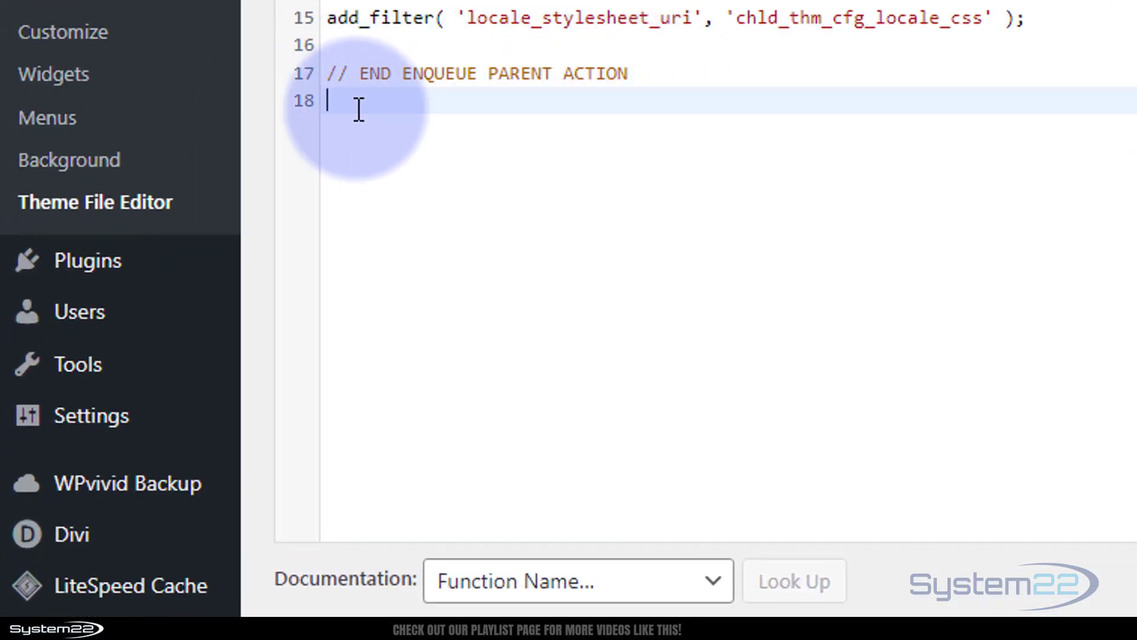
pyautogui.moveTo(855, 158)
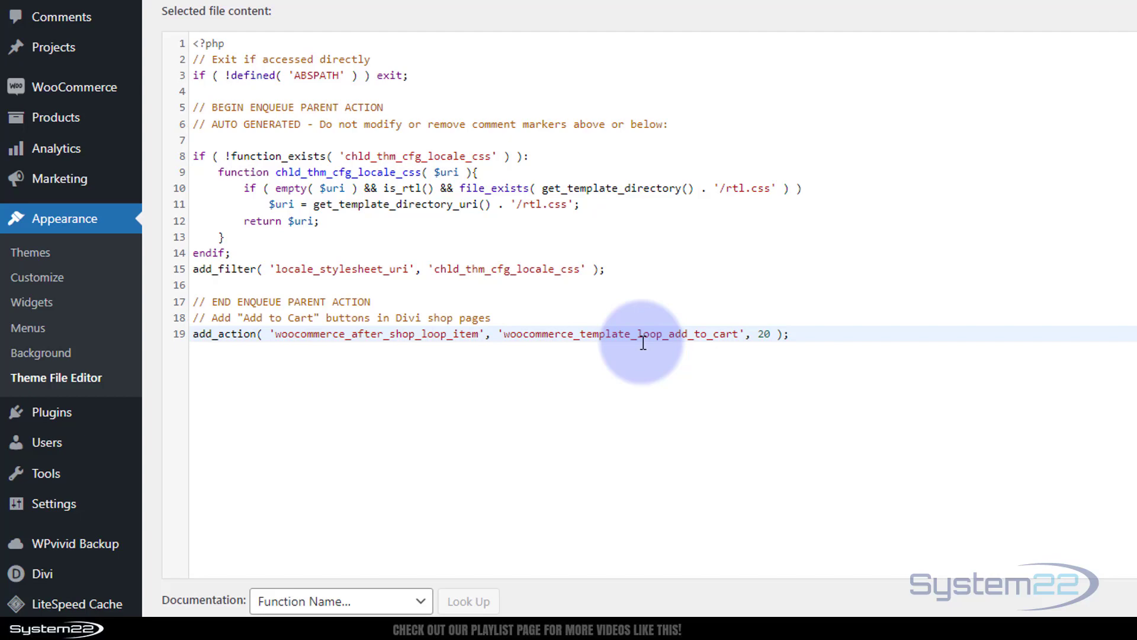
# Paste the Add to Cart snippet and save functions.php with Update File
pyautogui.scroll(-3)
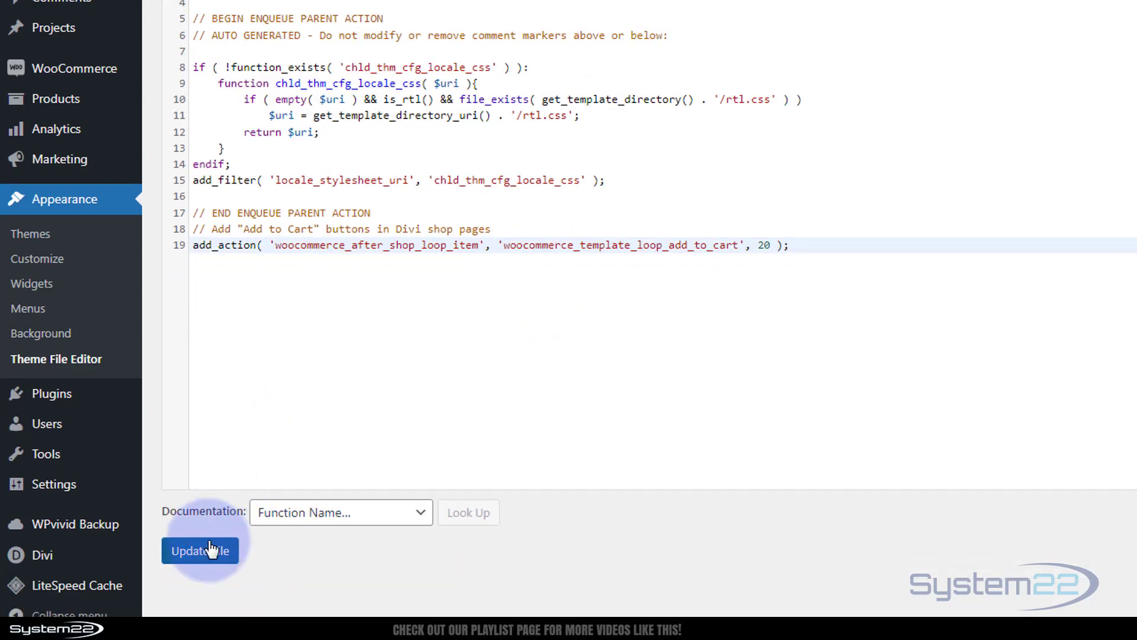
pyautogui.click(201, 551)
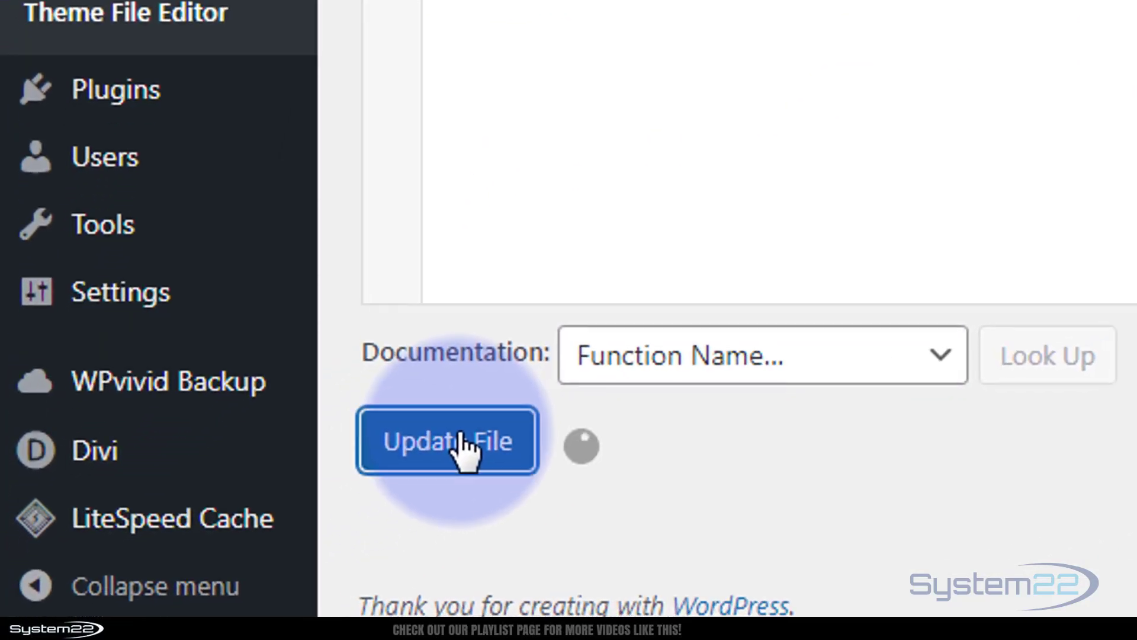
pyautogui.click(447, 441)
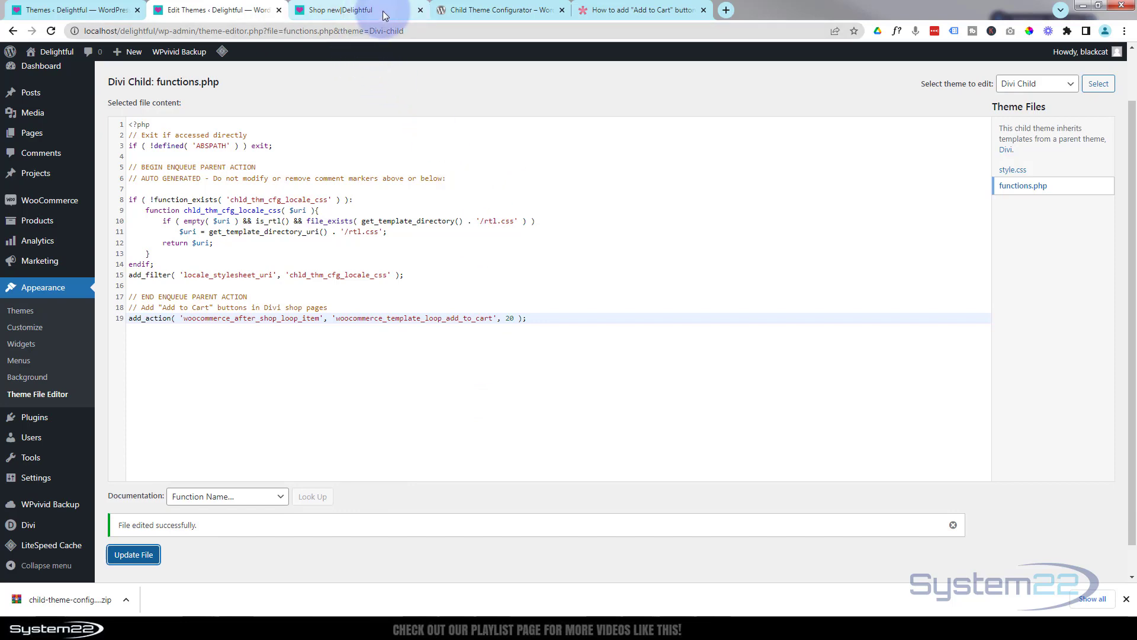
pyautogui.click(354, 10)
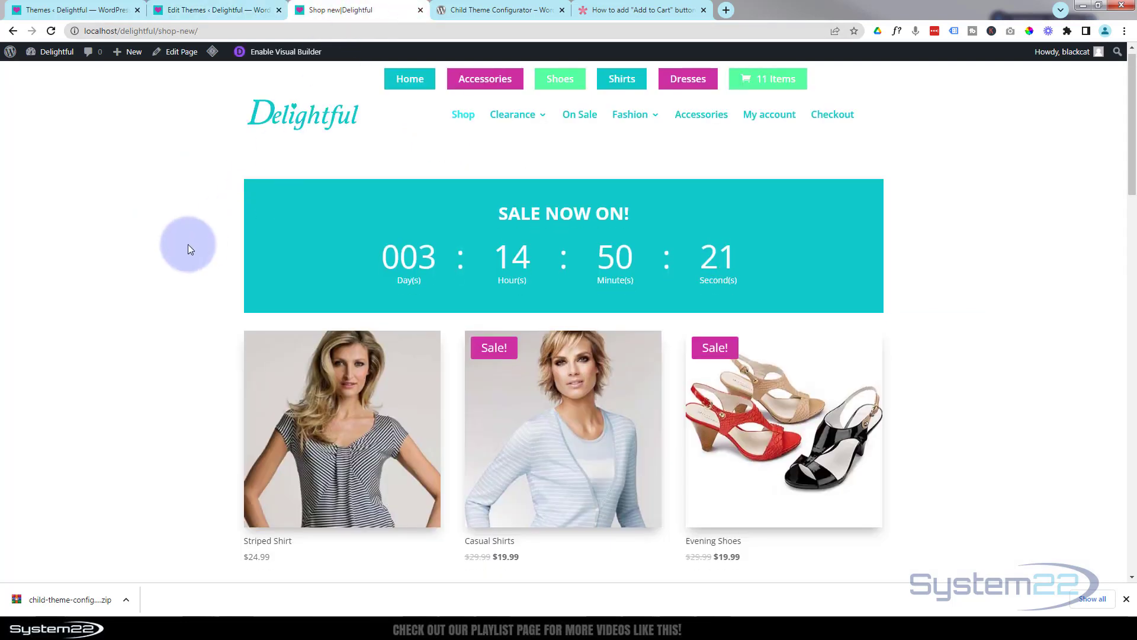
pyautogui.scroll(-3)
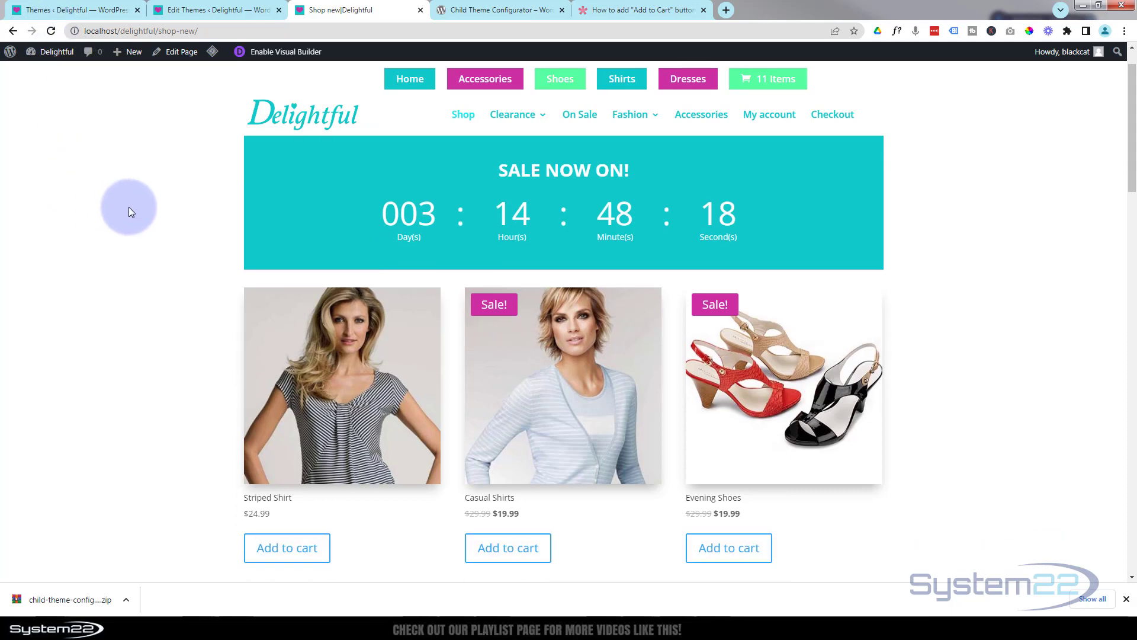
pyautogui.scroll(-3)
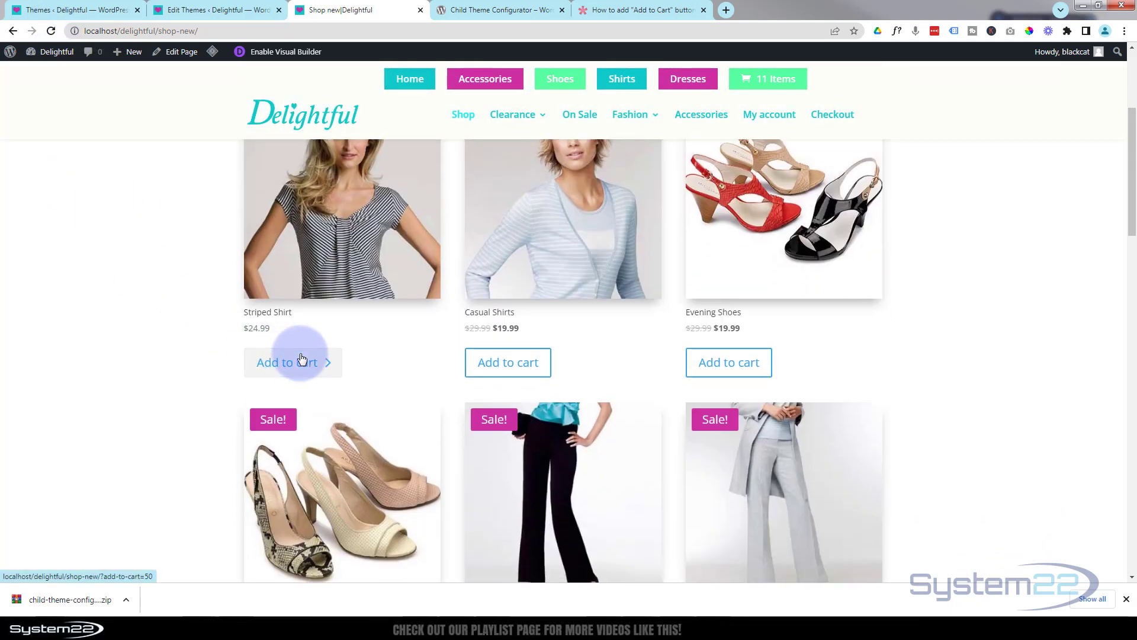
pyautogui.moveTo(753, 372)
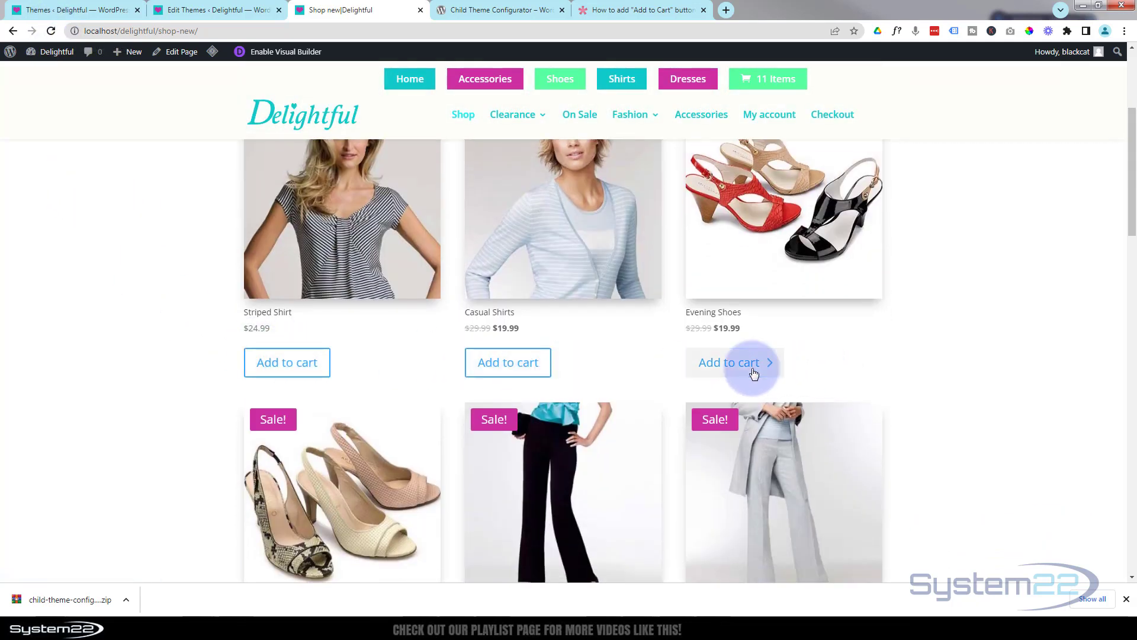
pyautogui.scroll(-3)
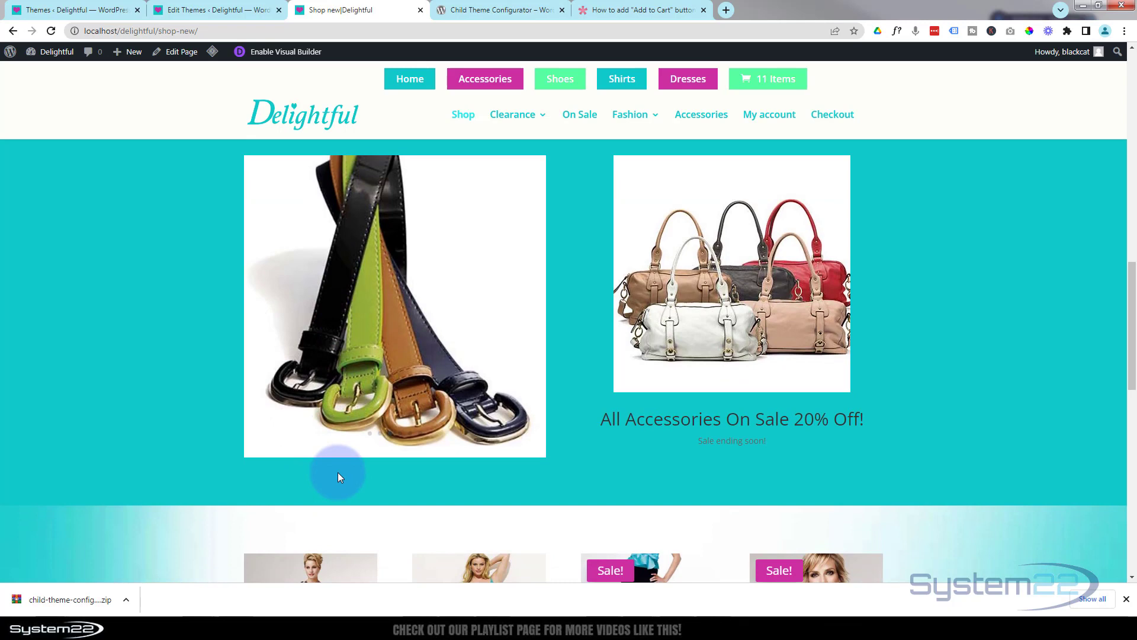
pyautogui.scroll(-3)
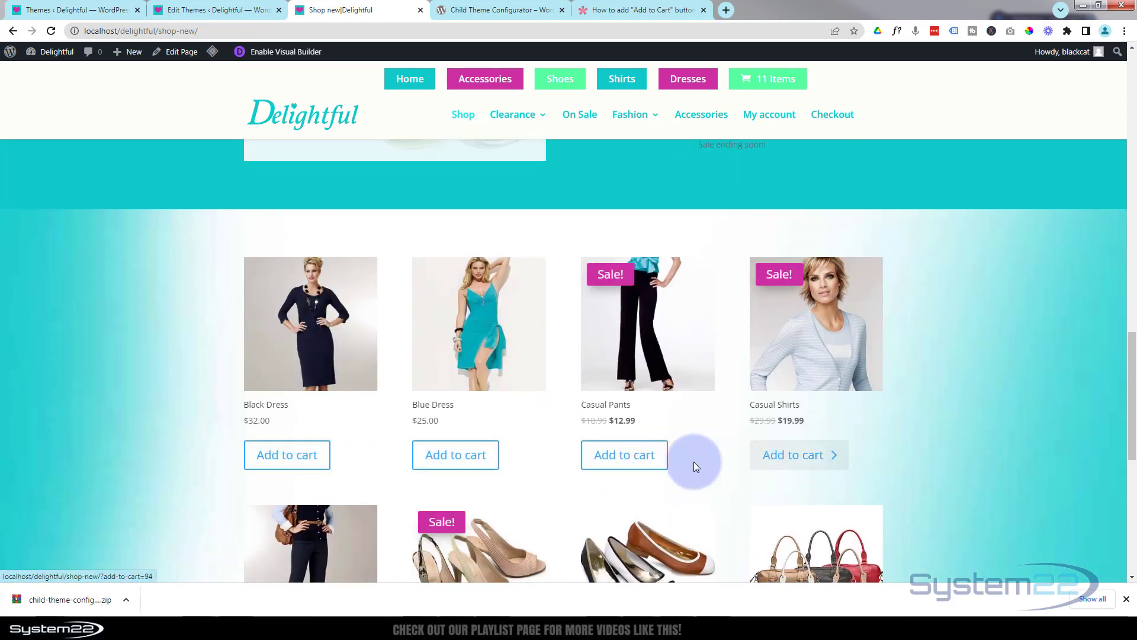
pyautogui.moveTo(286, 455)
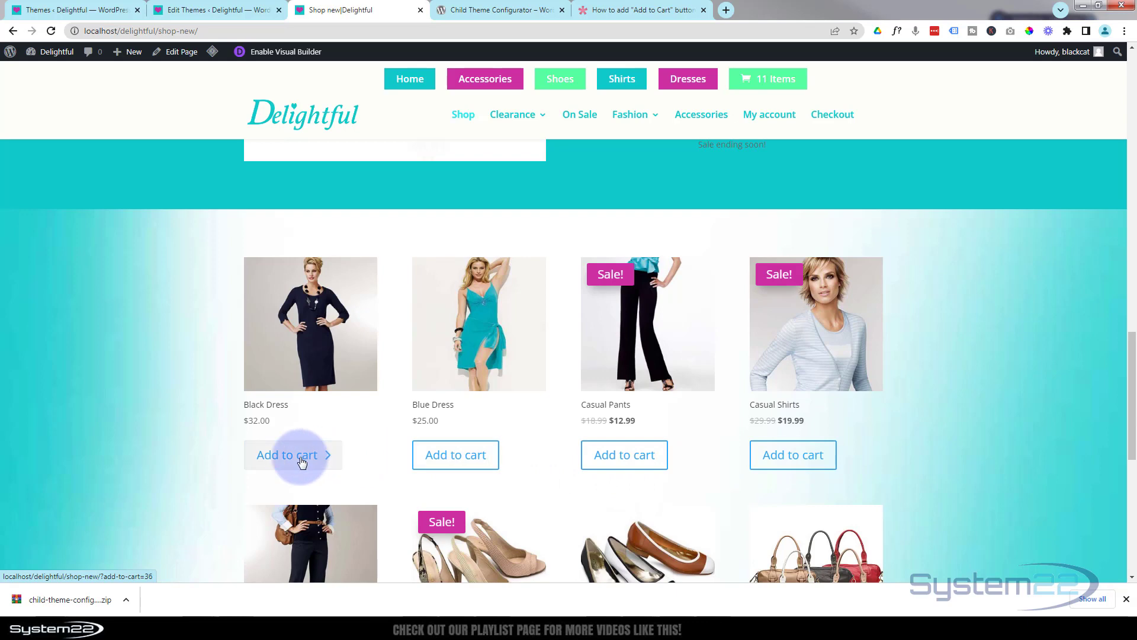
pyautogui.scroll(-3)
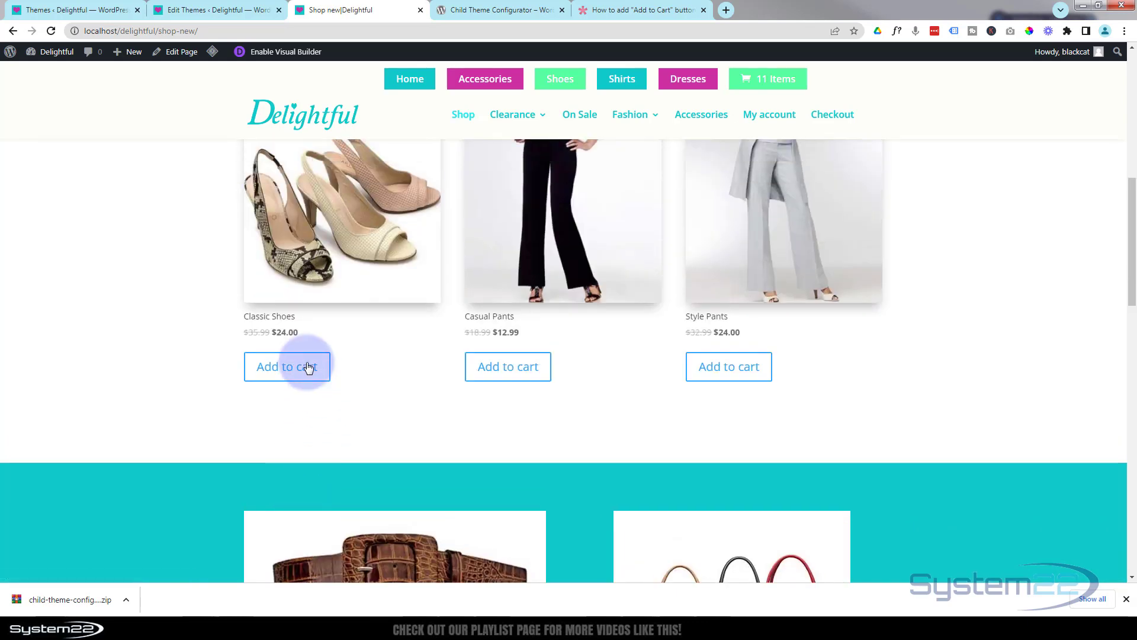
pyautogui.scroll(3)
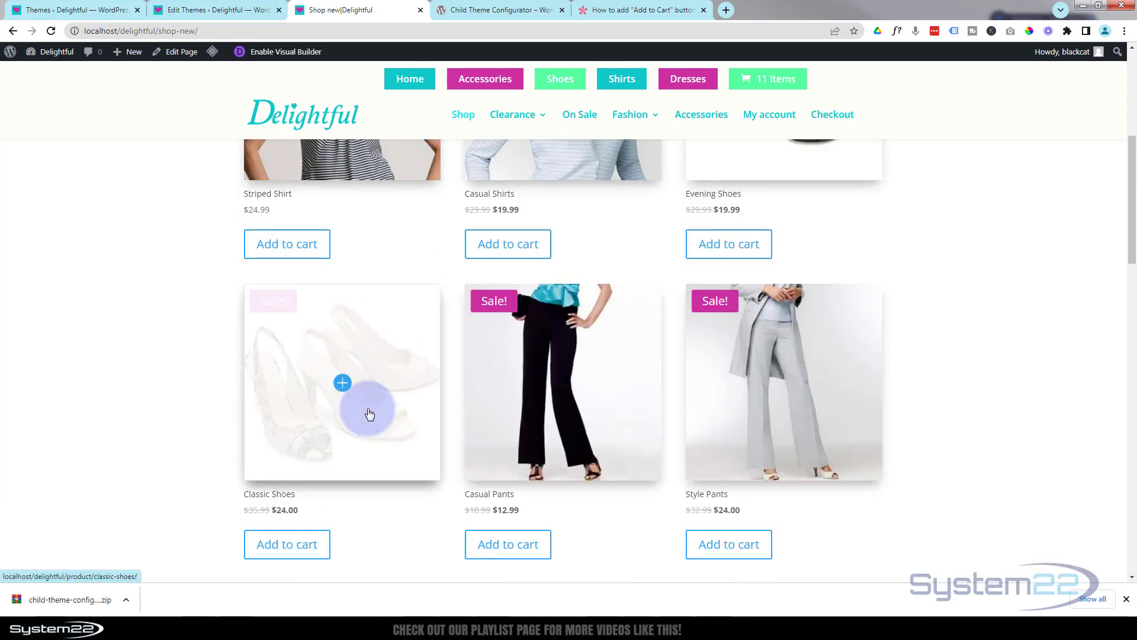
pyautogui.scroll(-3)
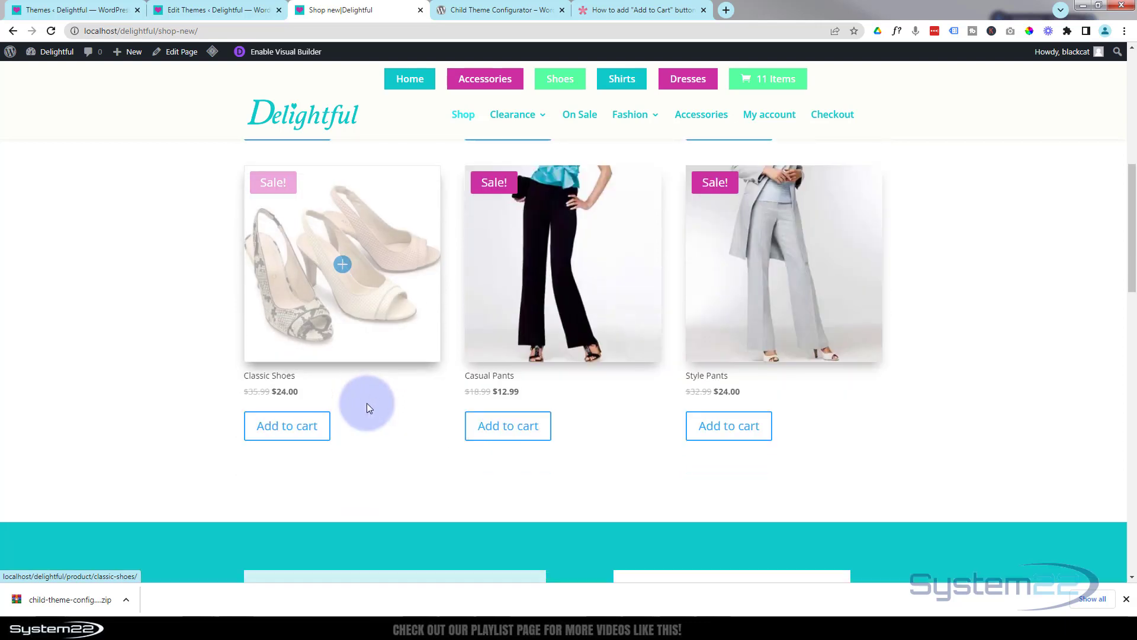
pyautogui.click(287, 426)
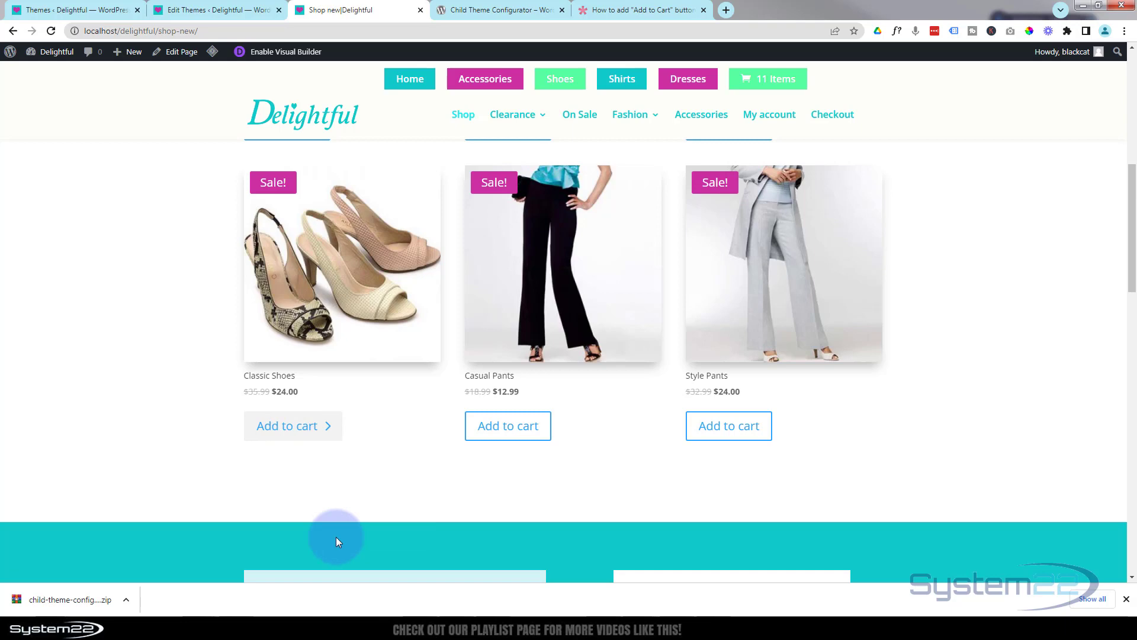
# Inspect the Add to cart button and add margin-left 50%, transform translate(-50%) and a background rule
pyautogui.press('F12')
pyautogui.write('margin-le')
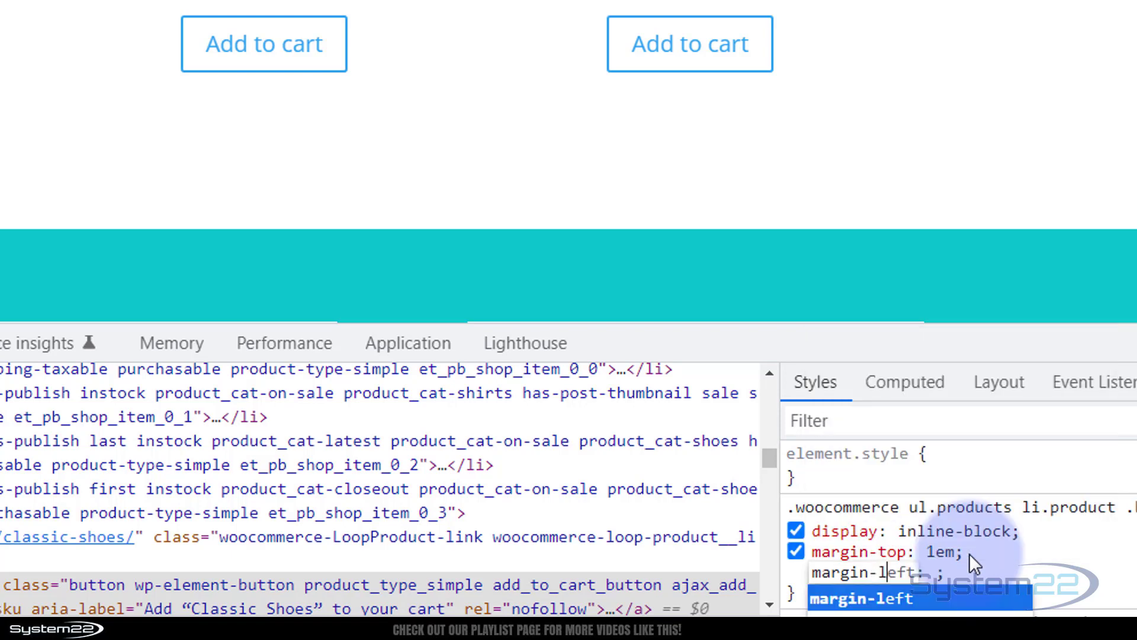
pyautogui.write('50%;')
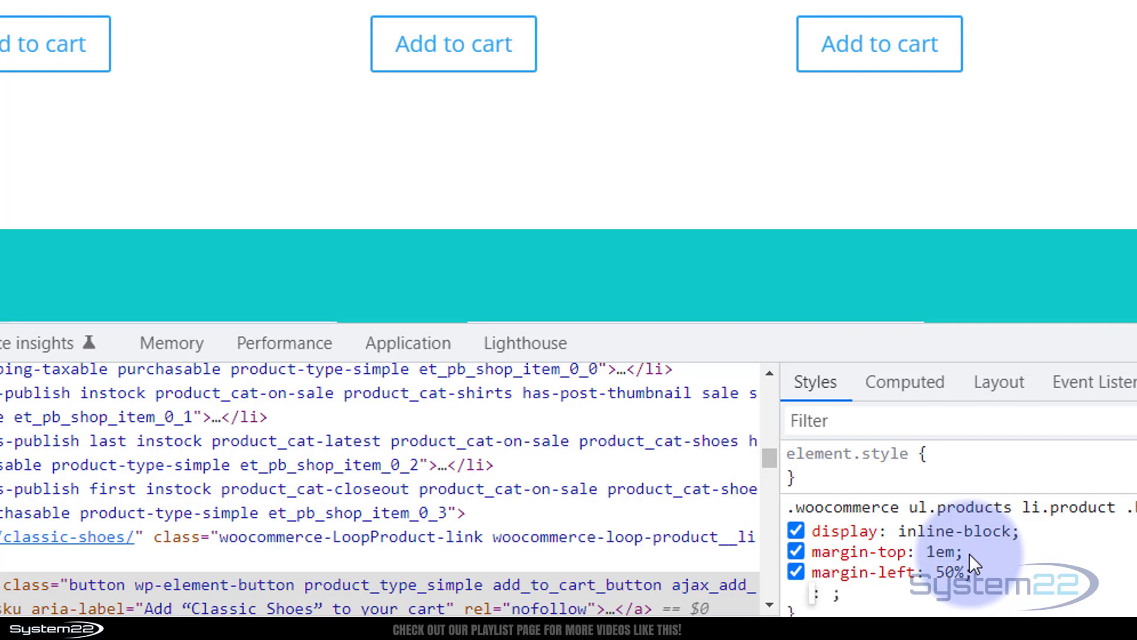
pyautogui.scroll(-3)
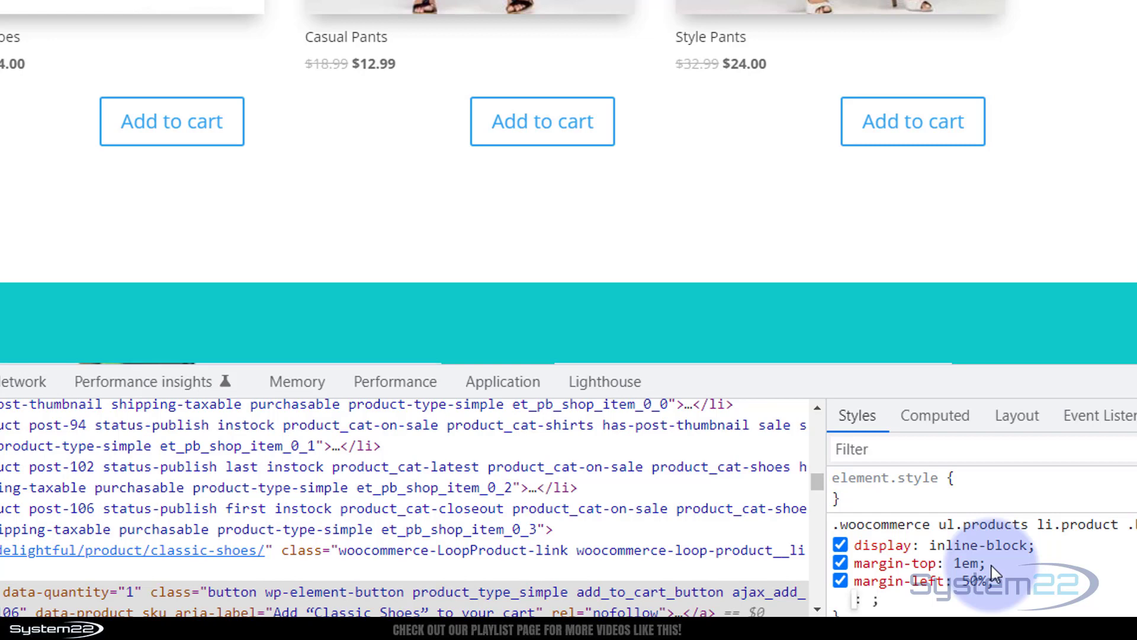
pyautogui.write('transform: translate(-50%);')
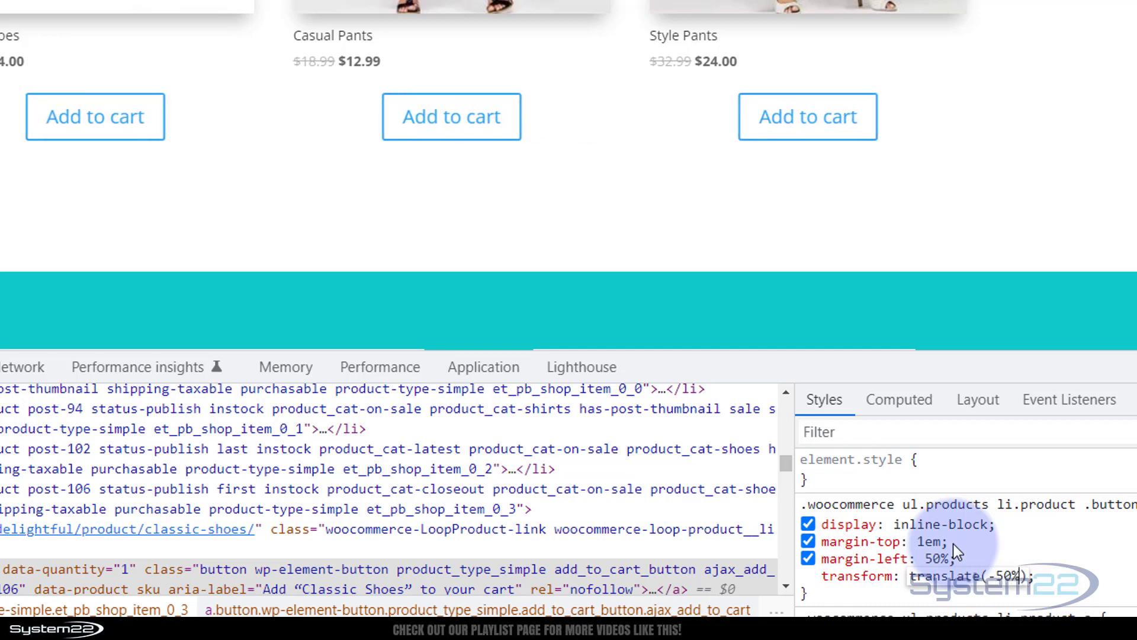
pyautogui.moveTo(1069, 589)
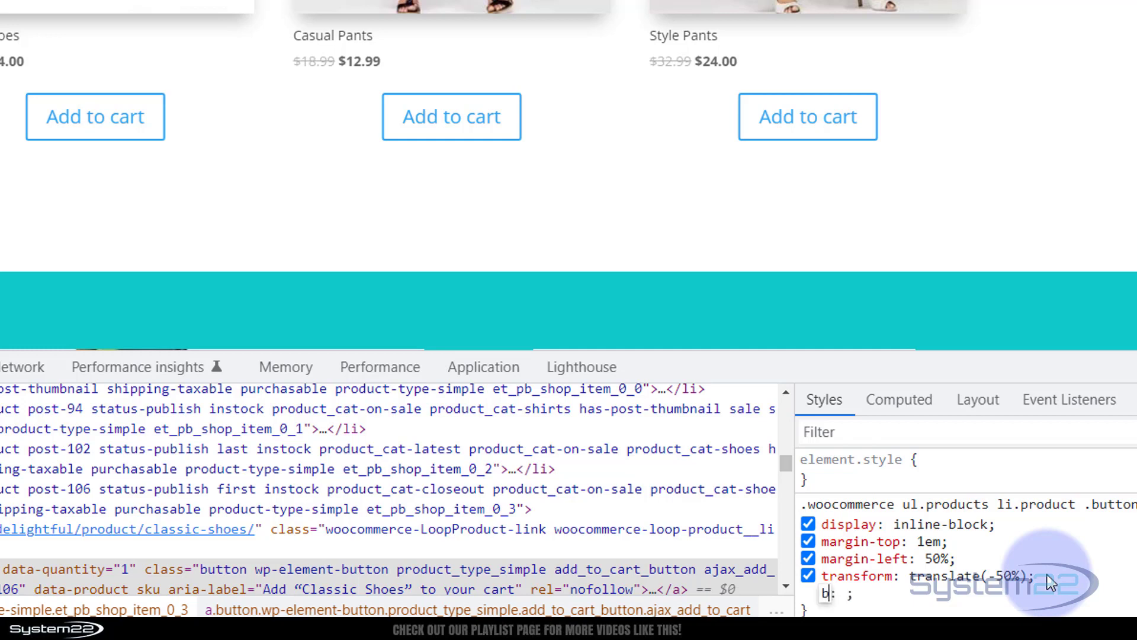
pyautogui.write('background')
pyautogui.click(856, 593)
pyautogui.write('purple')
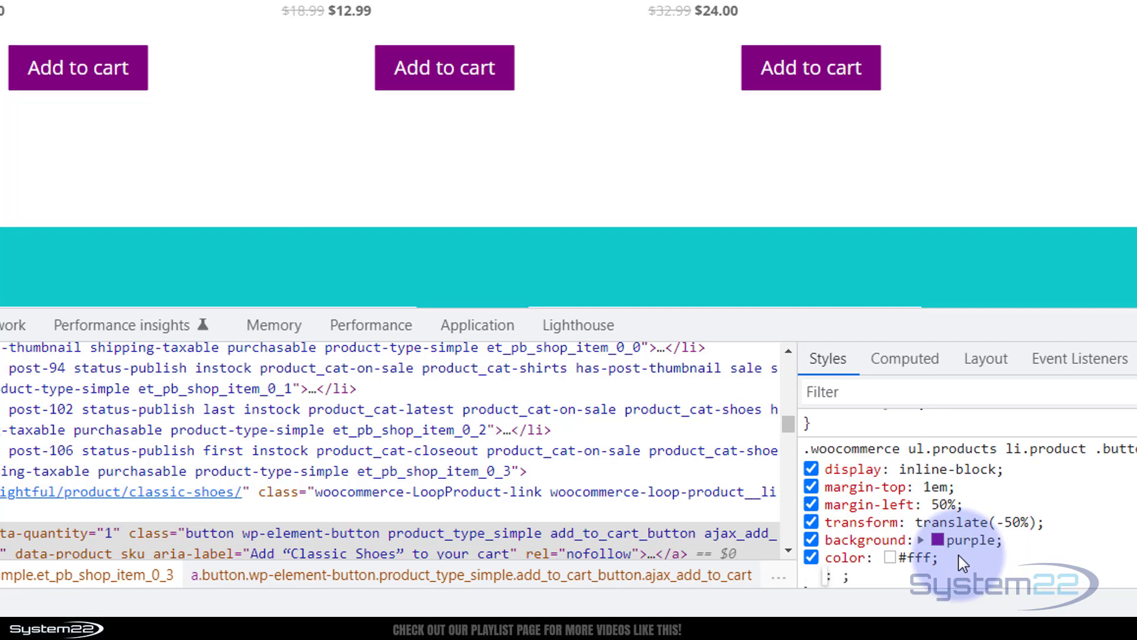
# Add border-radius: 25px to the button rule in the DevTools Styles pane
pyautogui.write('border-radius: 25px;')
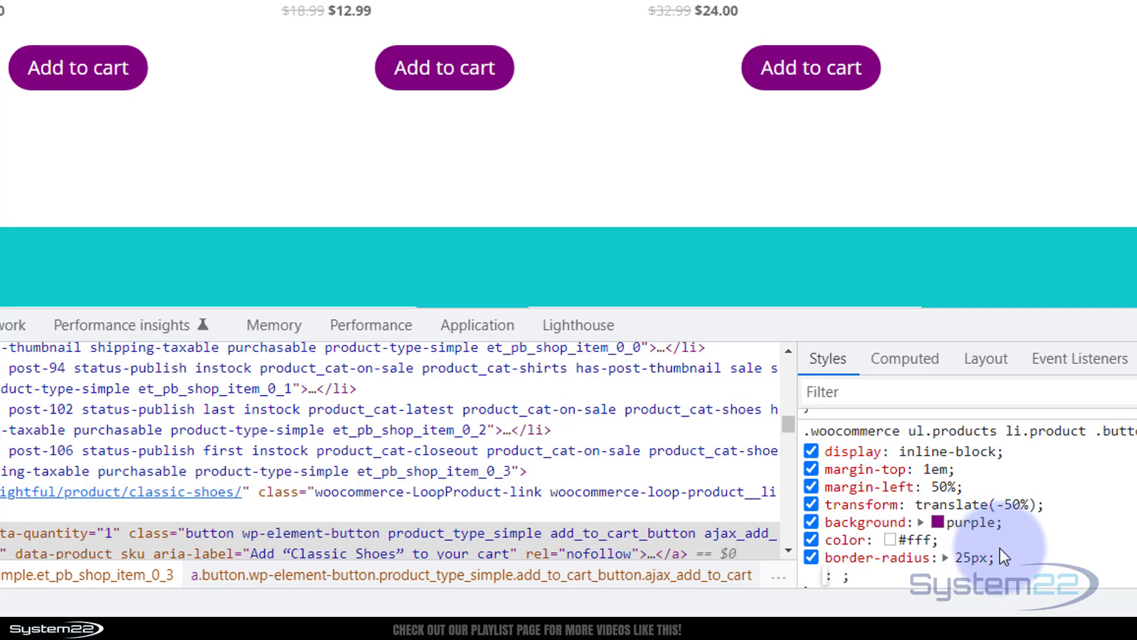
pyautogui.moveTo(1007, 564)
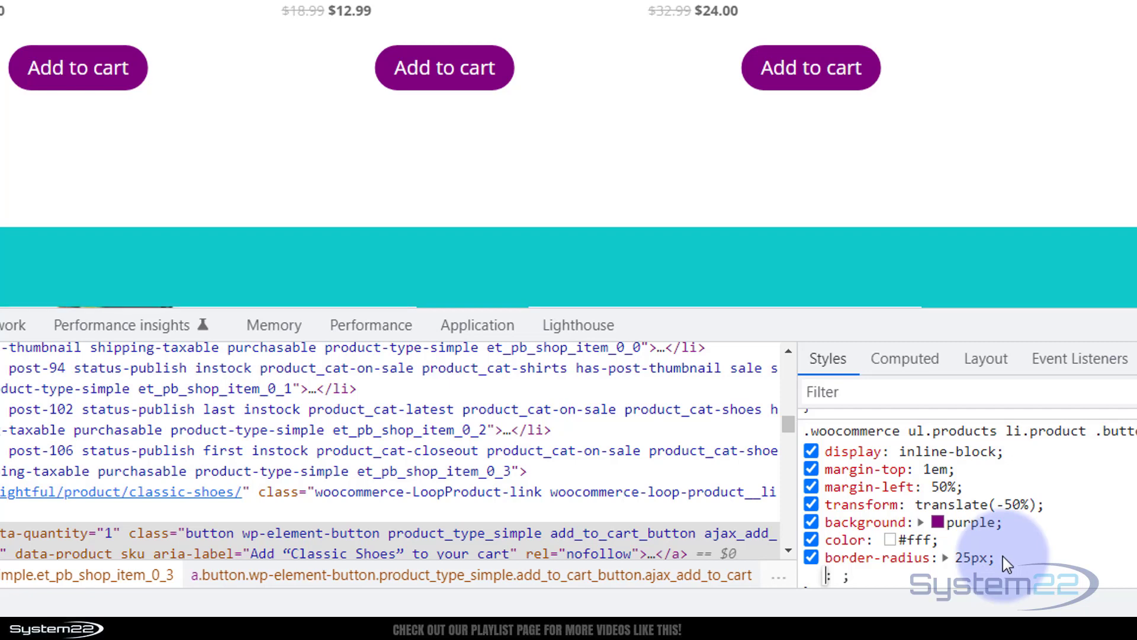
# Add width: 180px, text-align: center and border: none to the button rule in DevTools
pyautogui.write('width')
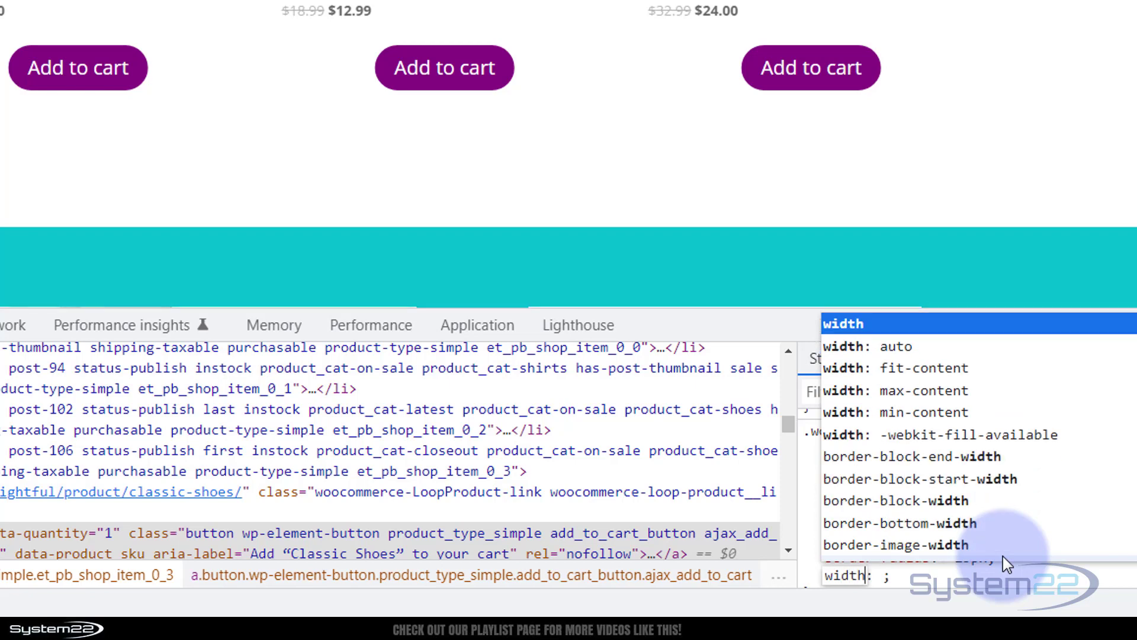
pyautogui.write('180px')
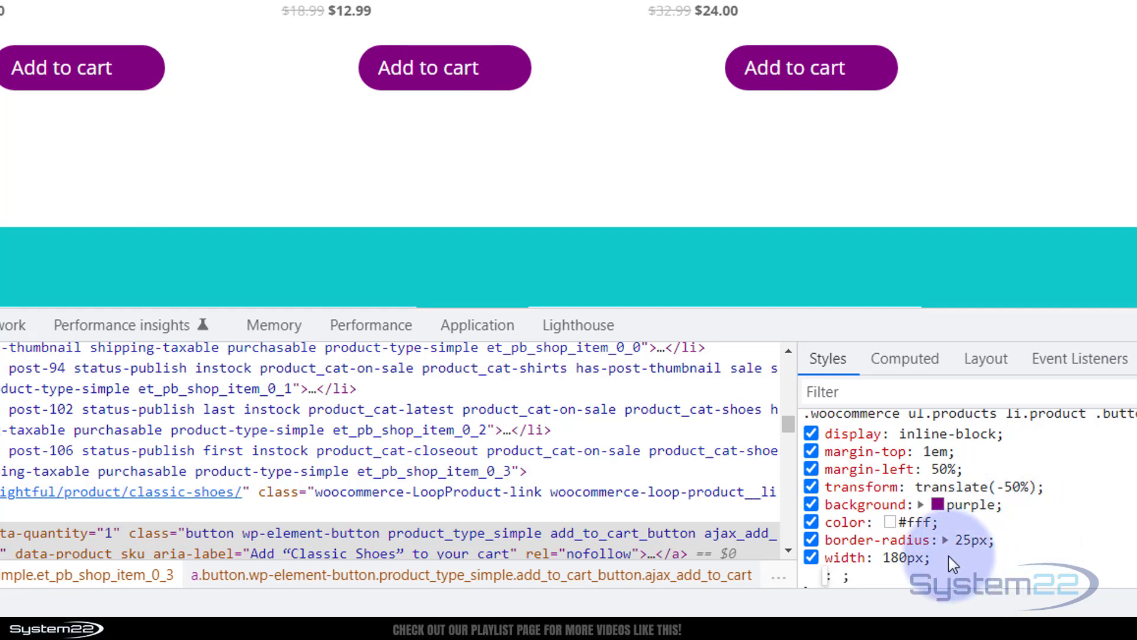
pyautogui.write('text-align: center;')
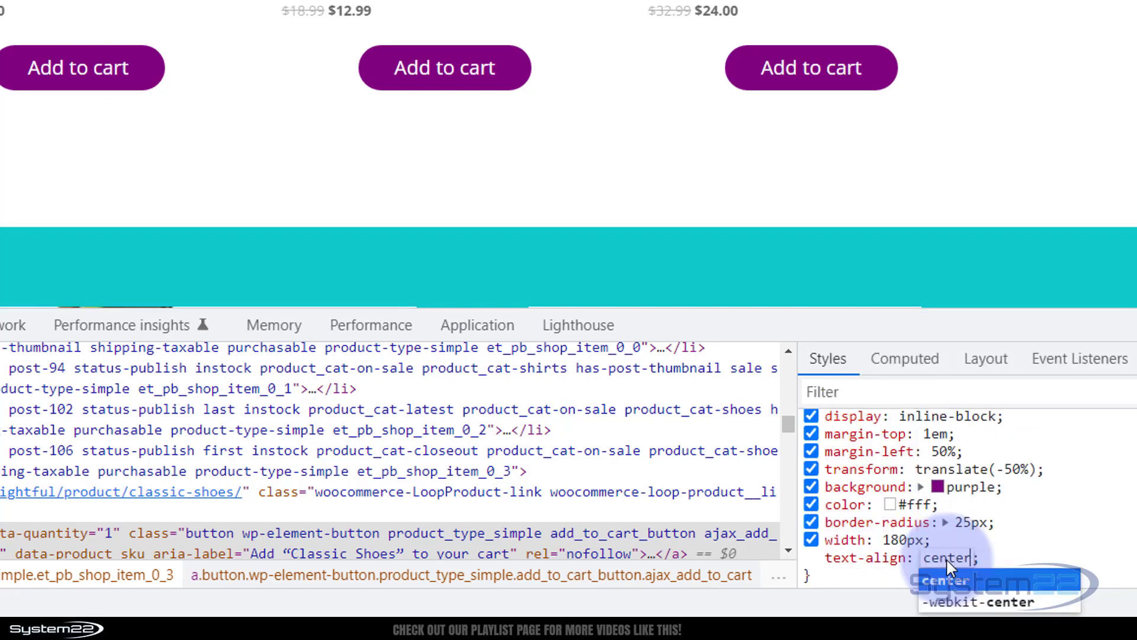
pyautogui.moveTo(992, 563)
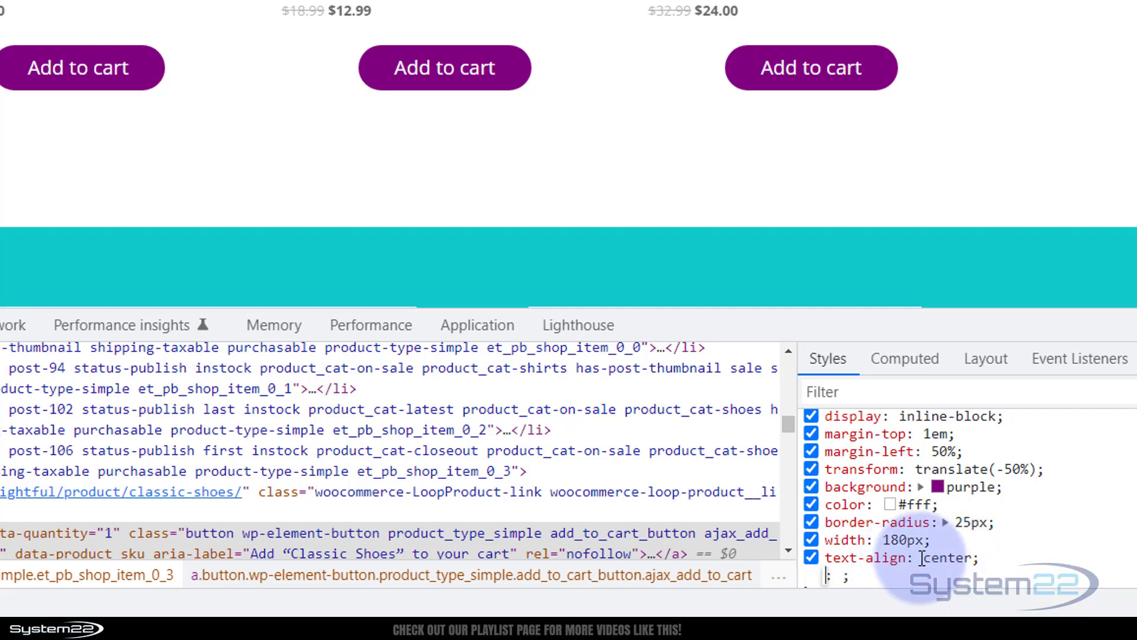
pyautogui.scroll(-3)
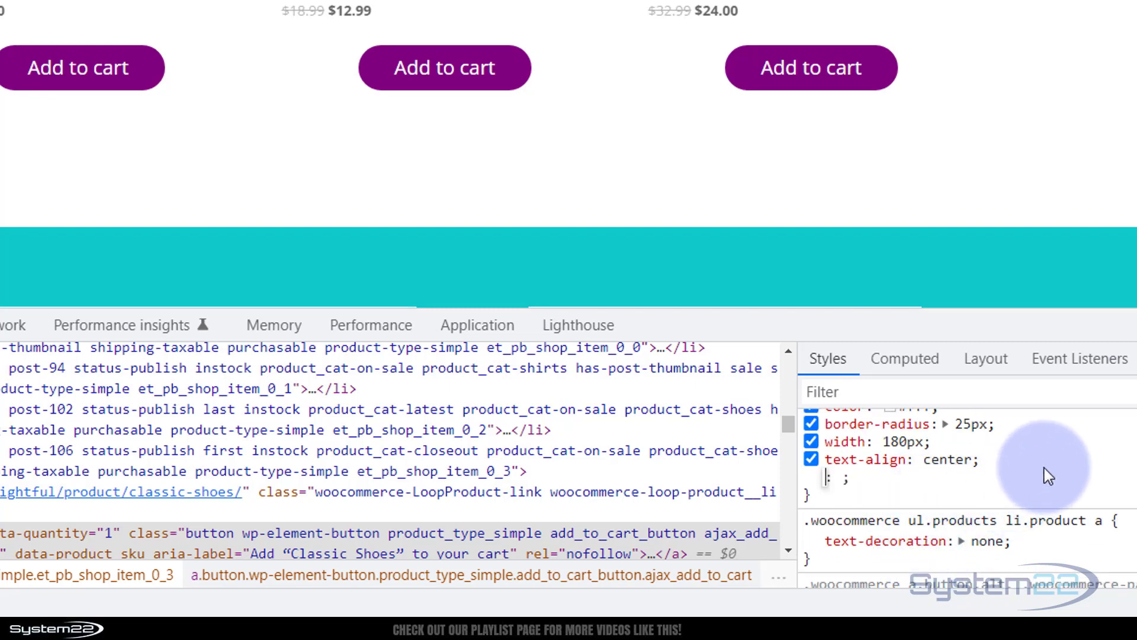
pyautogui.write('border')
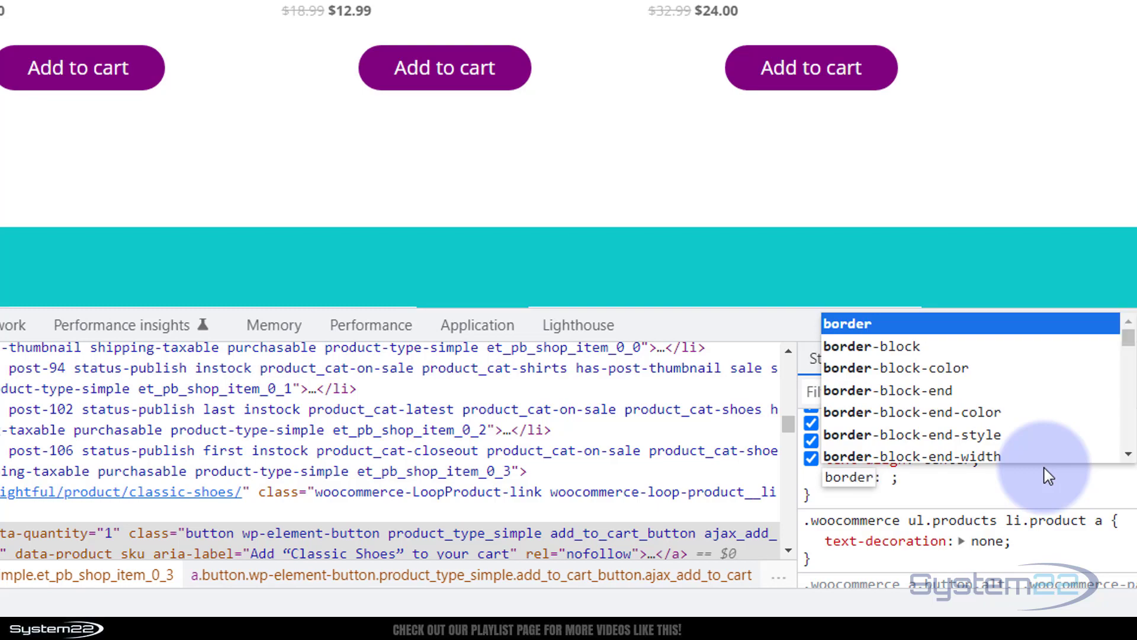
pyautogui.write('none;')
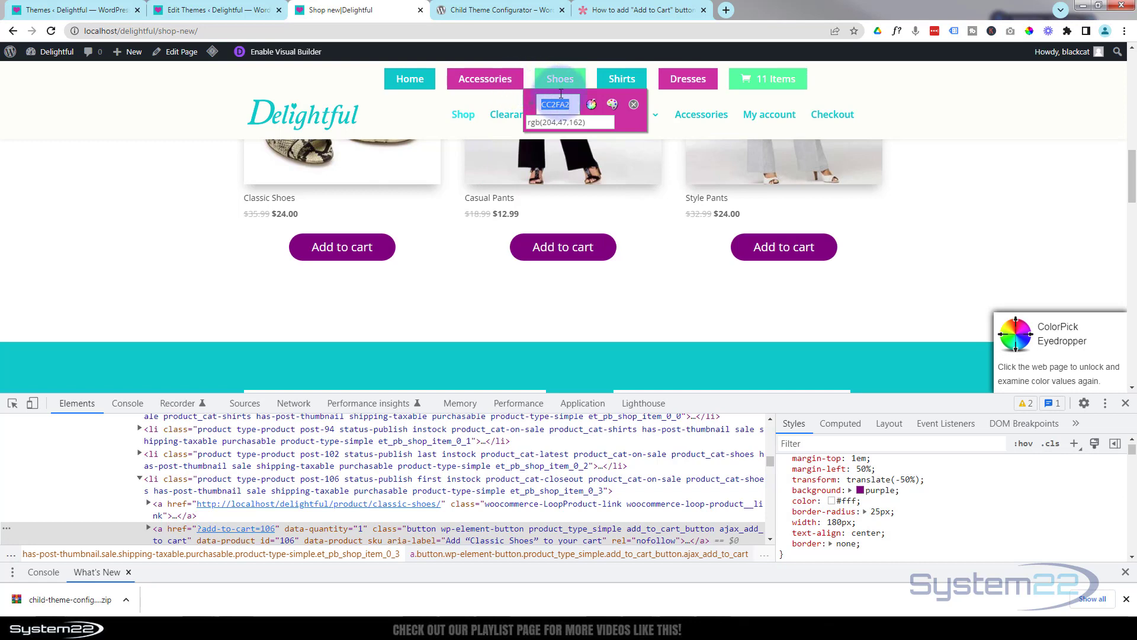
# Copy the sampled pink and replace the purple background with #CC2FA2 in DevTools
pyautogui.rightClick(558, 105)
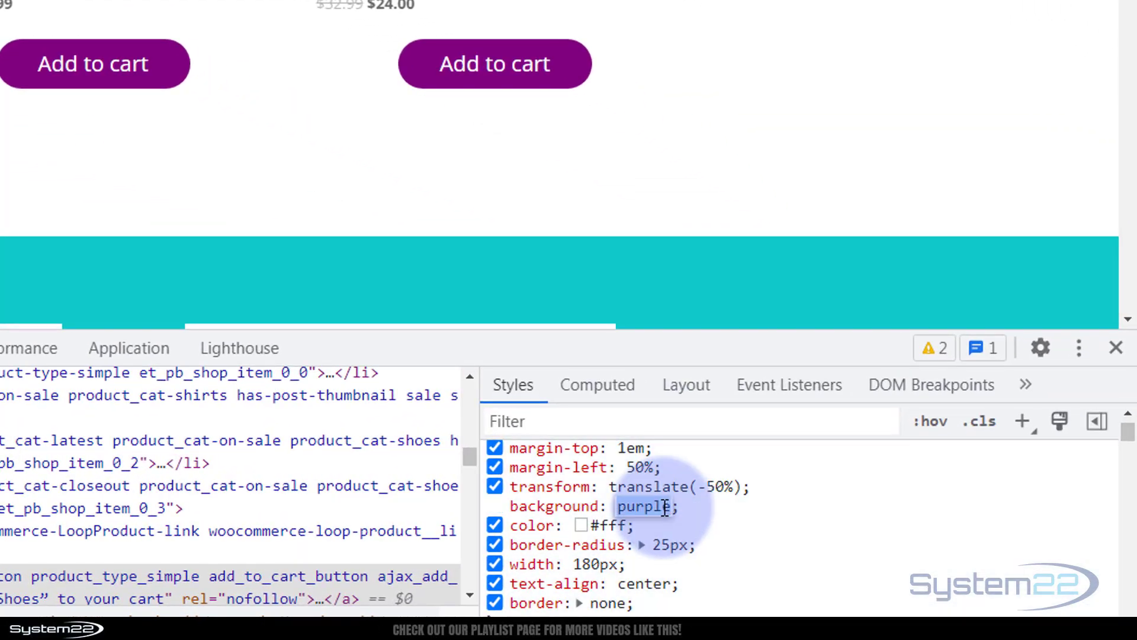
pyautogui.write('#')
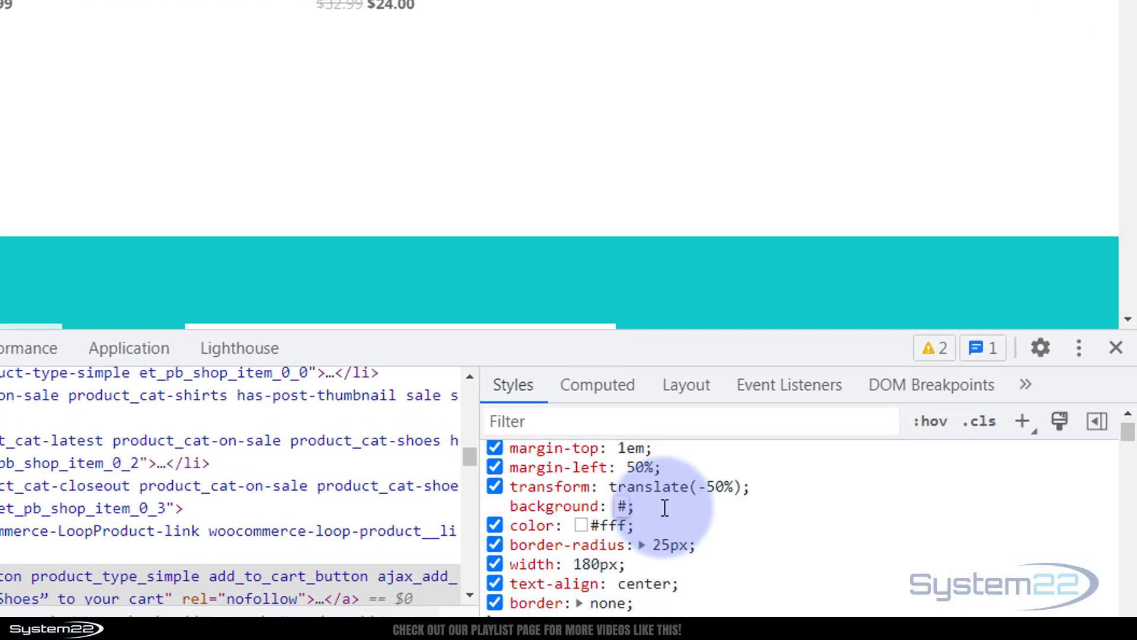
pyautogui.write('CC2FA2')
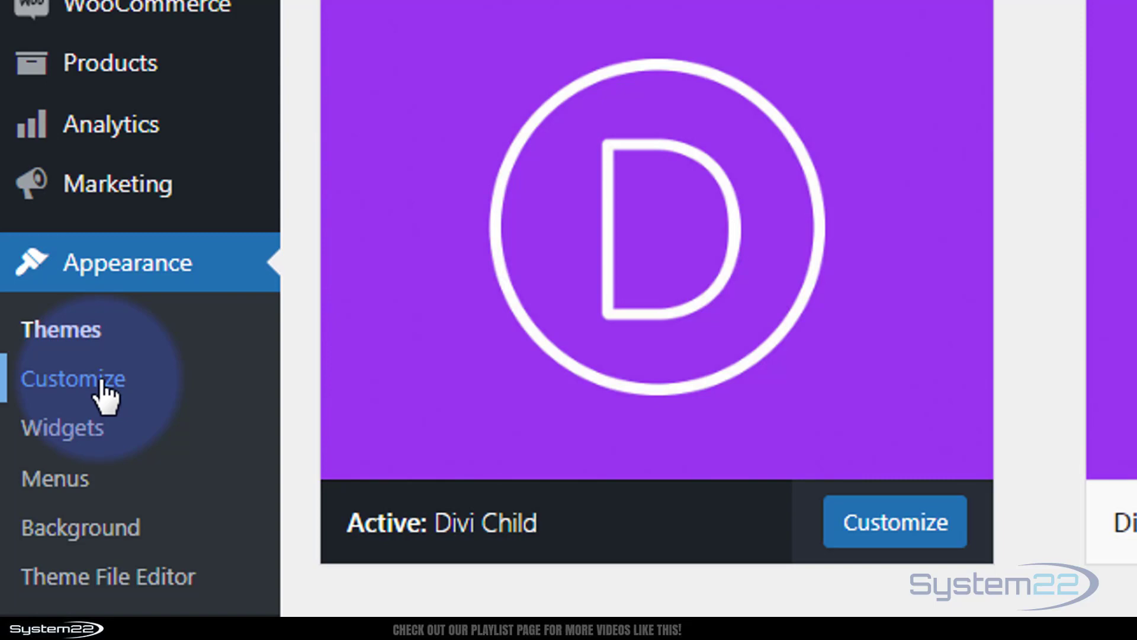
# In Customizer Additional CSS, start the button rule with a /* Add to cart */ comment
pyautogui.click(72, 378)
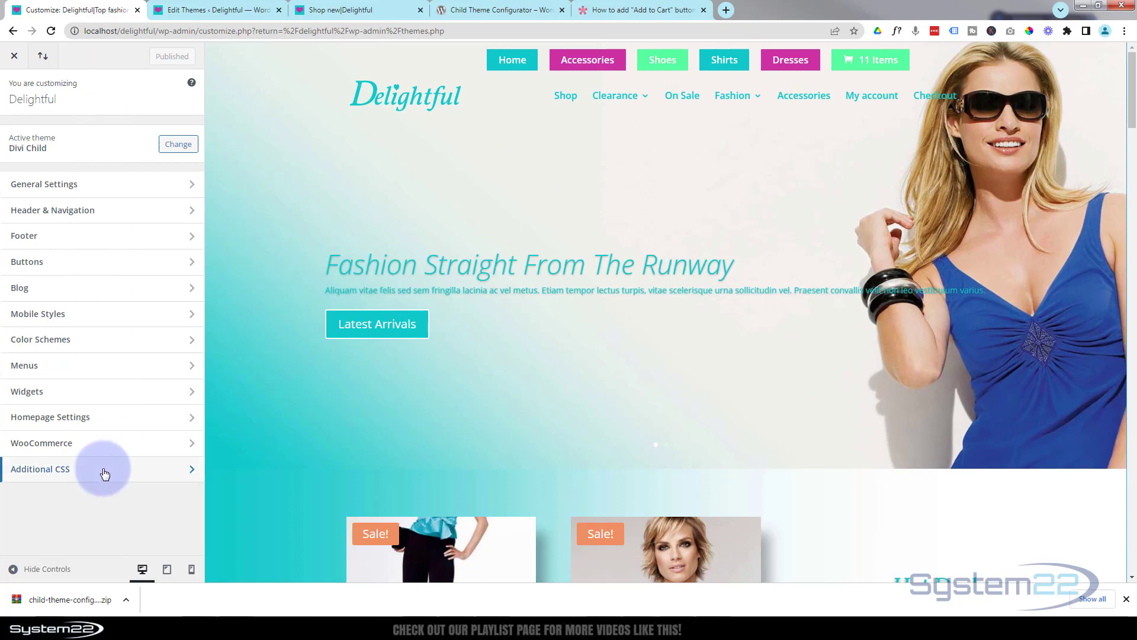
pyautogui.click(40, 469)
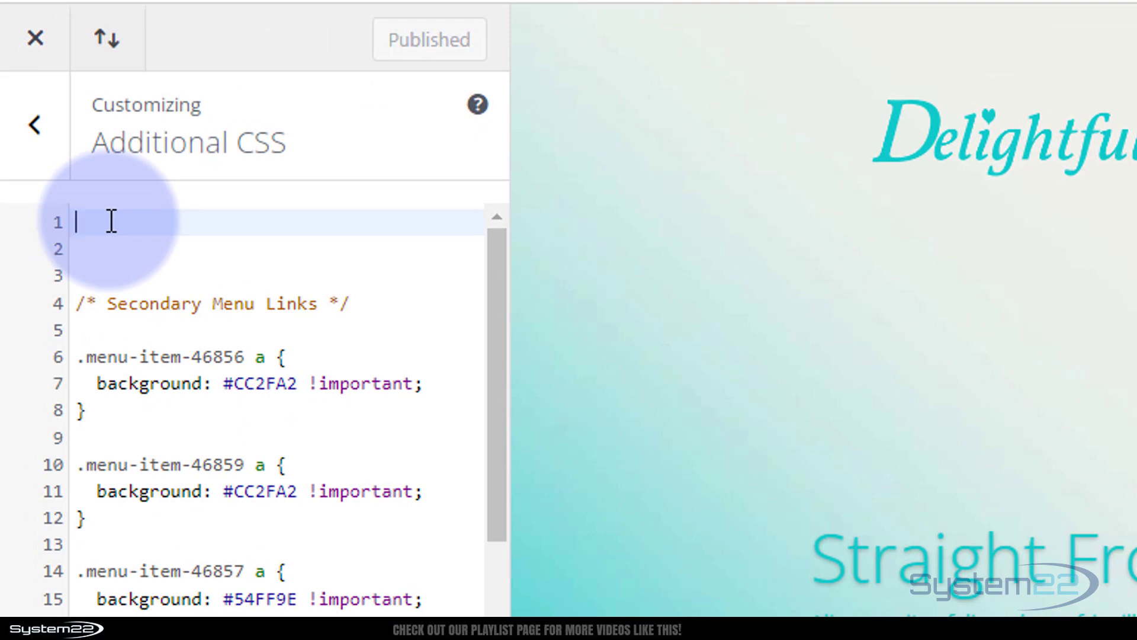
pyautogui.write('/')
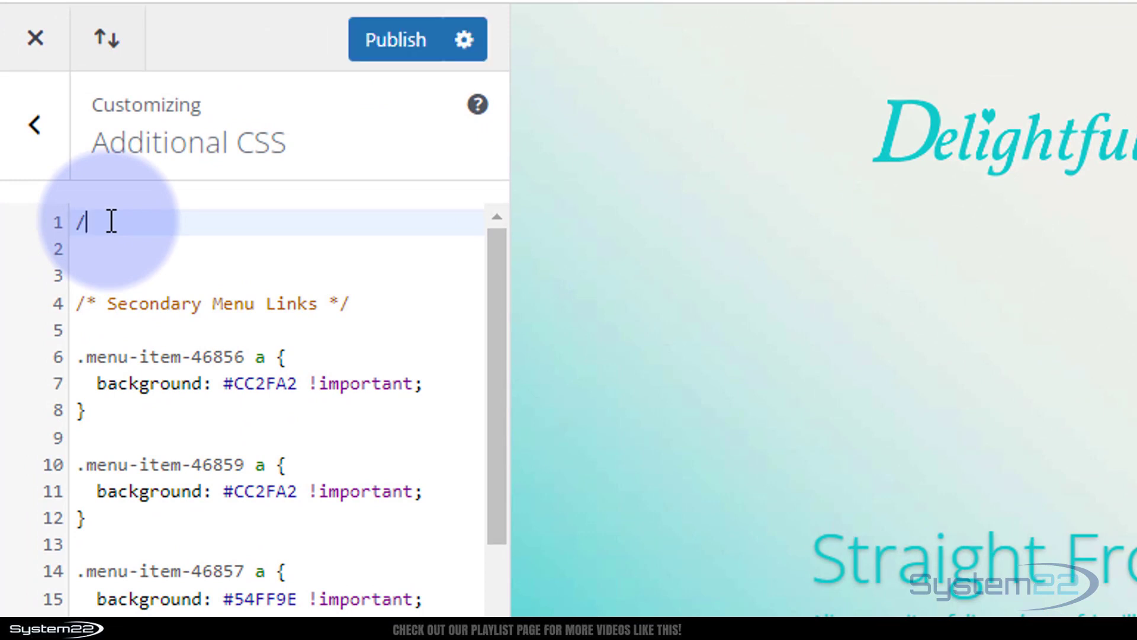
pyautogui.write('**')
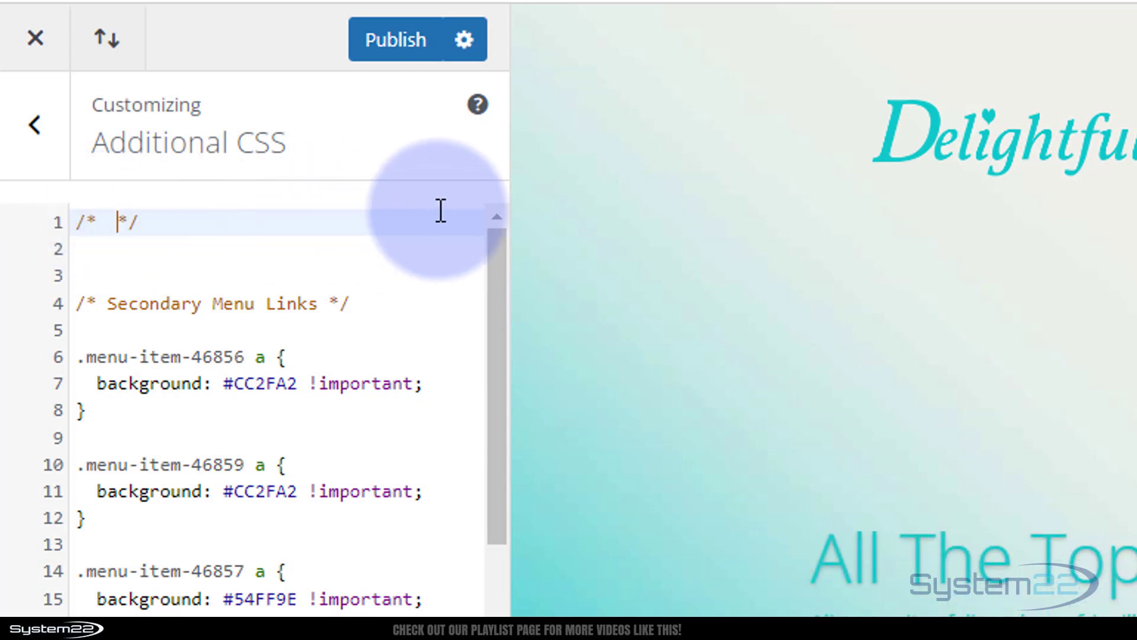
pyautogui.write('Add')
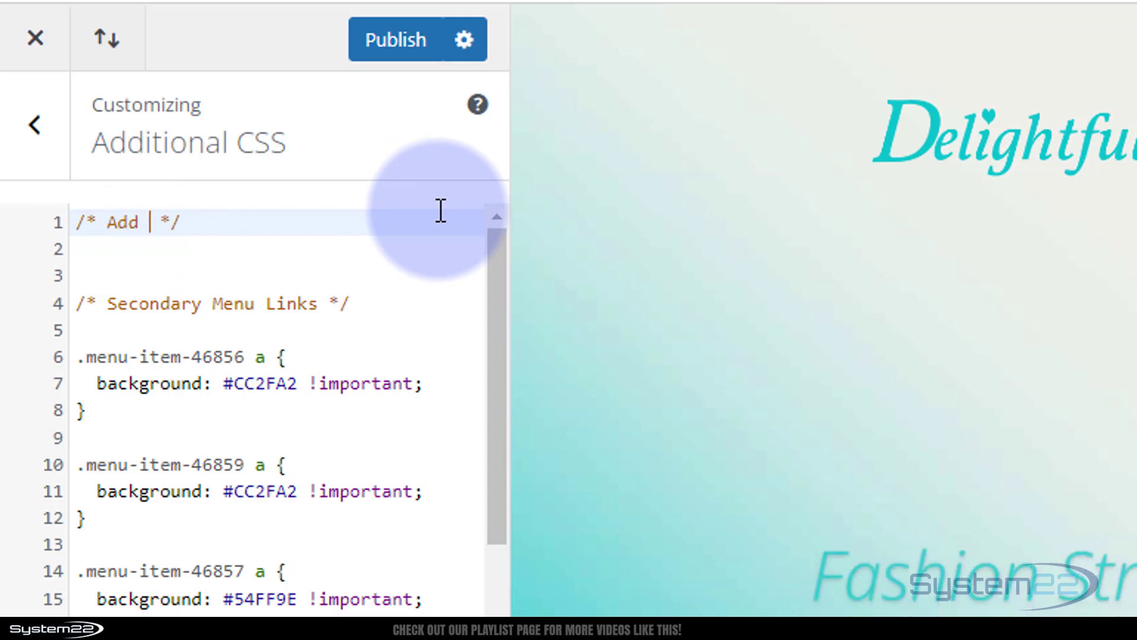
pyautogui.write('to cart')
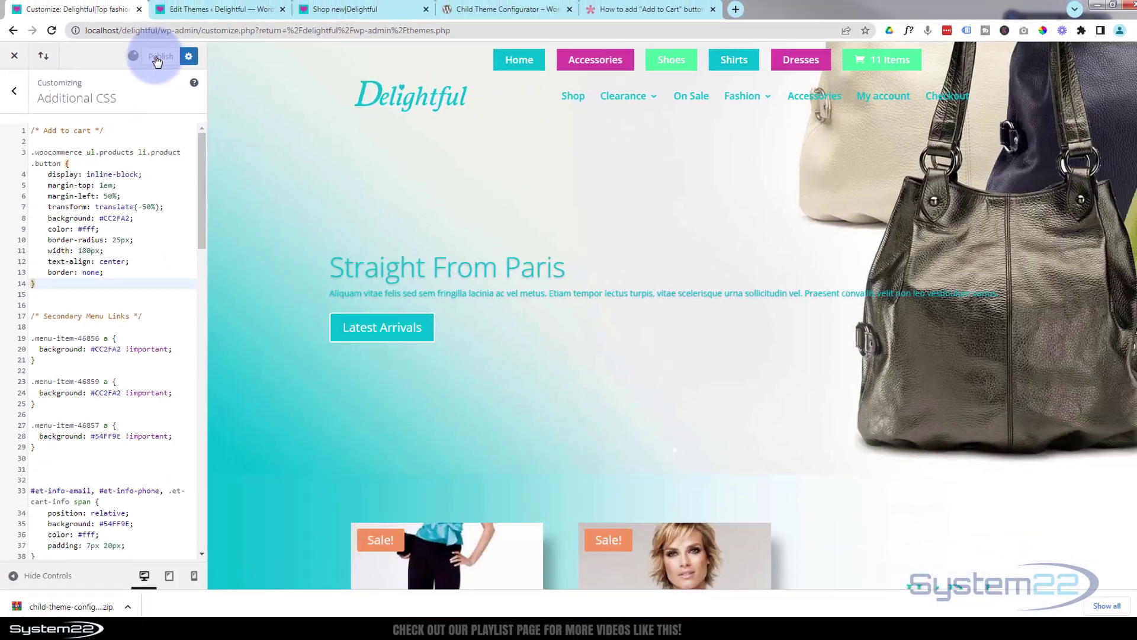
# Publish the Additional CSS and view the pink rounded buttons on the shop page preview
pyautogui.click(160, 56)
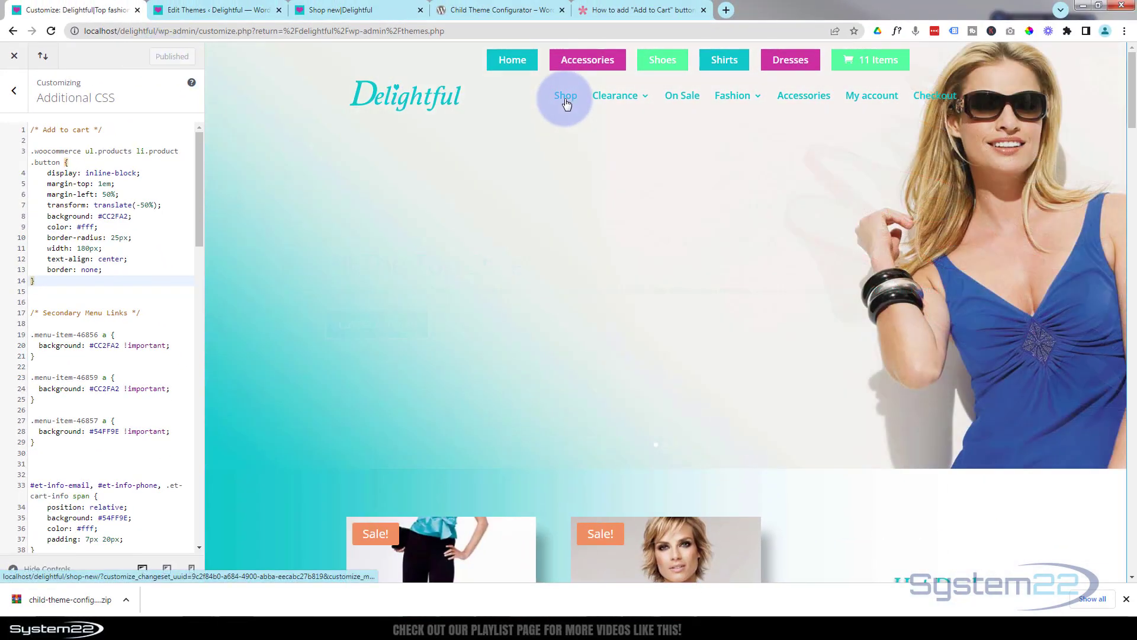
pyautogui.click(565, 95)
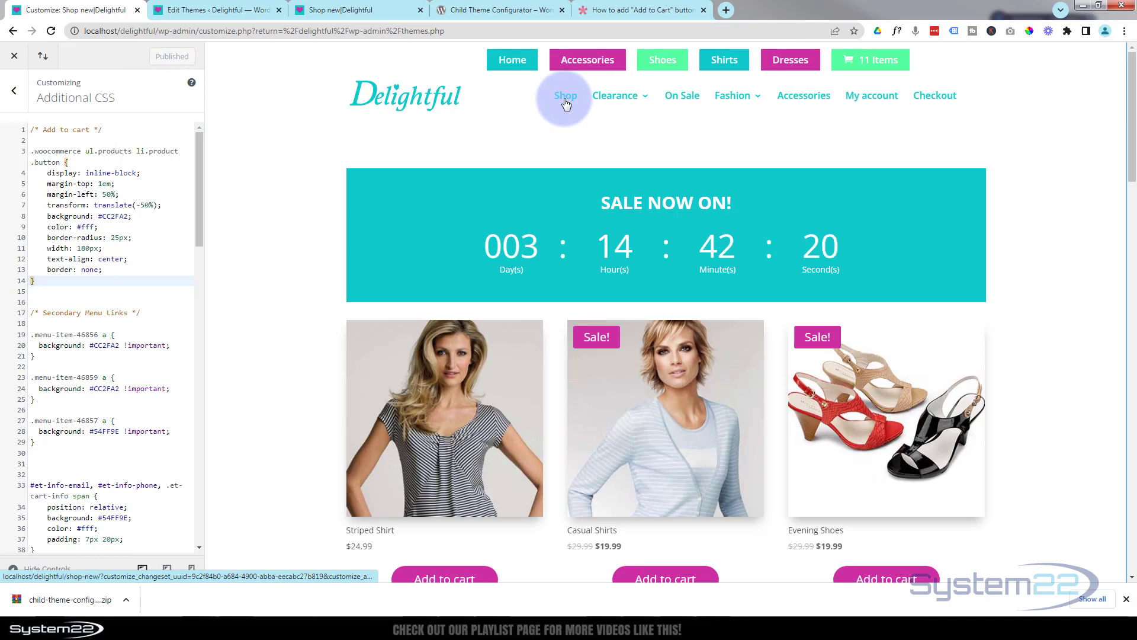
pyautogui.scroll(-3)
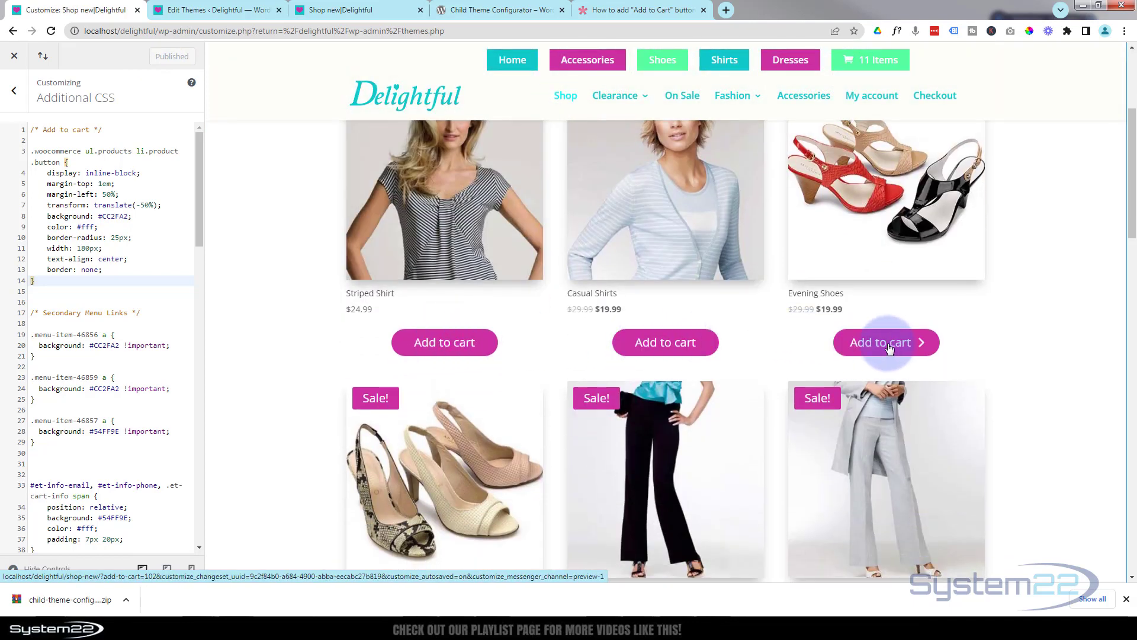
pyautogui.moveTo(444, 341)
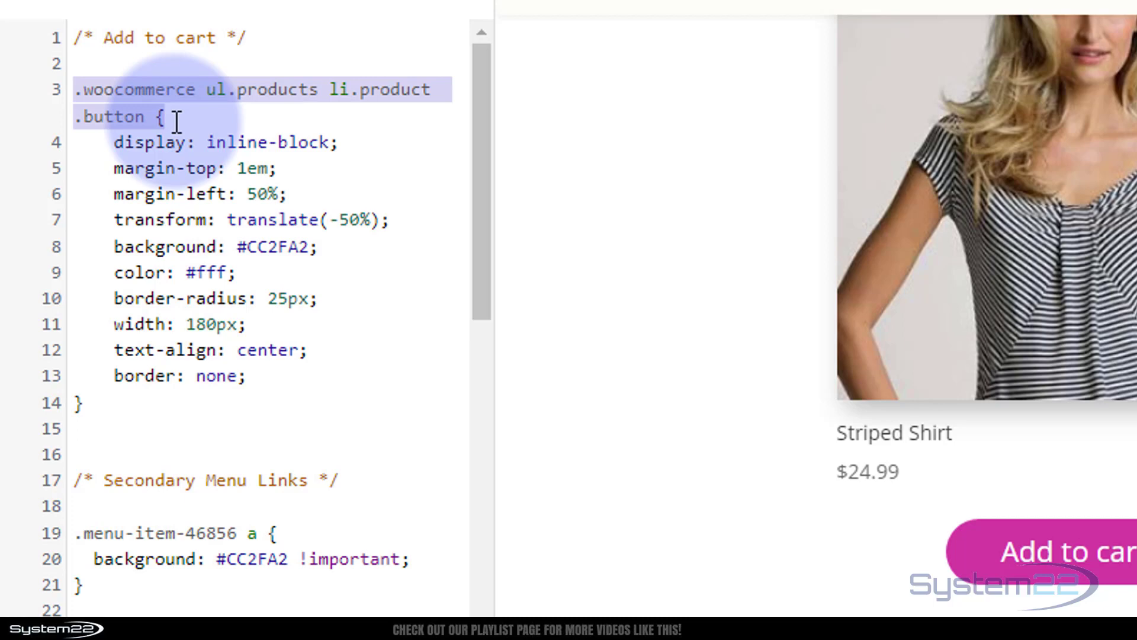
# Add a .button:hover rule with a background colour, copying the picked aqua #10CACA code
pyautogui.click(127, 428)
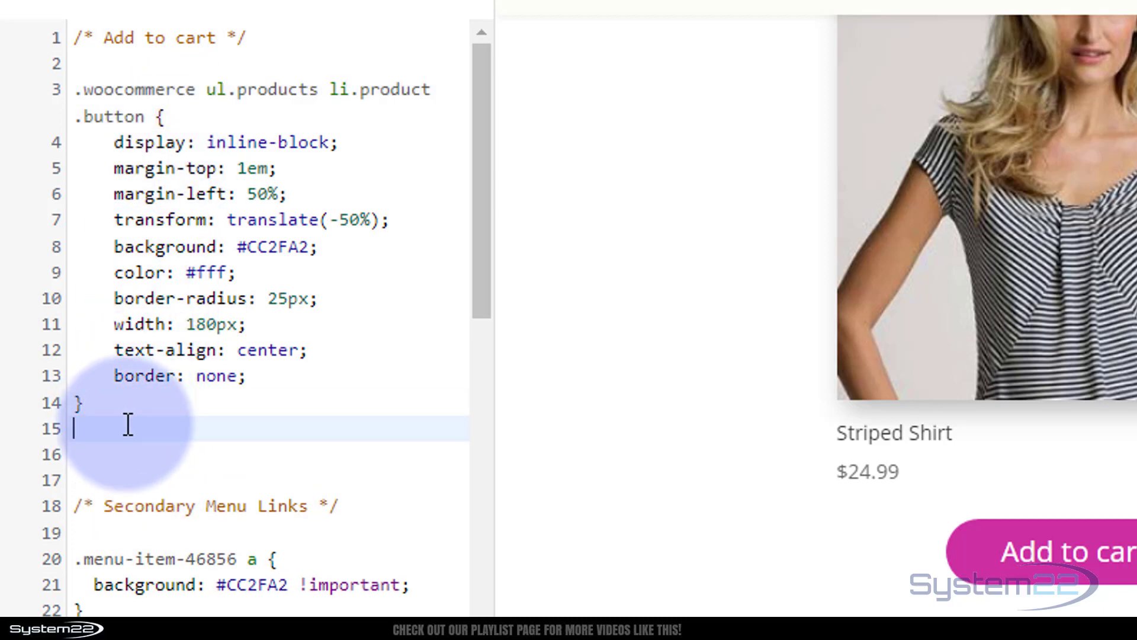
pyautogui.press('enter')
pyautogui.write('.woocommerce ul.products li.product .button {')
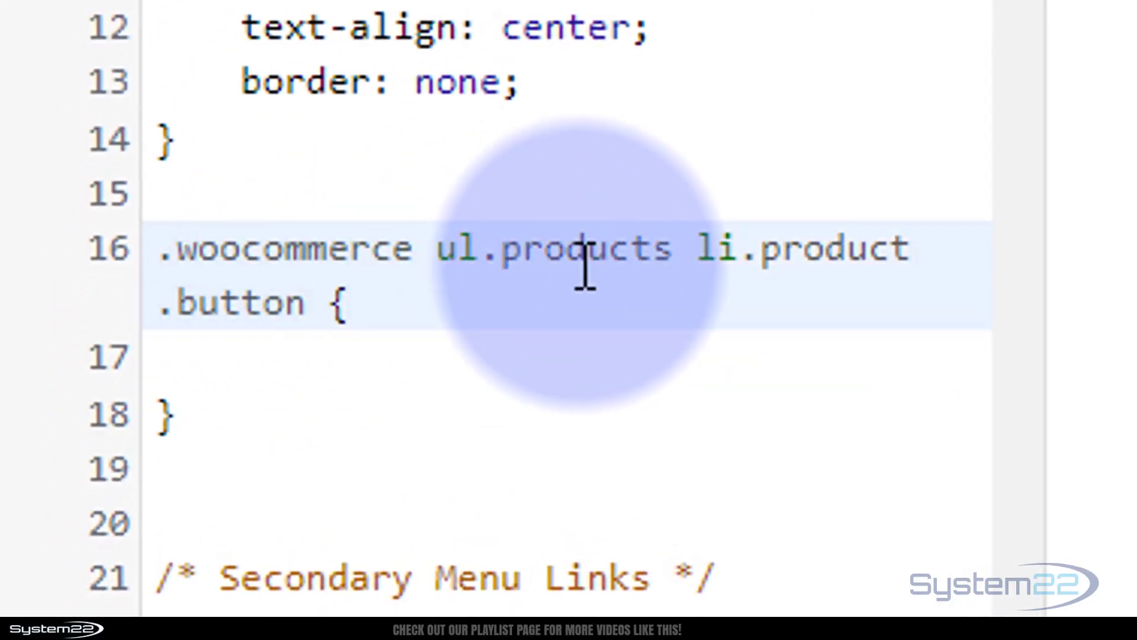
pyautogui.write(';h')
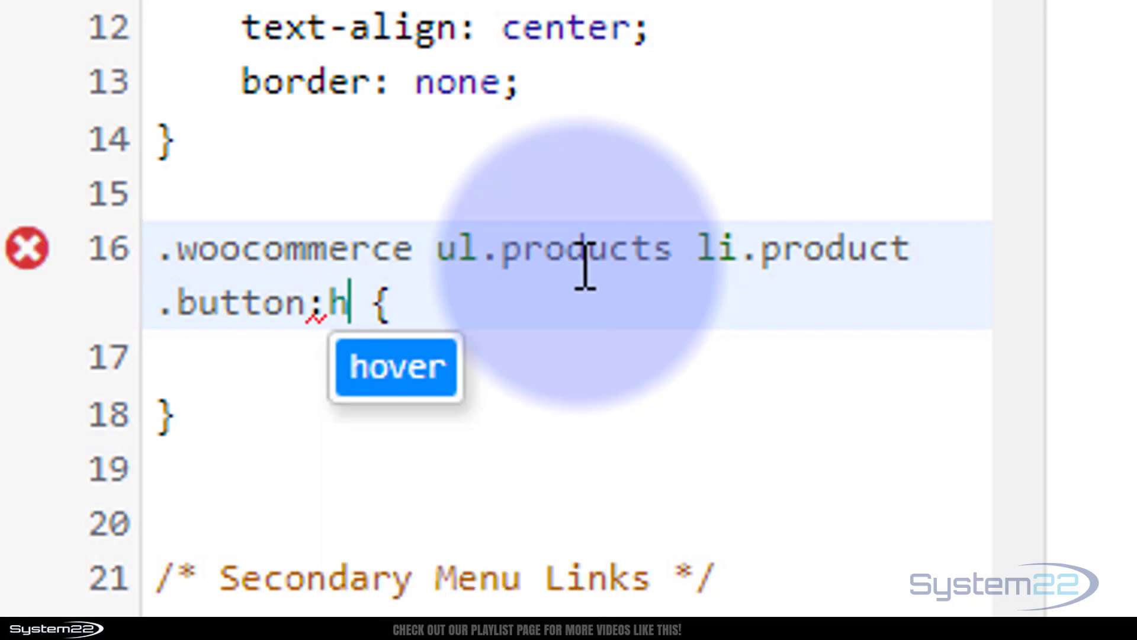
pyautogui.write(':hover')
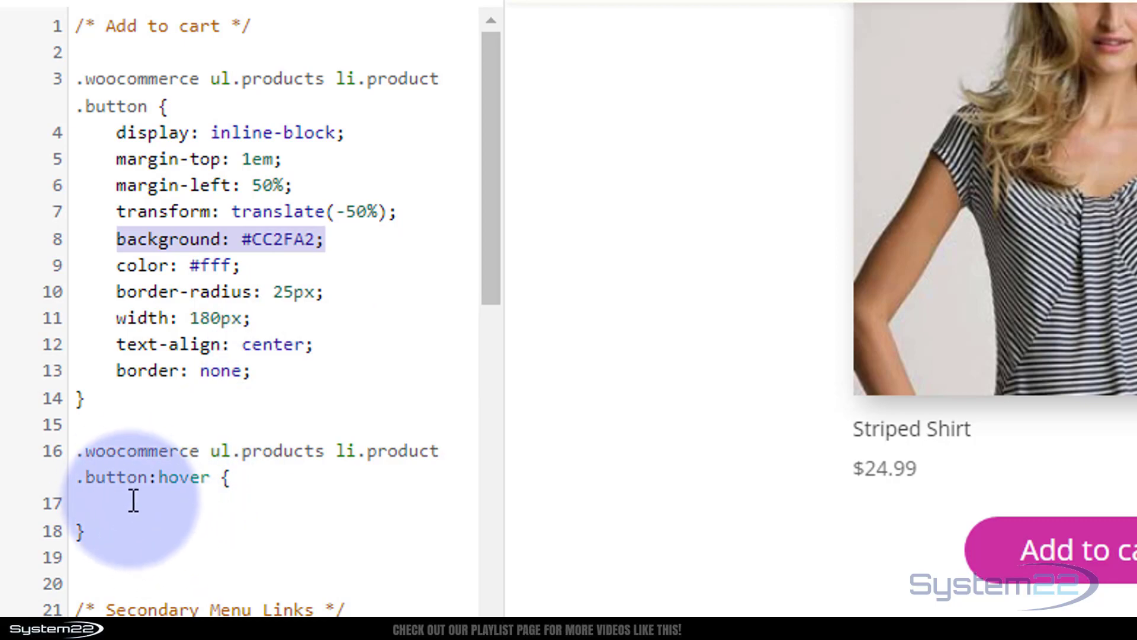
pyautogui.write('background: #CC2FA2;')
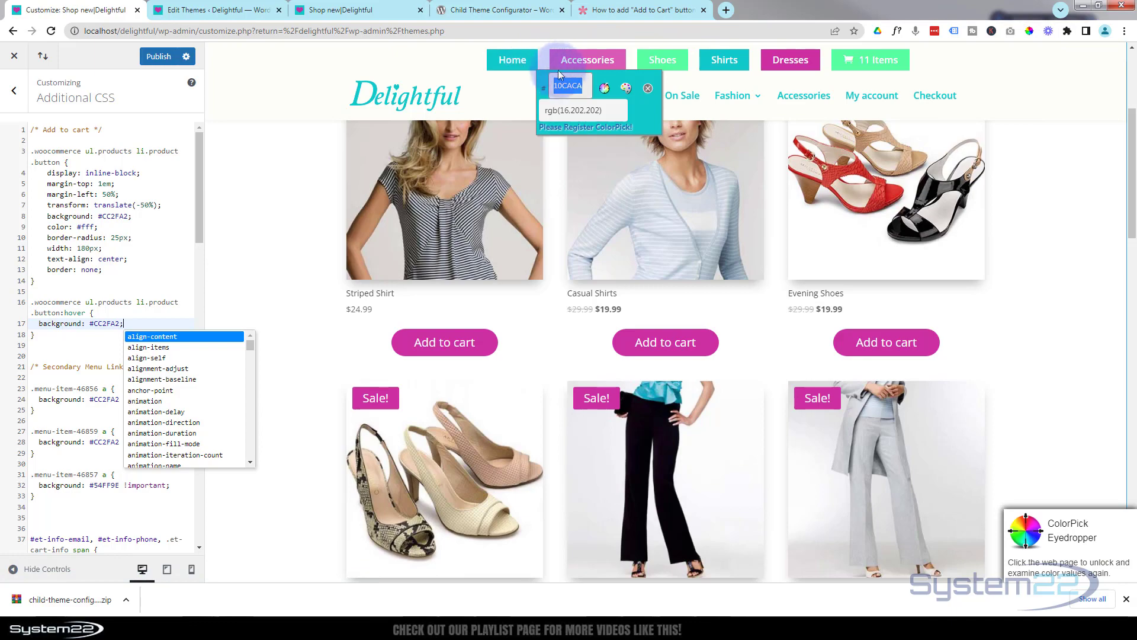
pyautogui.rightClick(567, 85)
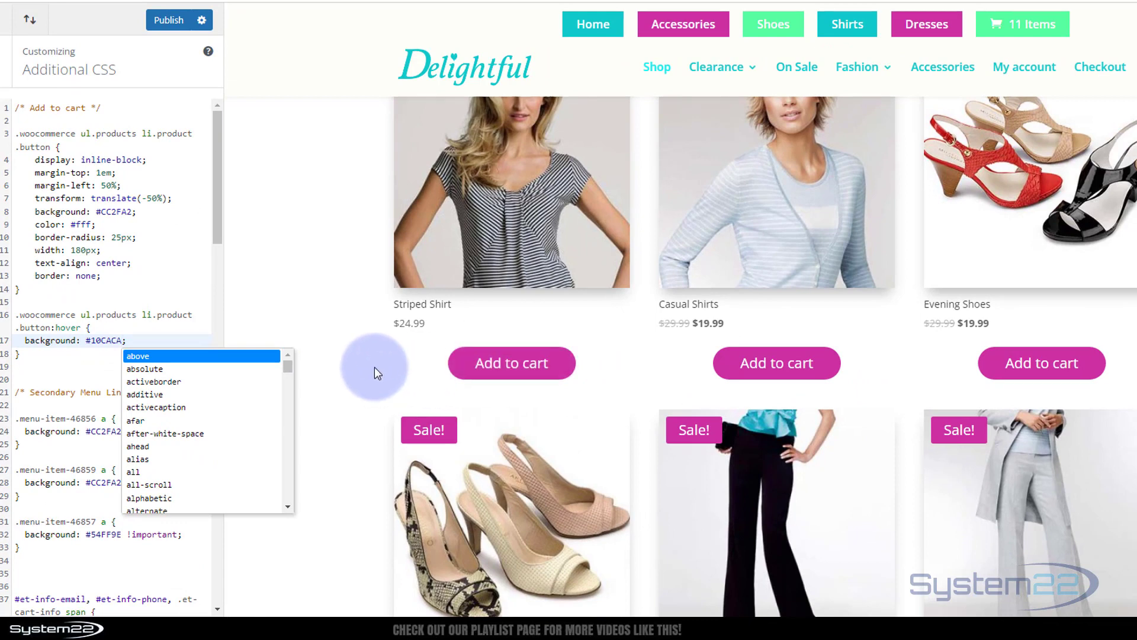
pyautogui.moveTo(376, 376)
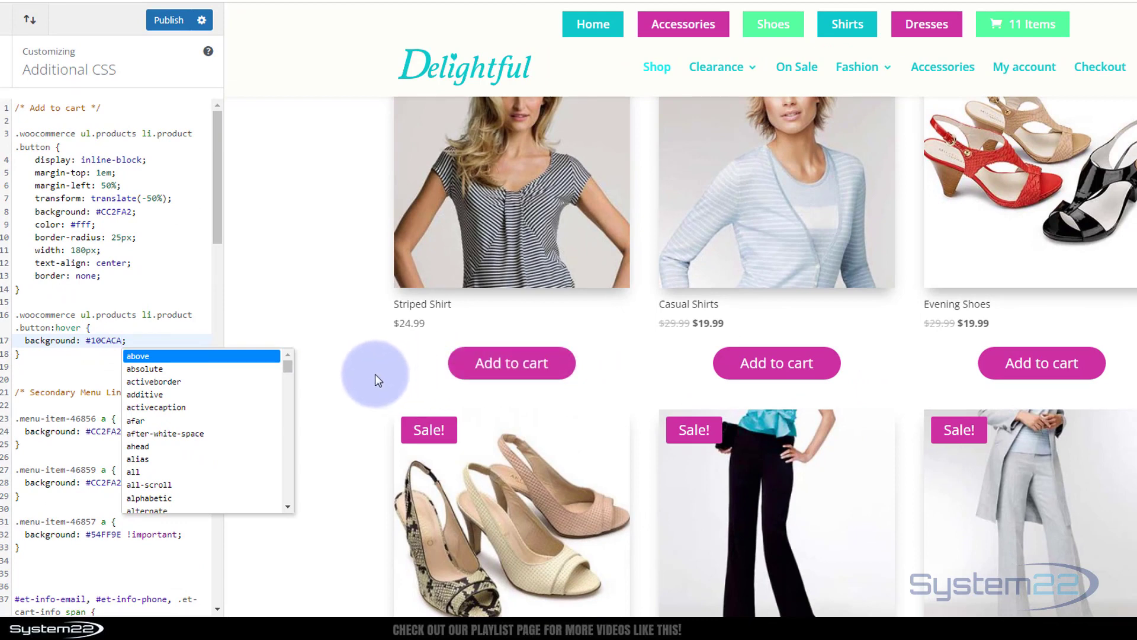
pyautogui.moveTo(142, 290)
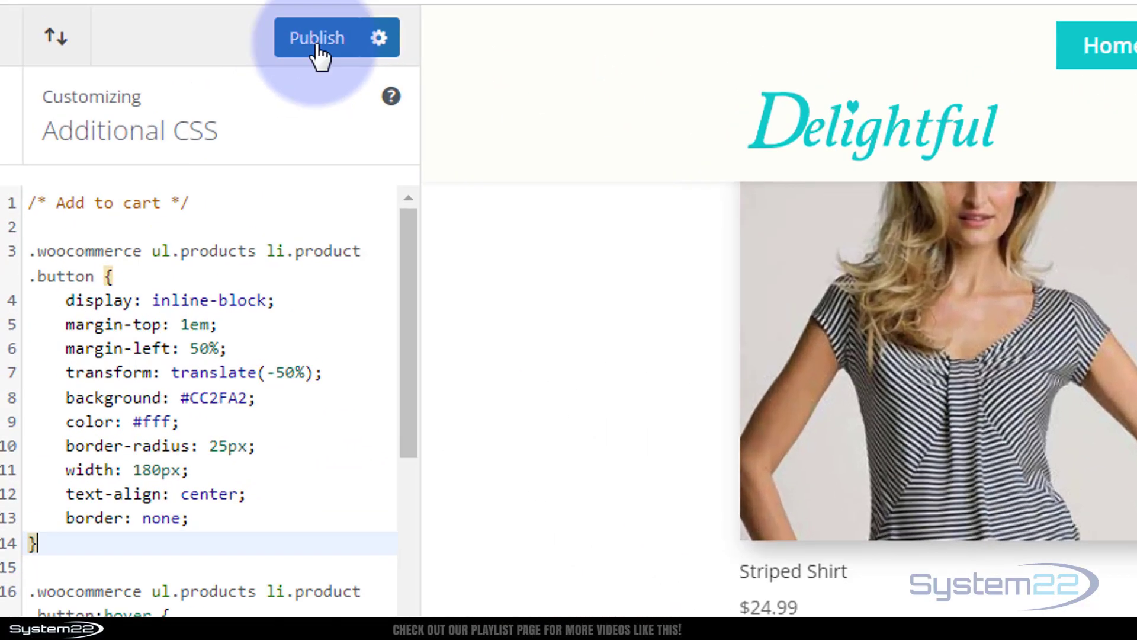
# Publish the hover rule and switch to the live Delightful shop page
pyautogui.click(317, 38)
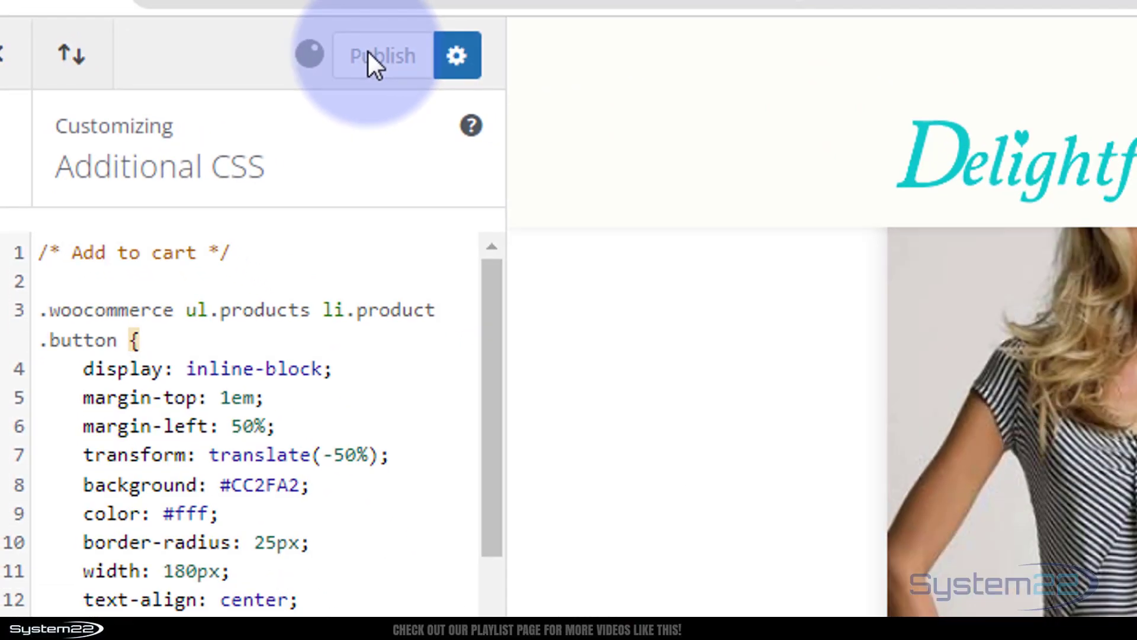
pyautogui.click(380, 56)
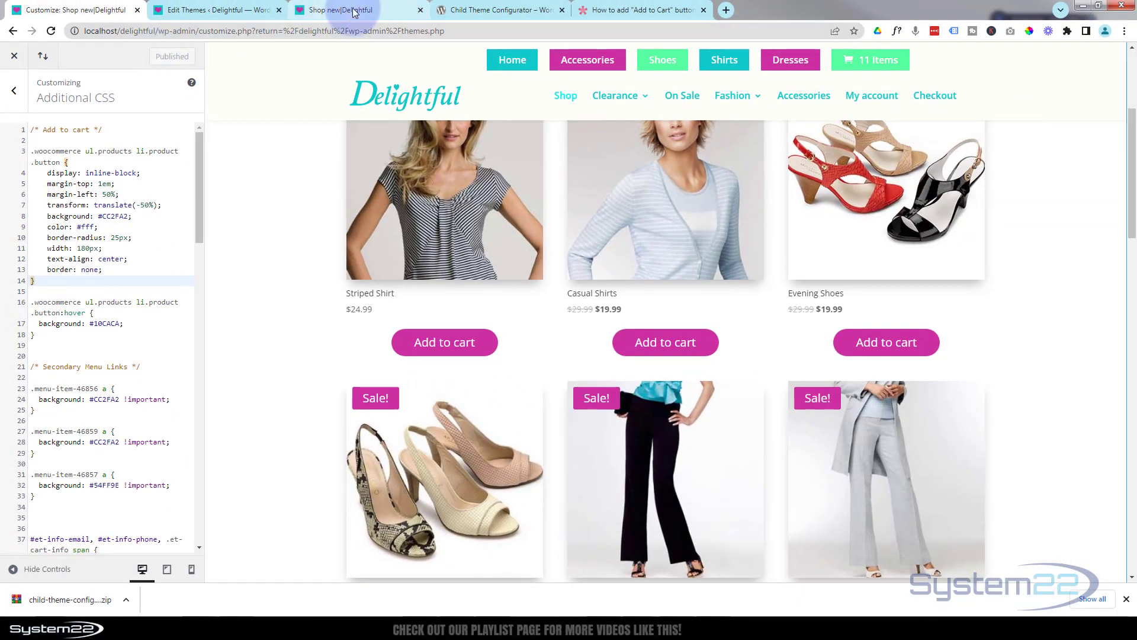
pyautogui.click(356, 10)
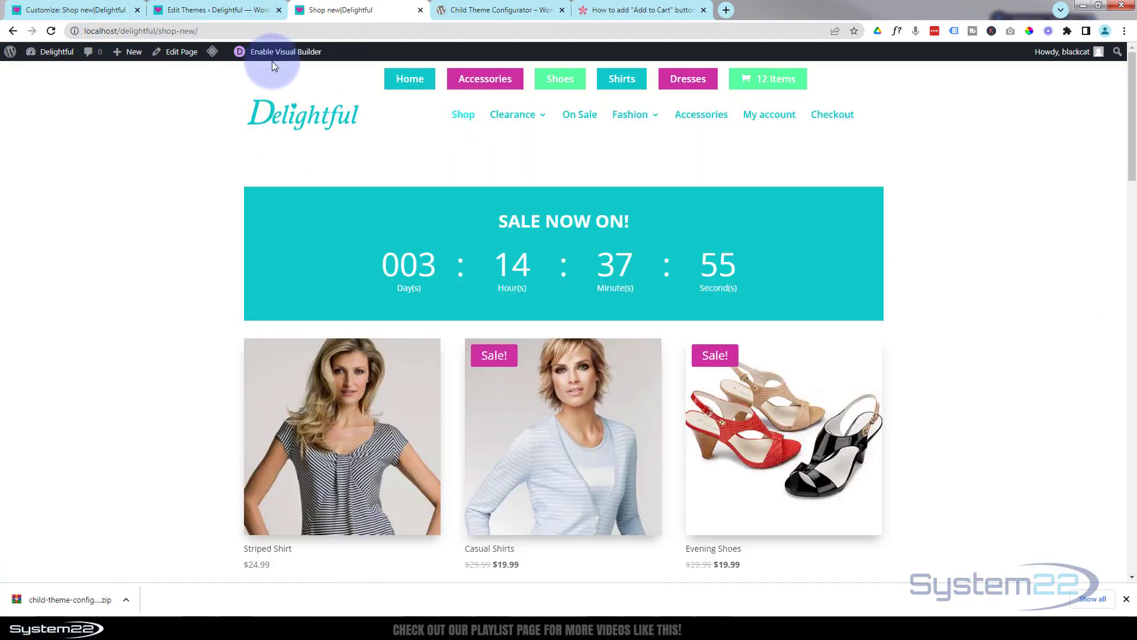
# Scroll through the shop page's pink rounded Add to cart buttons
pyautogui.scroll(-3)
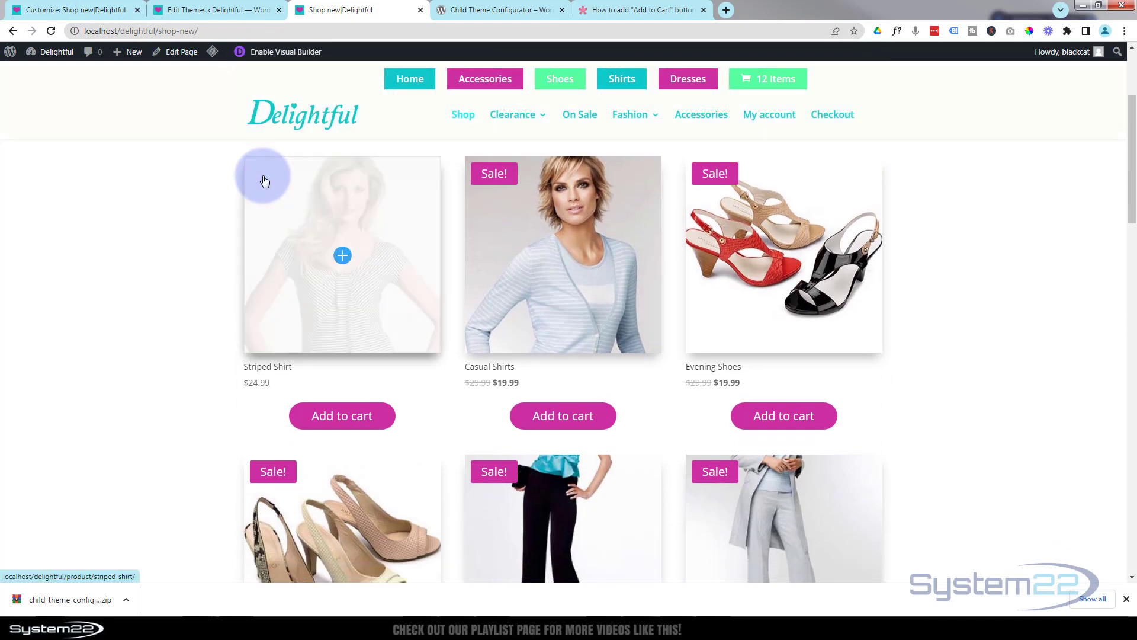
pyautogui.scroll(-3)
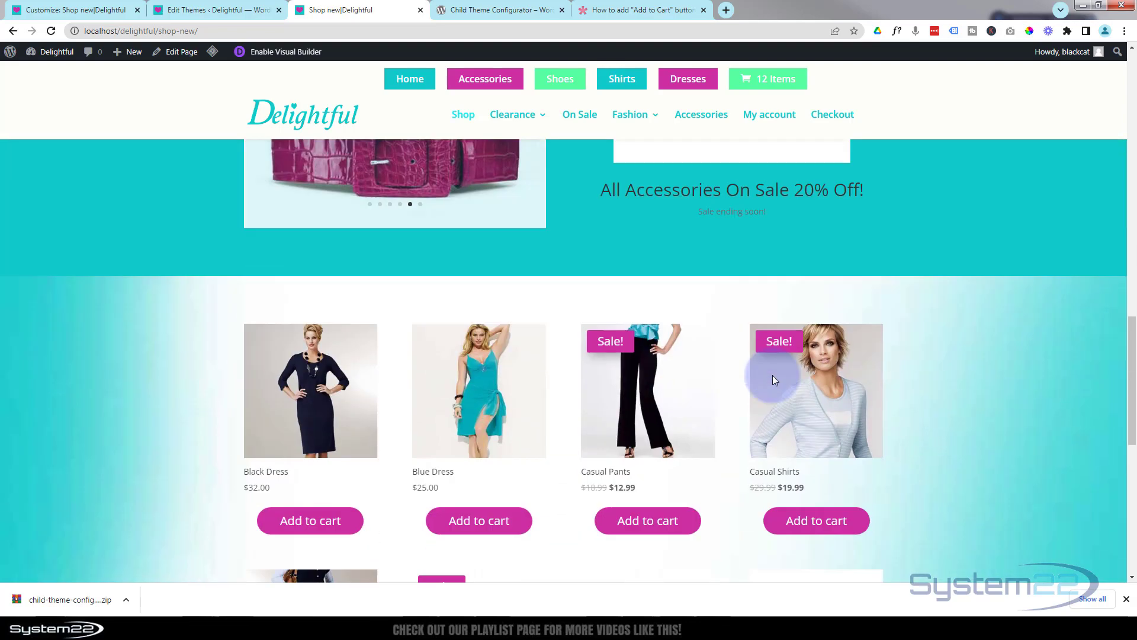
pyautogui.scroll(-3)
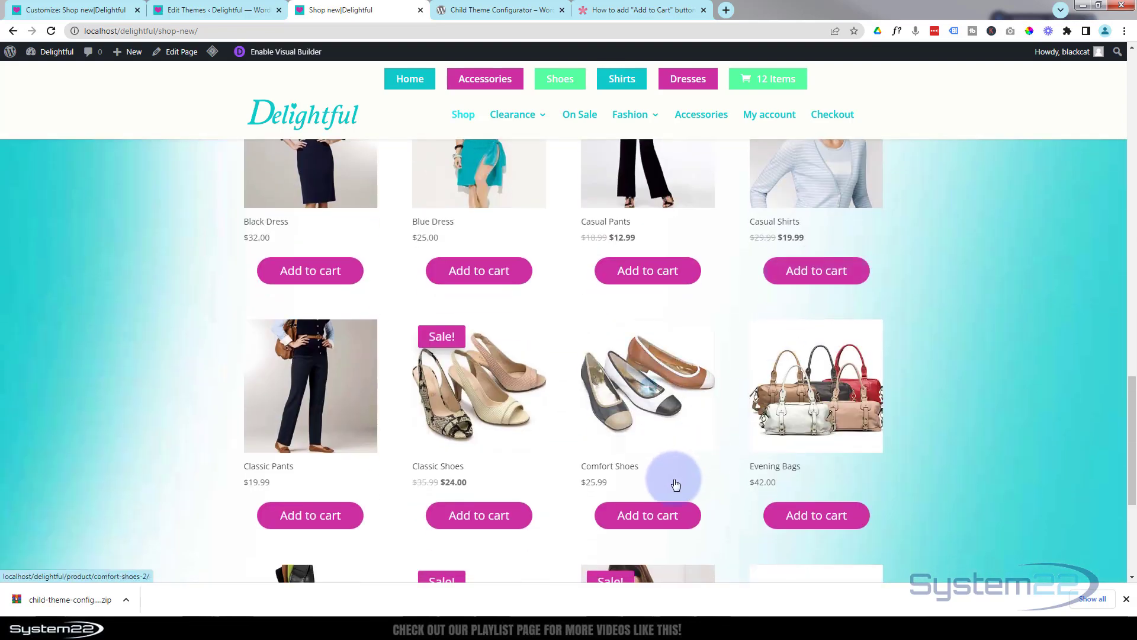
pyautogui.scroll(-3)
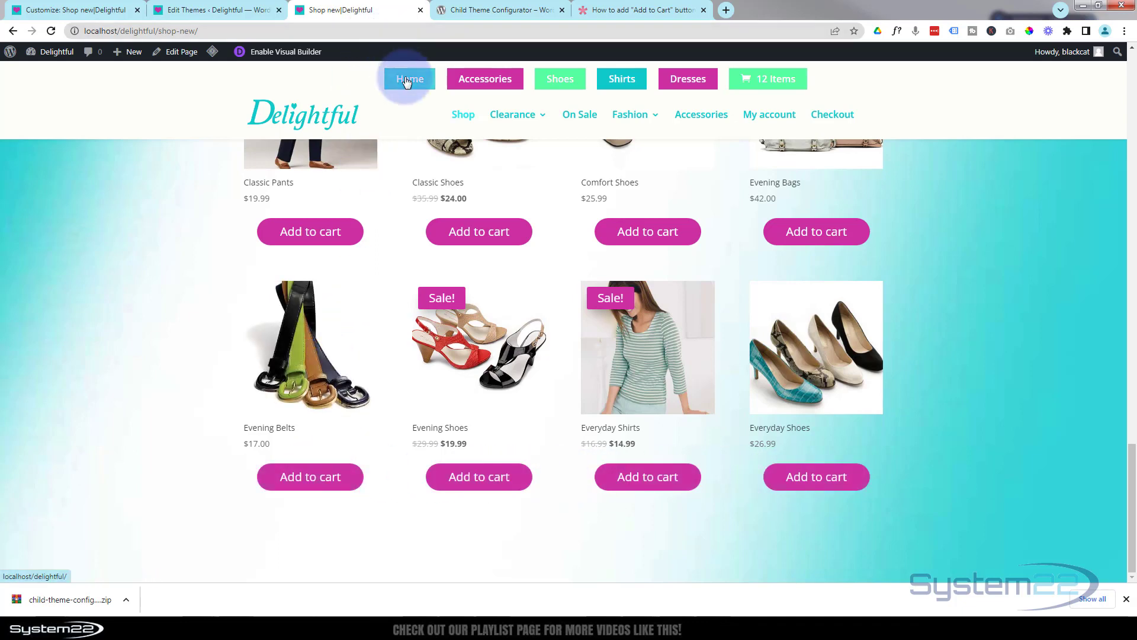
# Go to the Home page and scroll through its product sections' Add to cart buttons
pyautogui.click(409, 78)
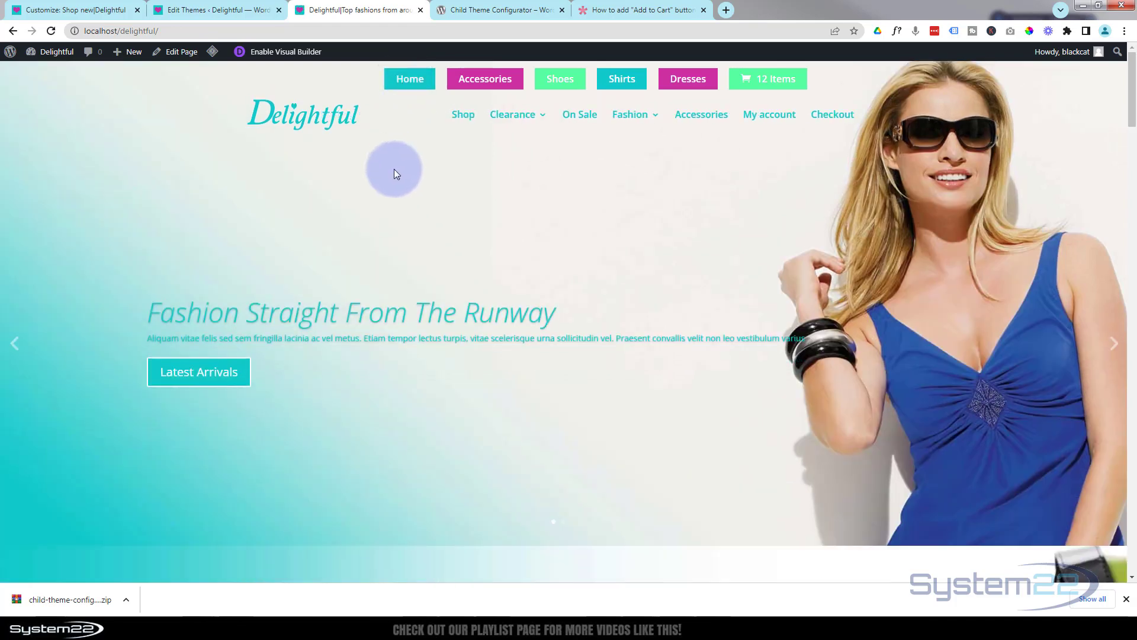
pyautogui.scroll(-3)
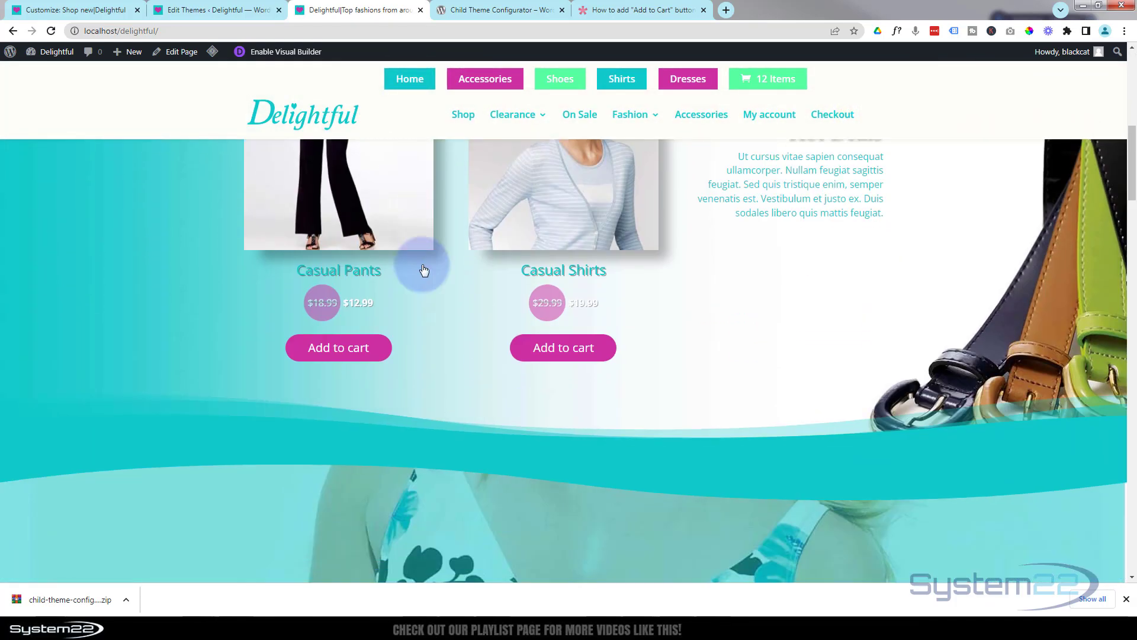
pyautogui.scroll(-3)
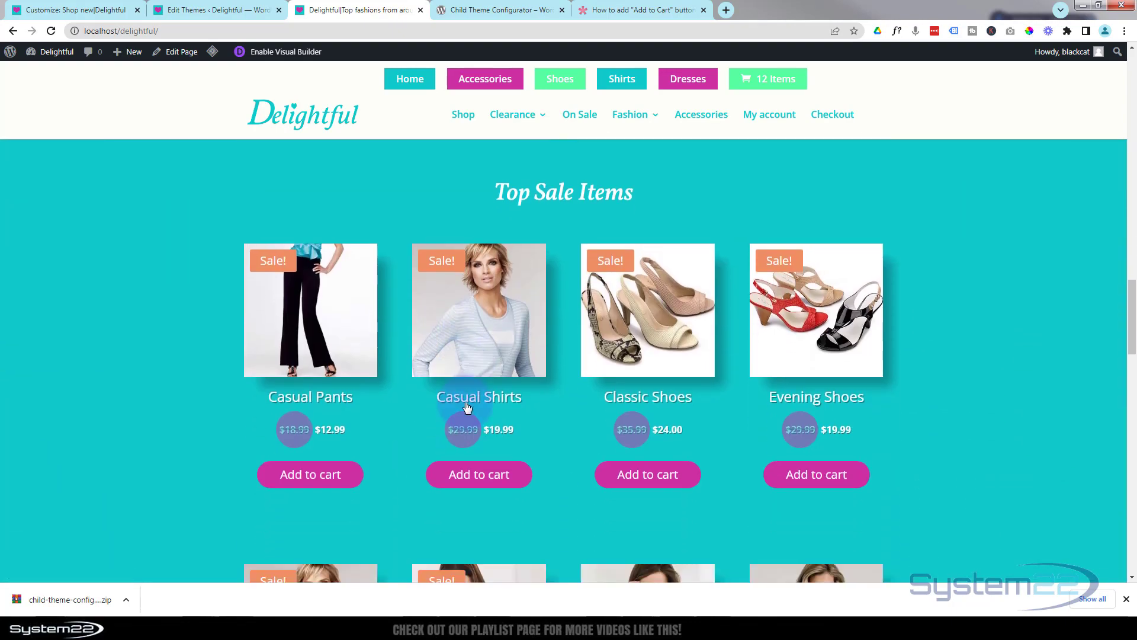
pyautogui.scroll(-3)
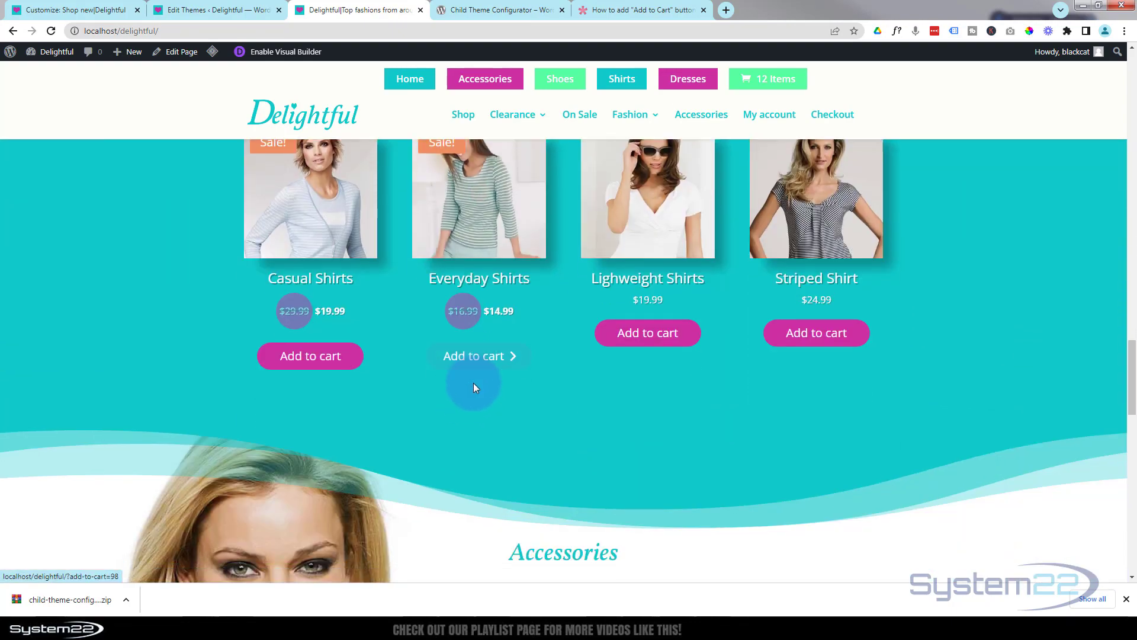
pyautogui.scroll(-3)
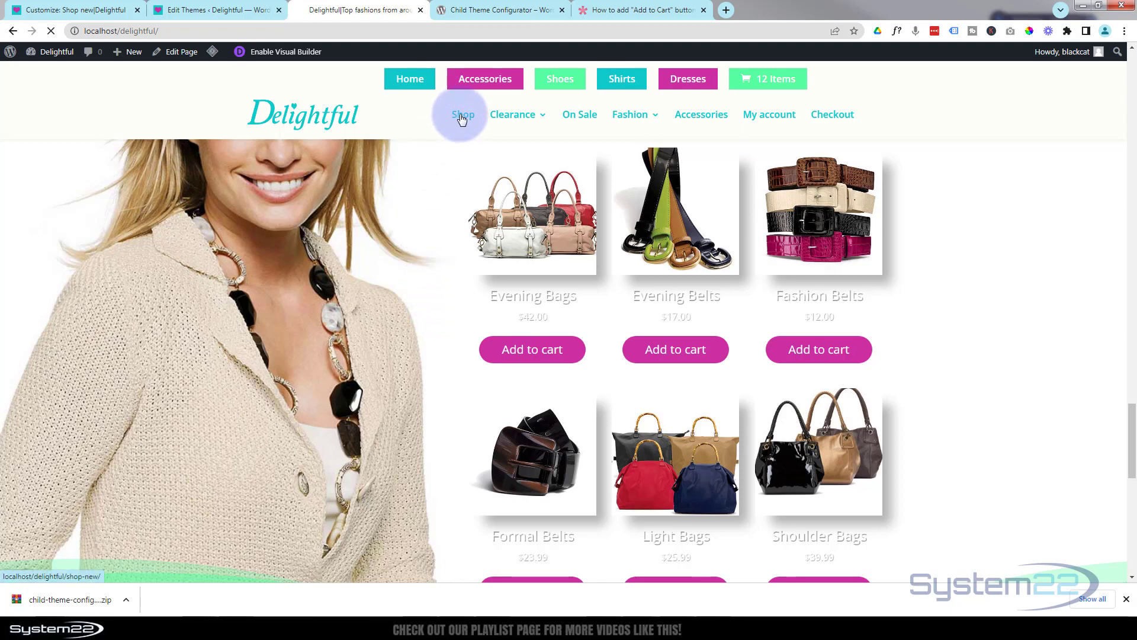
# Return to the shop page and add Casual Shirts to the cart
pyautogui.click(462, 115)
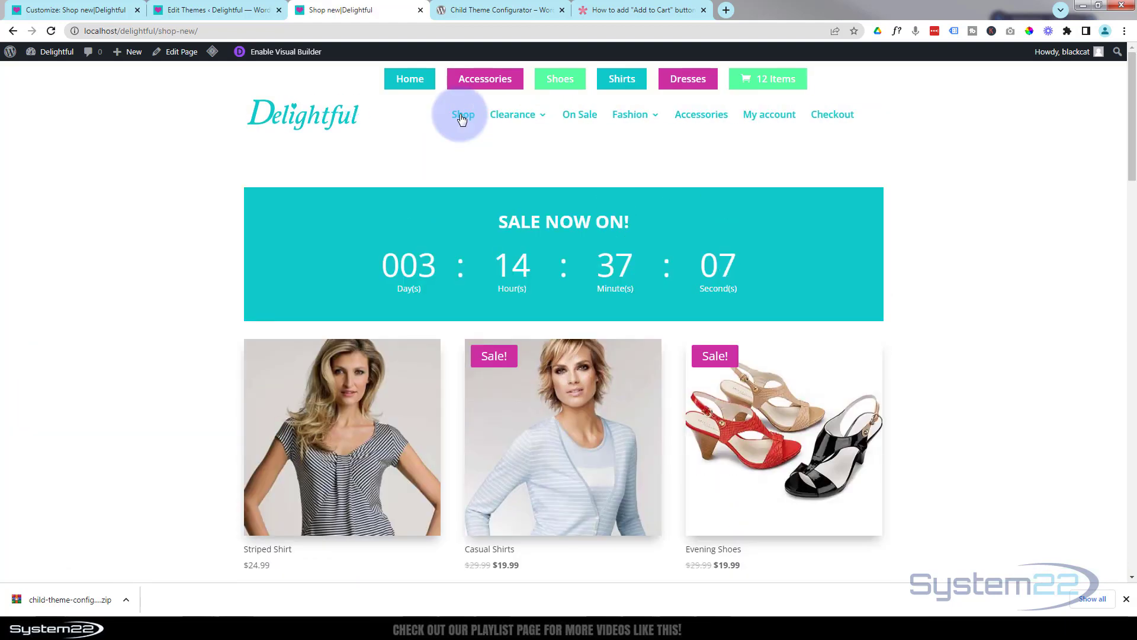
pyautogui.scroll(-3)
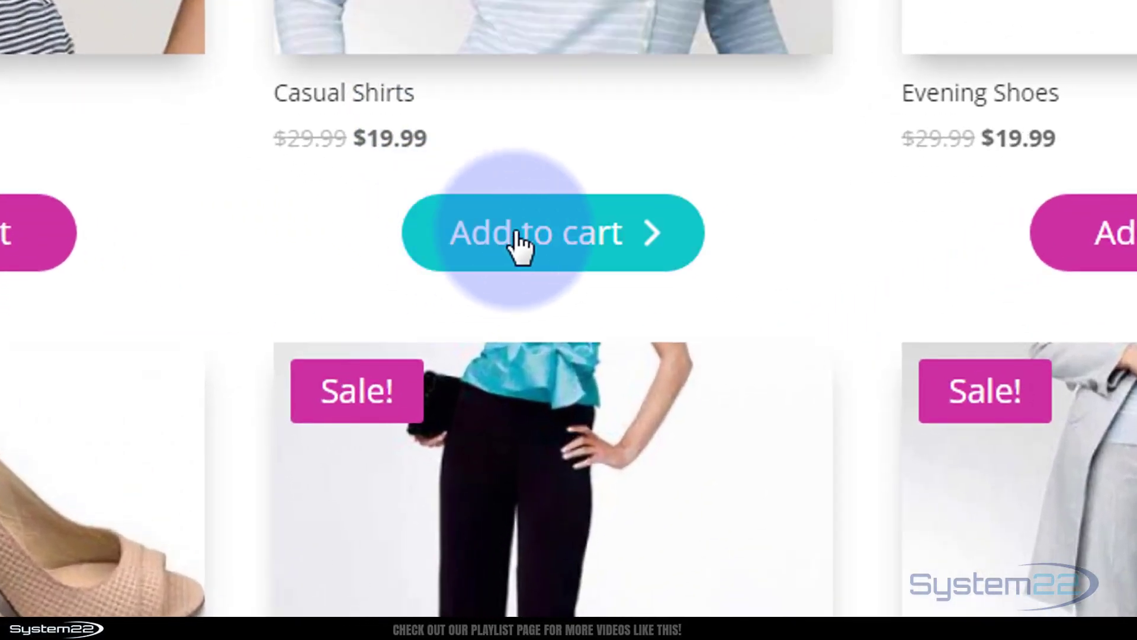
pyautogui.click(535, 234)
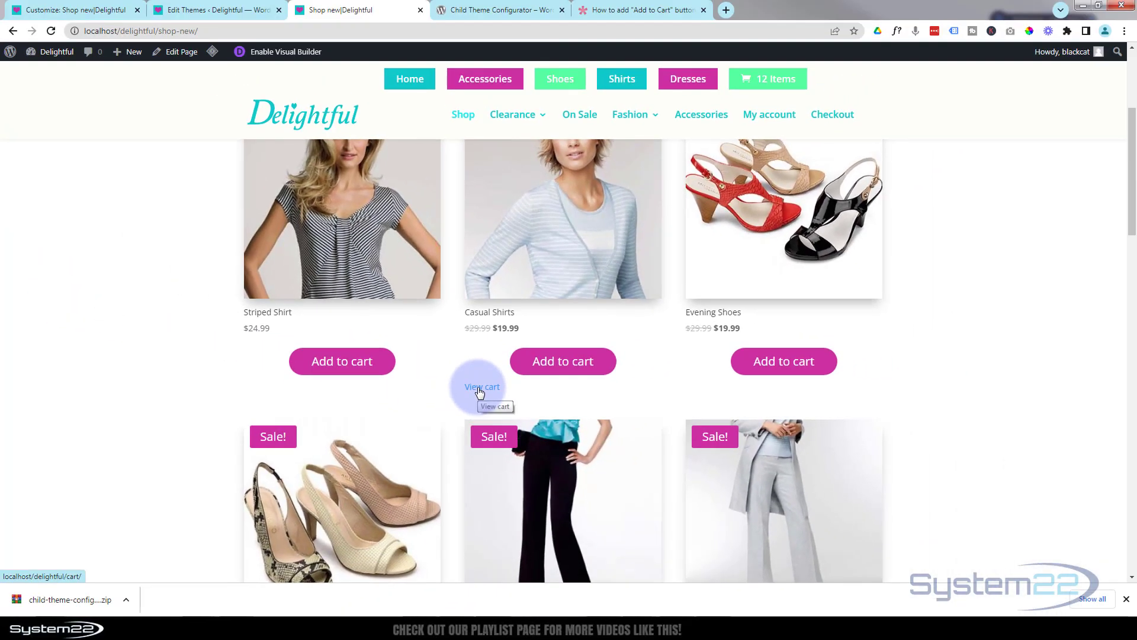
# Scroll through the shop listings and add Casual Shirts to the cart again
pyautogui.scroll(-3)
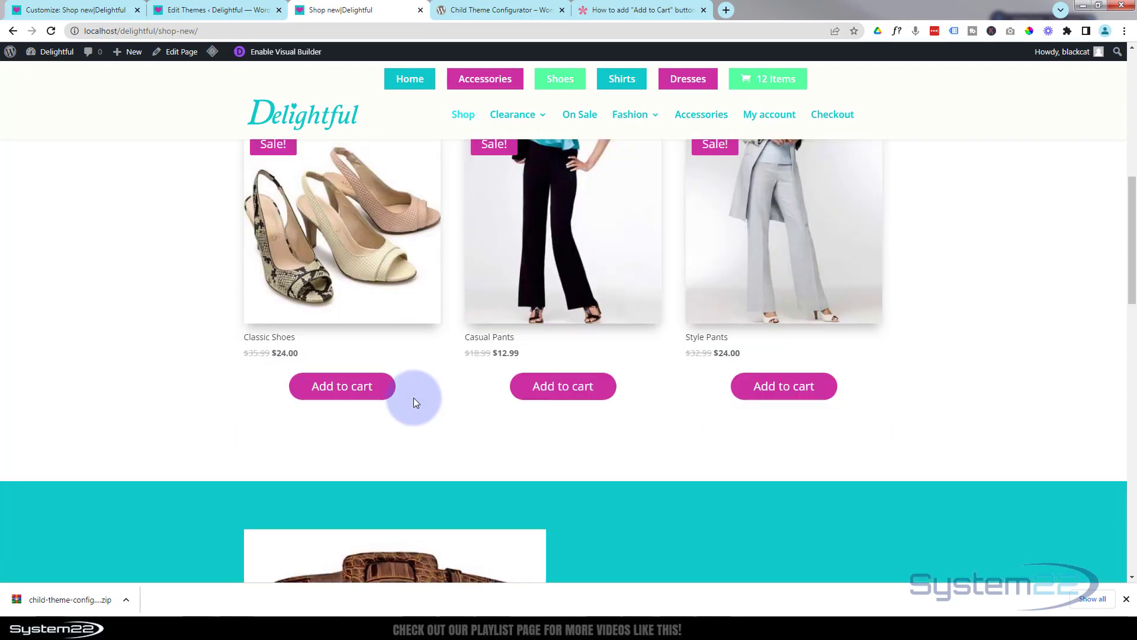
pyautogui.scroll(-3)
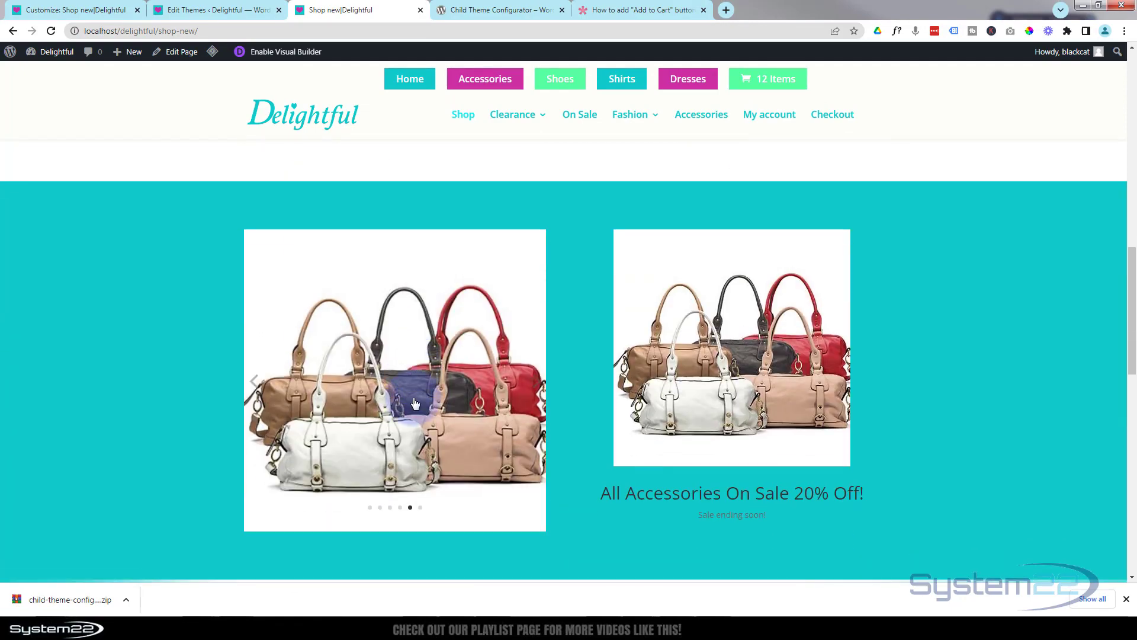
pyautogui.scroll(-3)
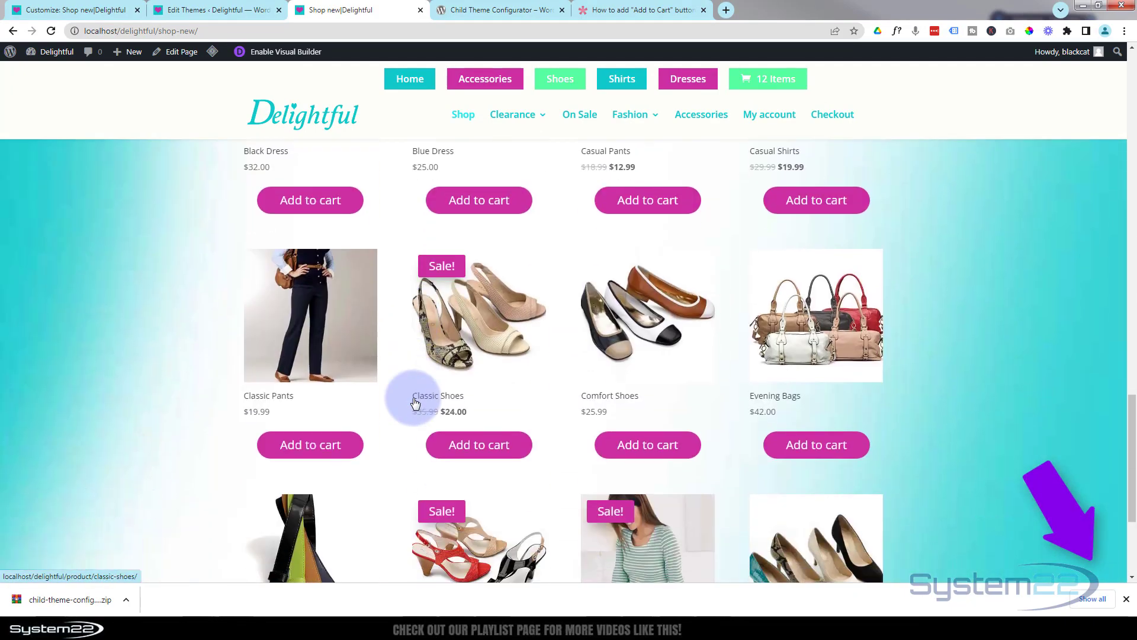
pyautogui.scroll(-3)
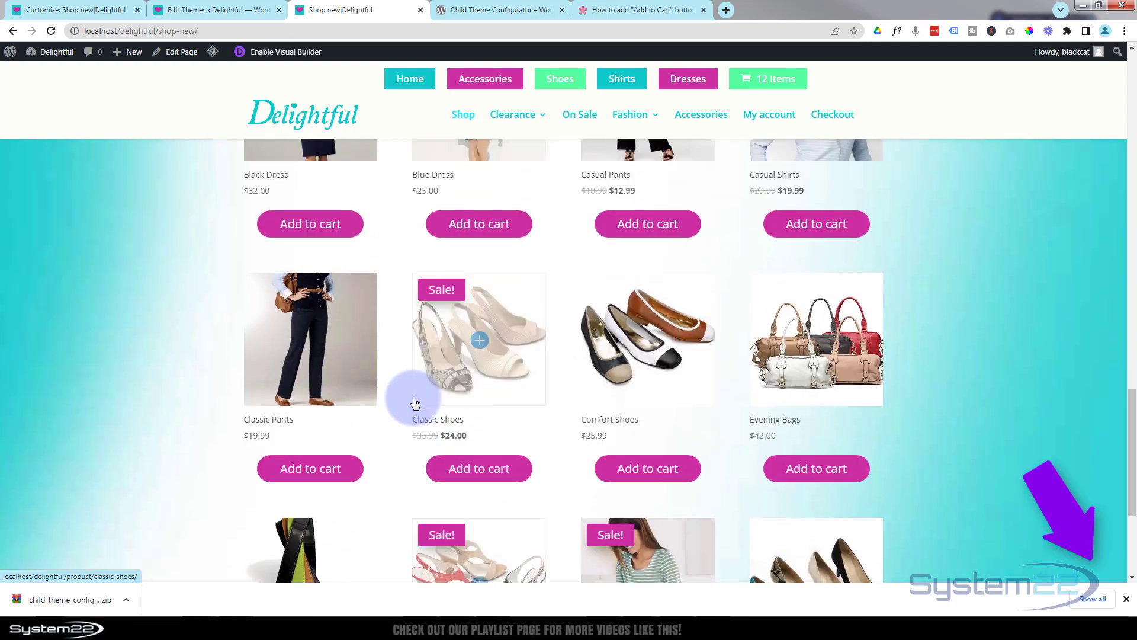
pyautogui.scroll(-3)
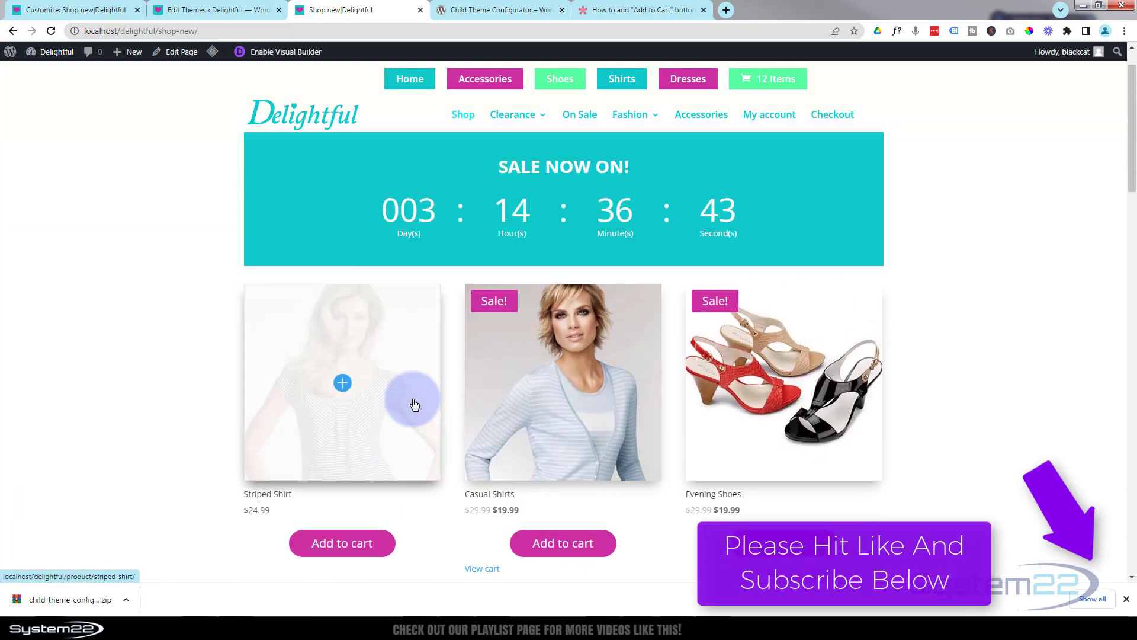
pyautogui.scroll(-3)
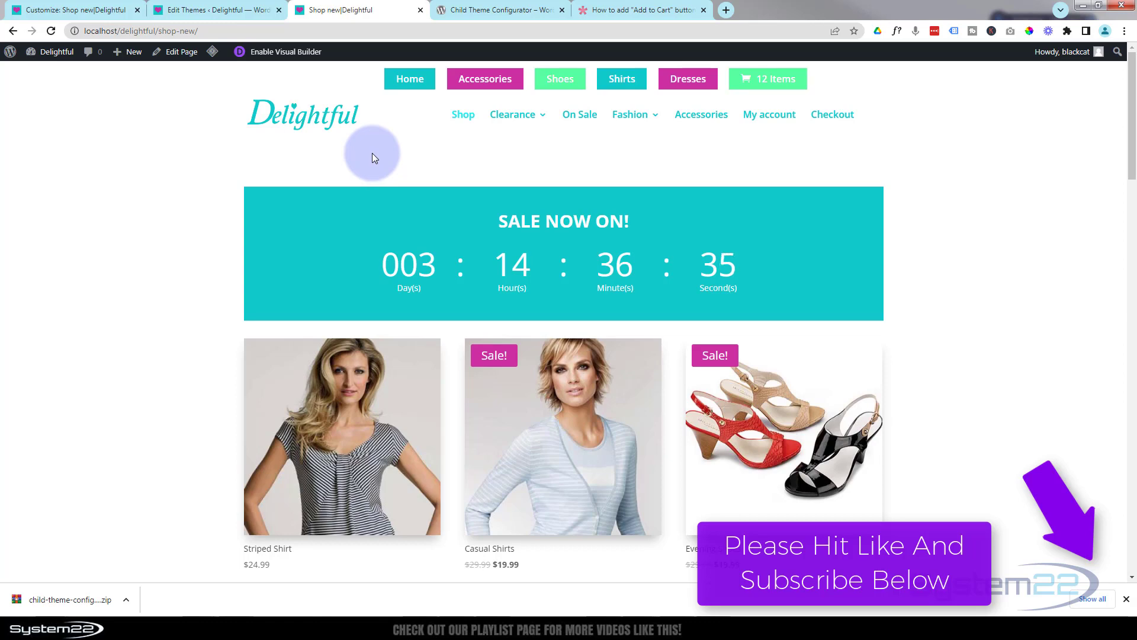
pyautogui.scroll(-3)
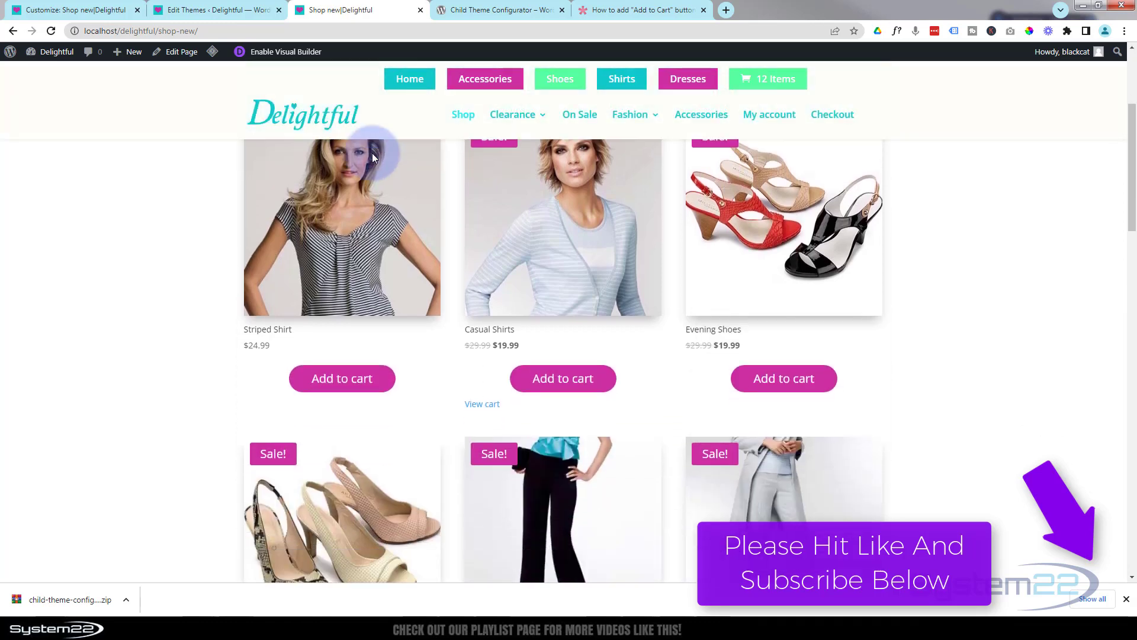
pyautogui.click(562, 360)
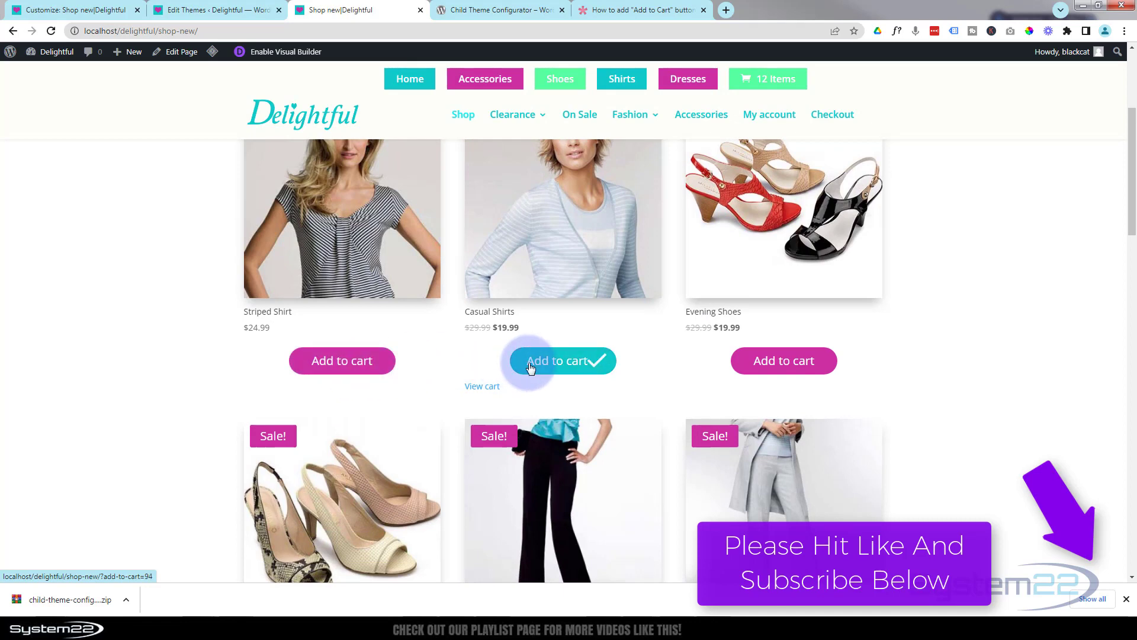